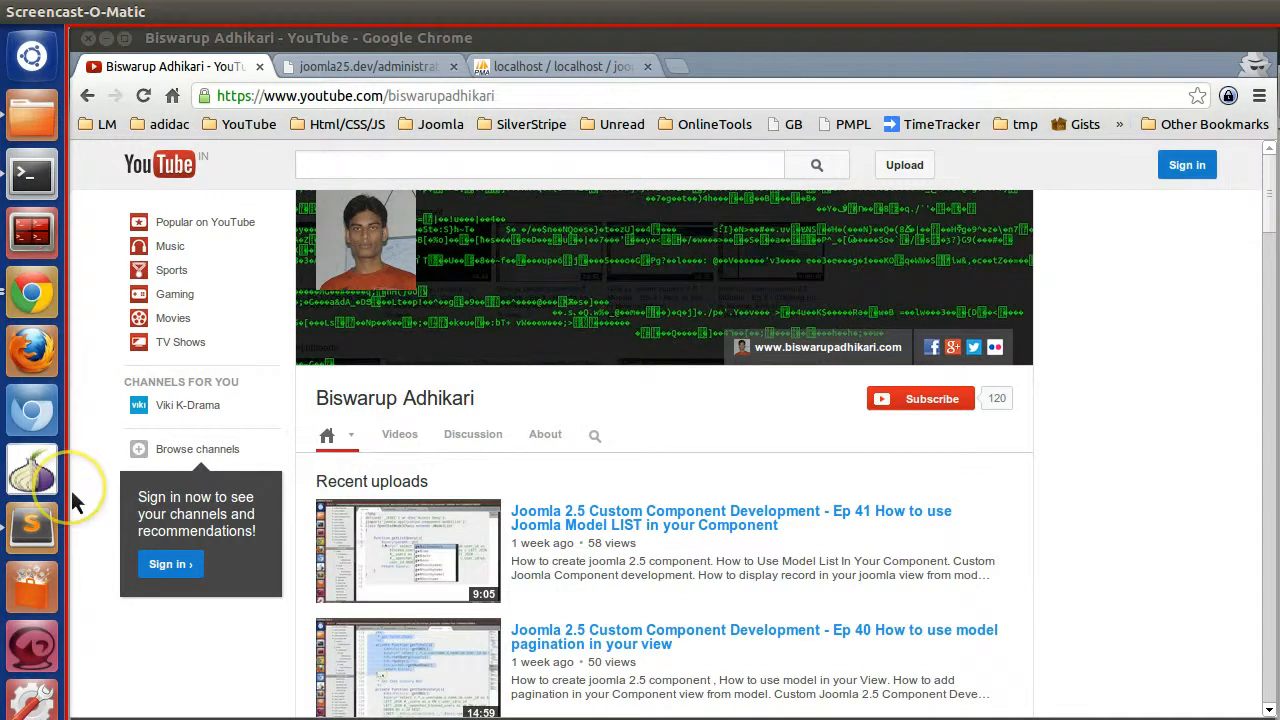
Scroll through the OpenChatTableChatMsg var_dump on the joomla25.dev test page.
click(367, 66)
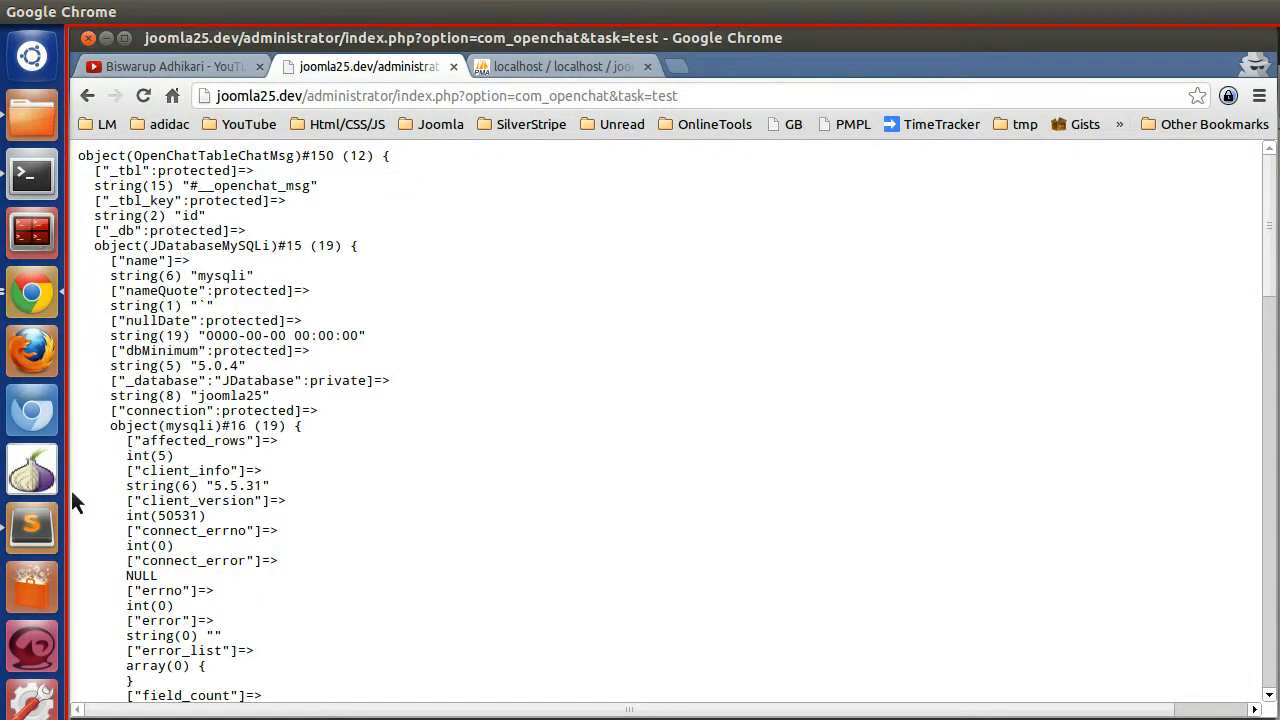
scroll(down, 3)
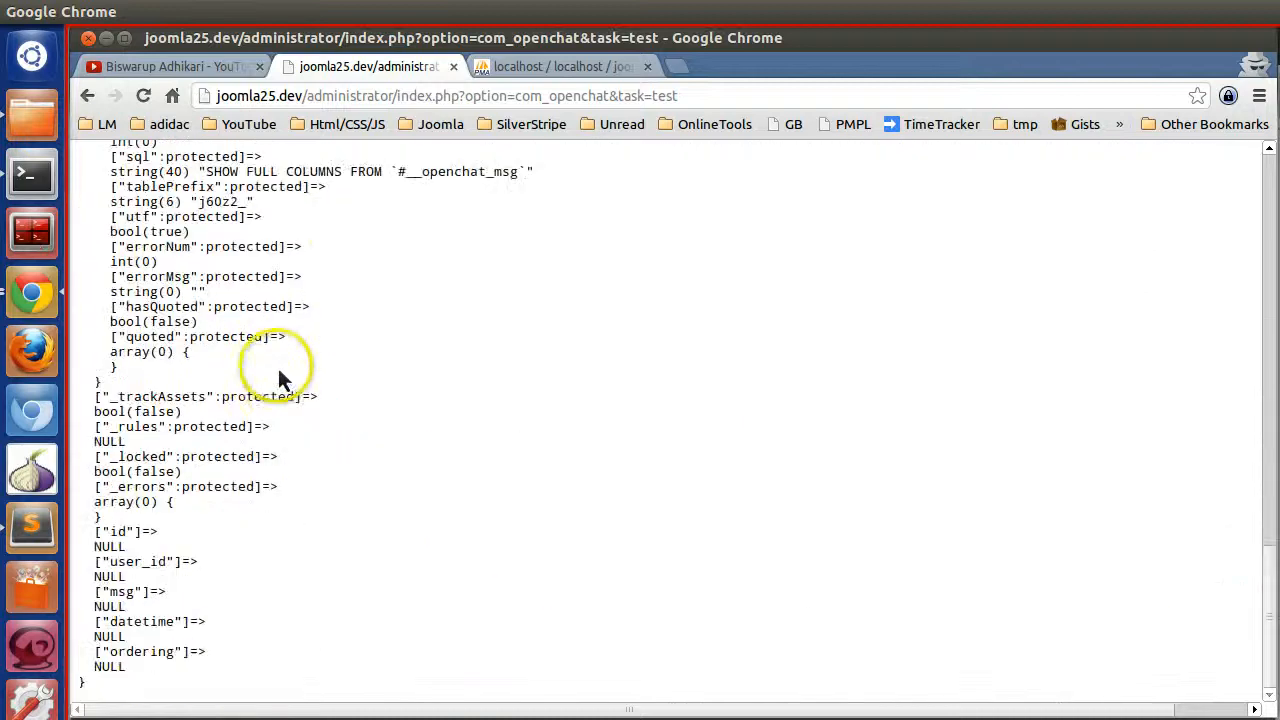
mouse_move(295, 418)
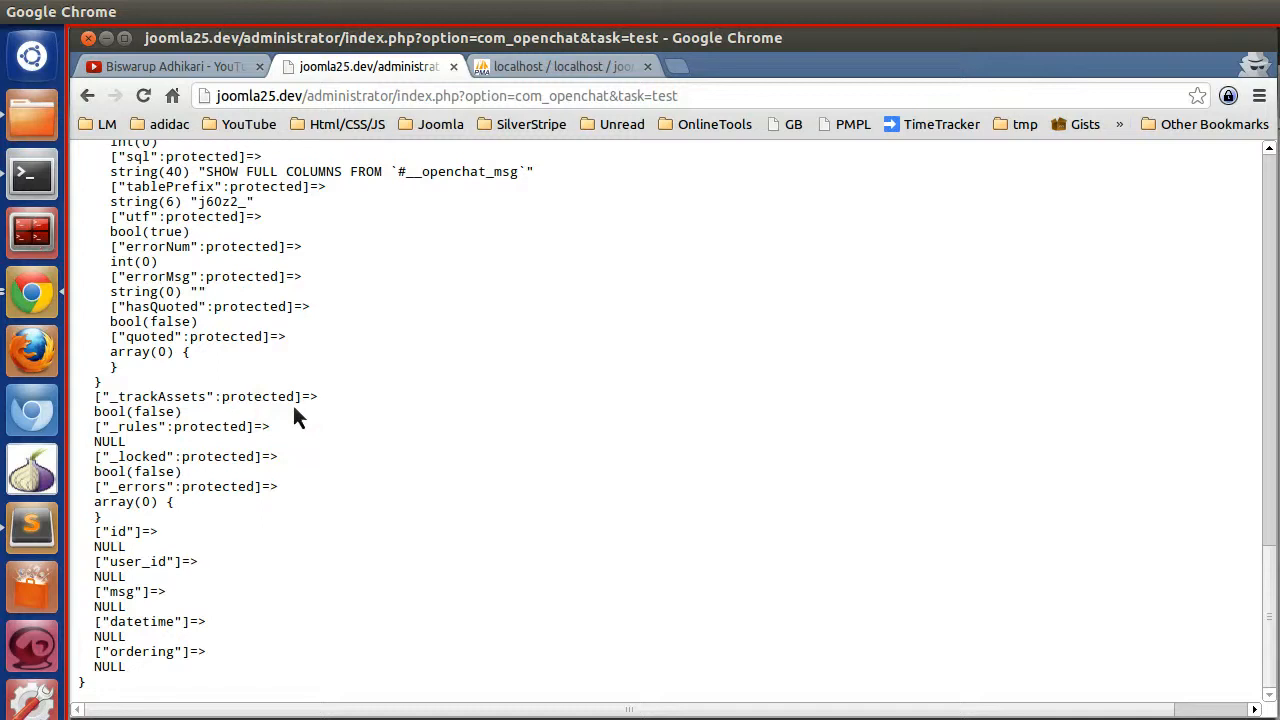
scroll(down, 3)
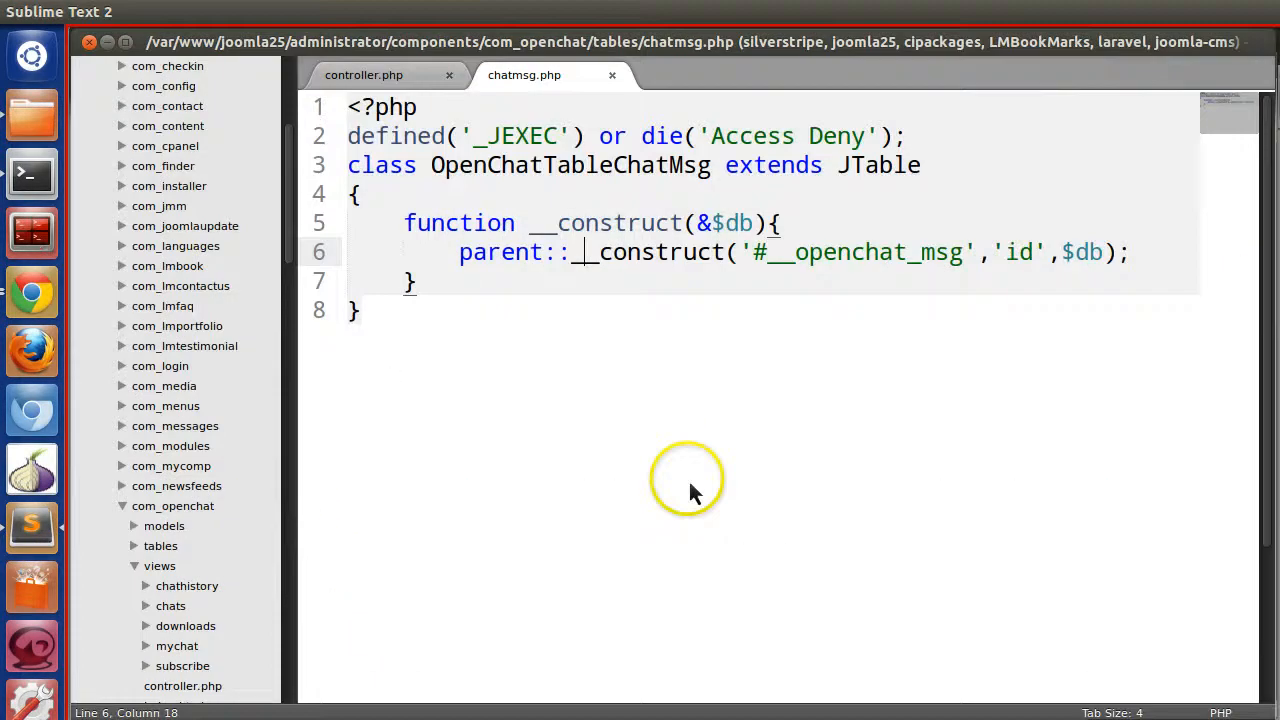
Dump $table->getTableName() in controller.php, save, and confirm Chrome shows #__openchat_msg.
click(363, 74)
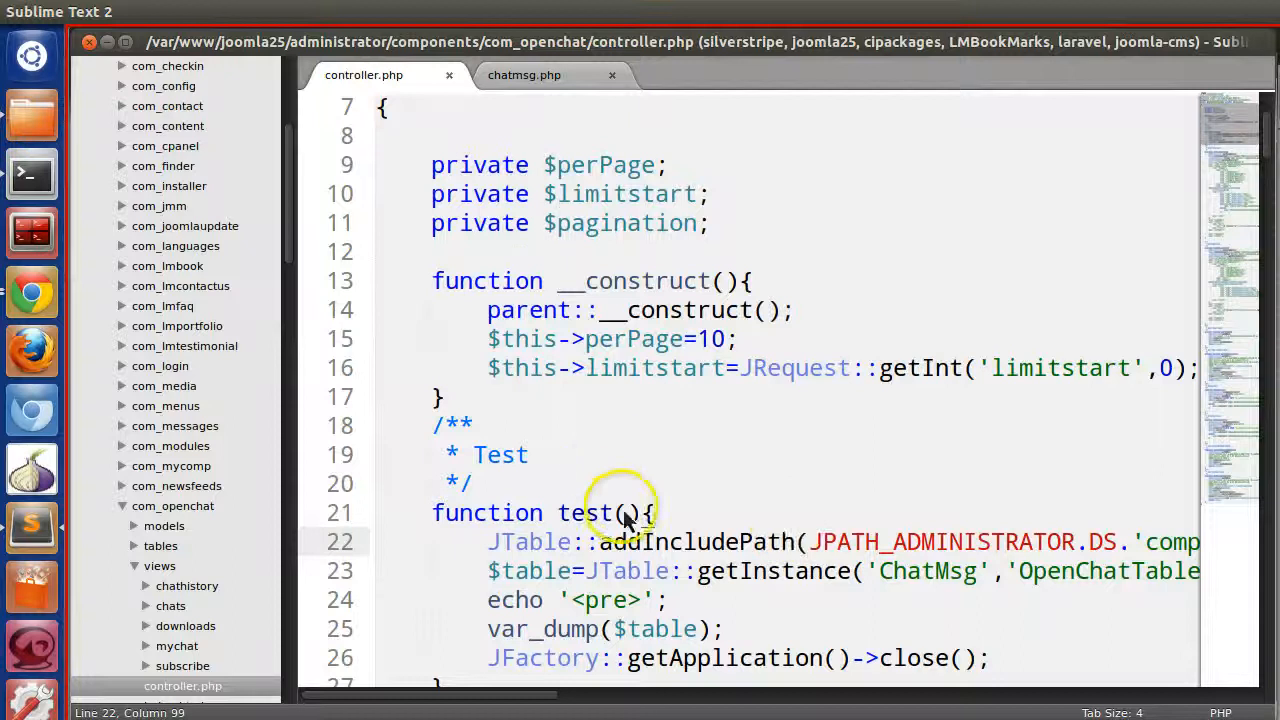
scroll(down, 3)
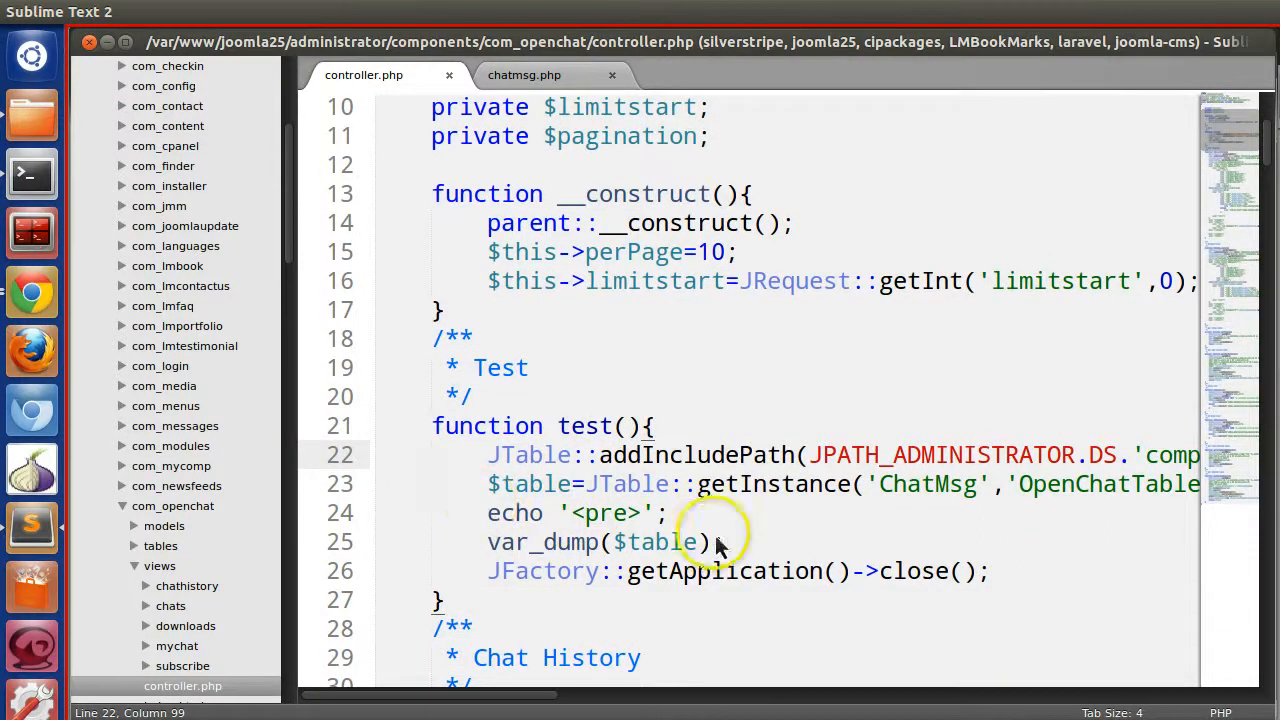
double_click(658, 541)
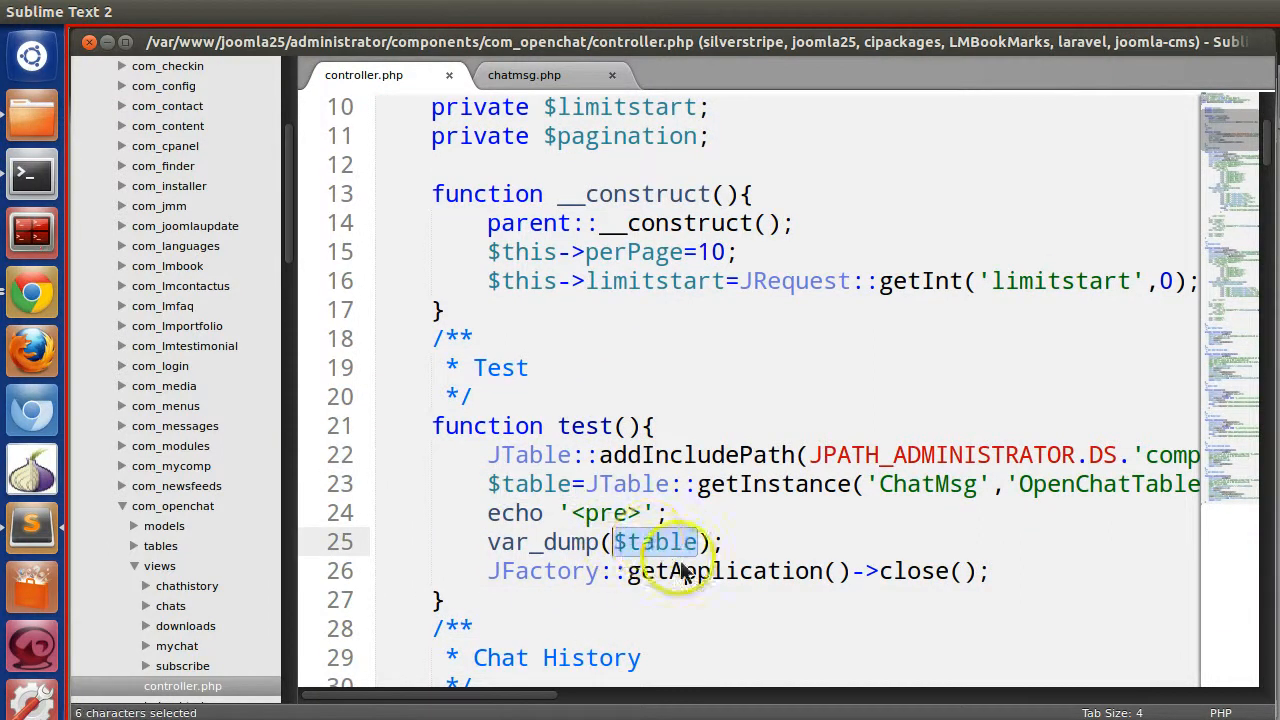
mouse_move(780, 545)
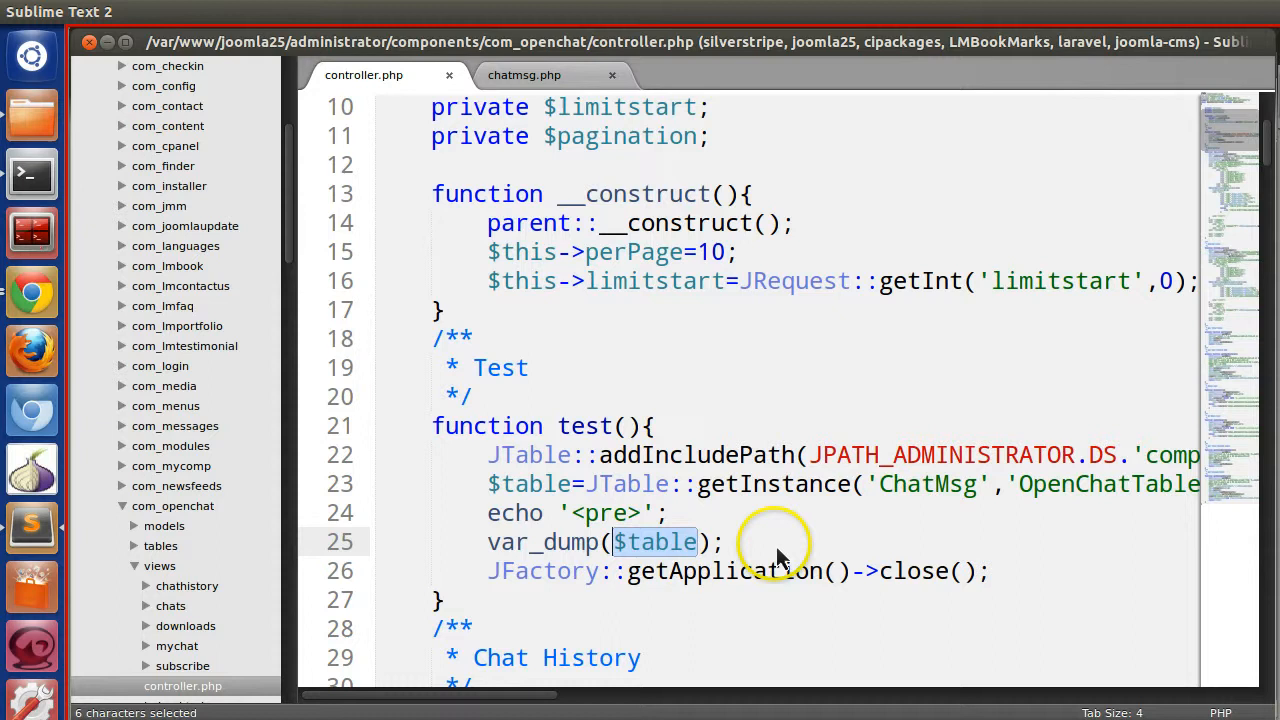
mouse_move(735, 542)
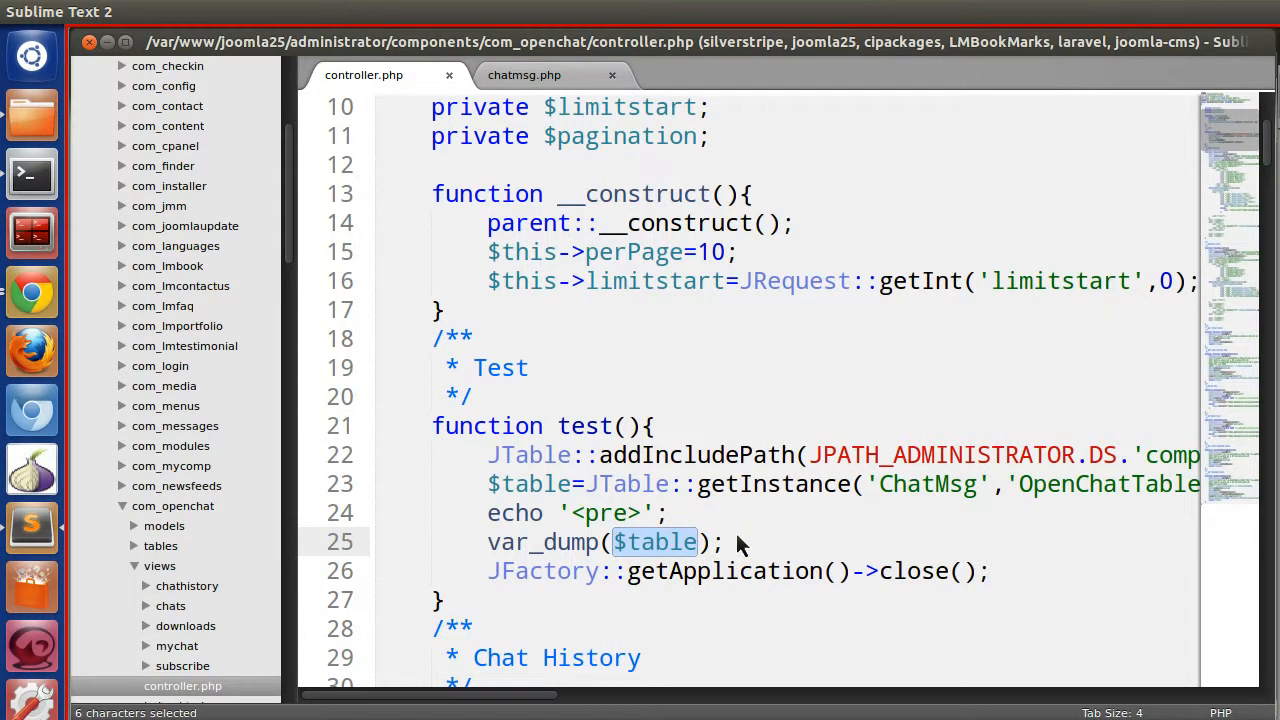
click(680, 542)
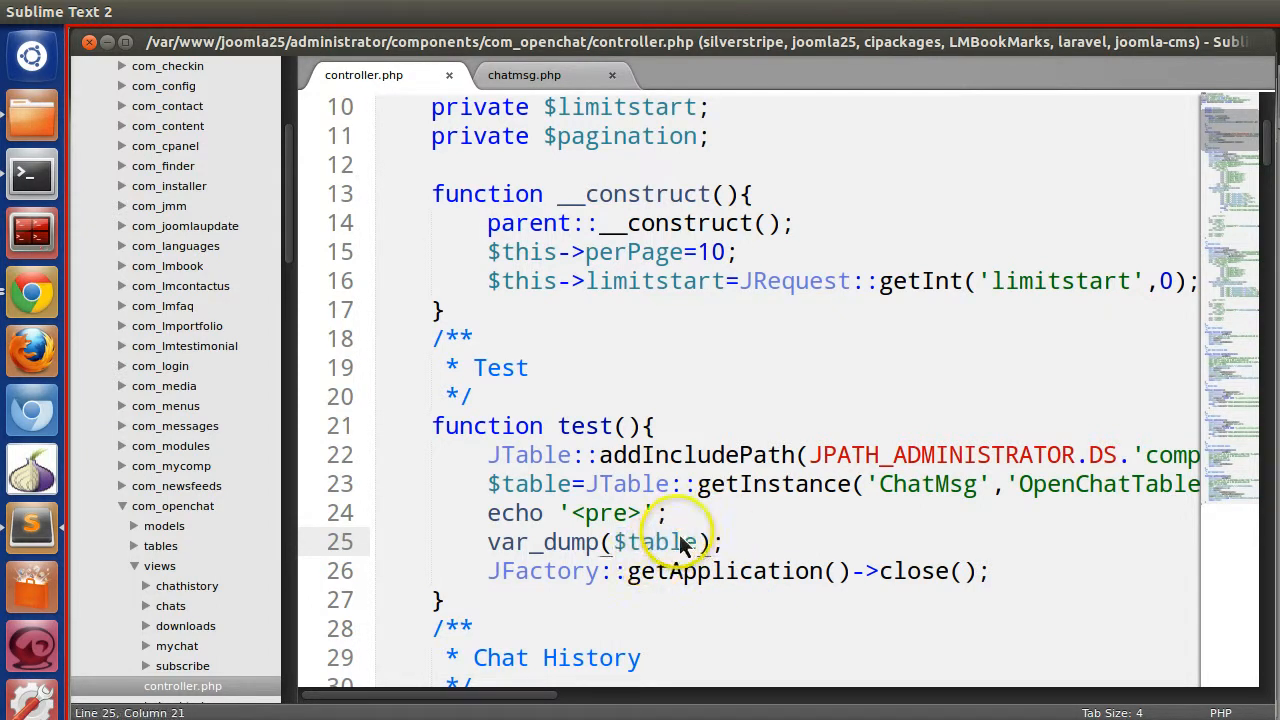
mouse_move(715, 548)
text(//>Get Table name)
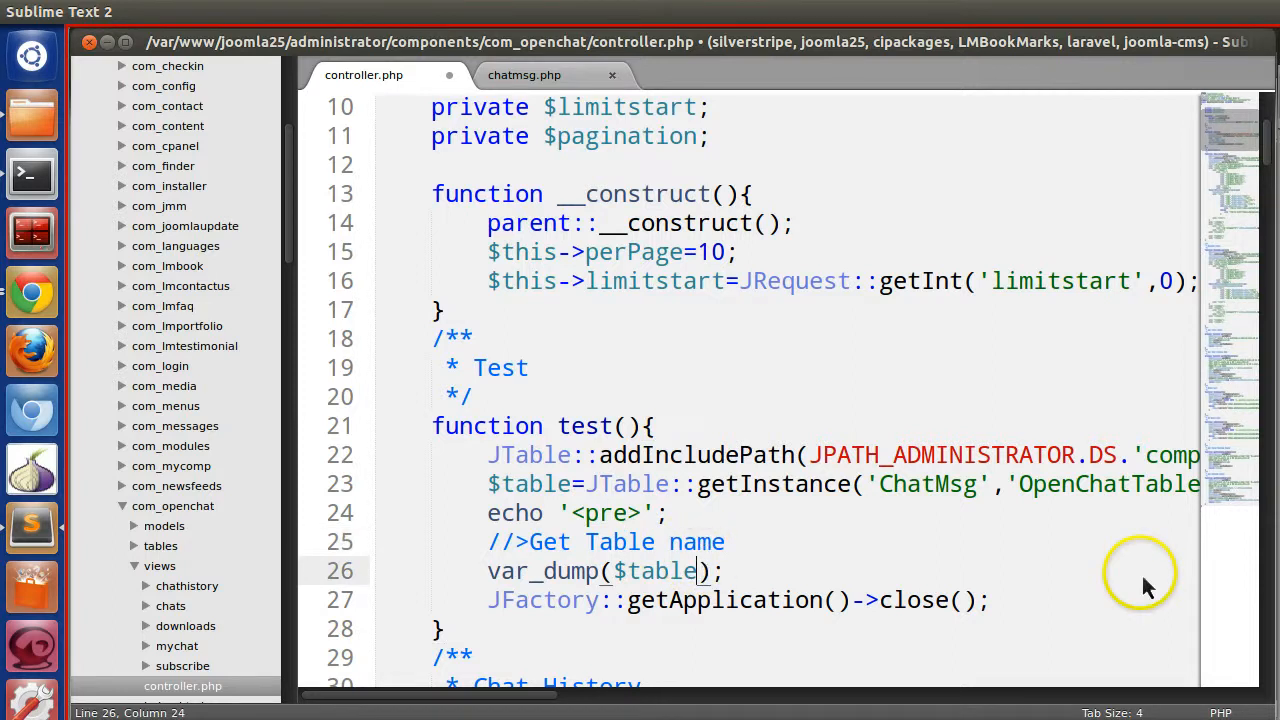
text(->)
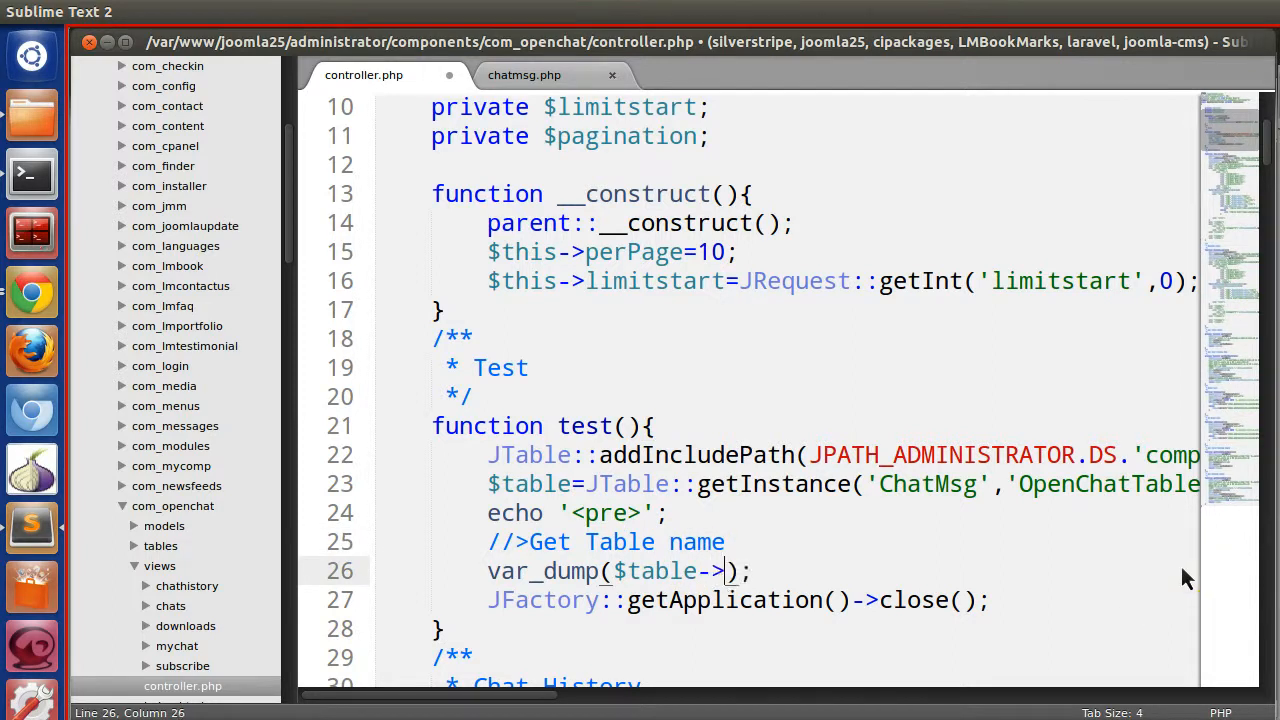
text(getTableName()
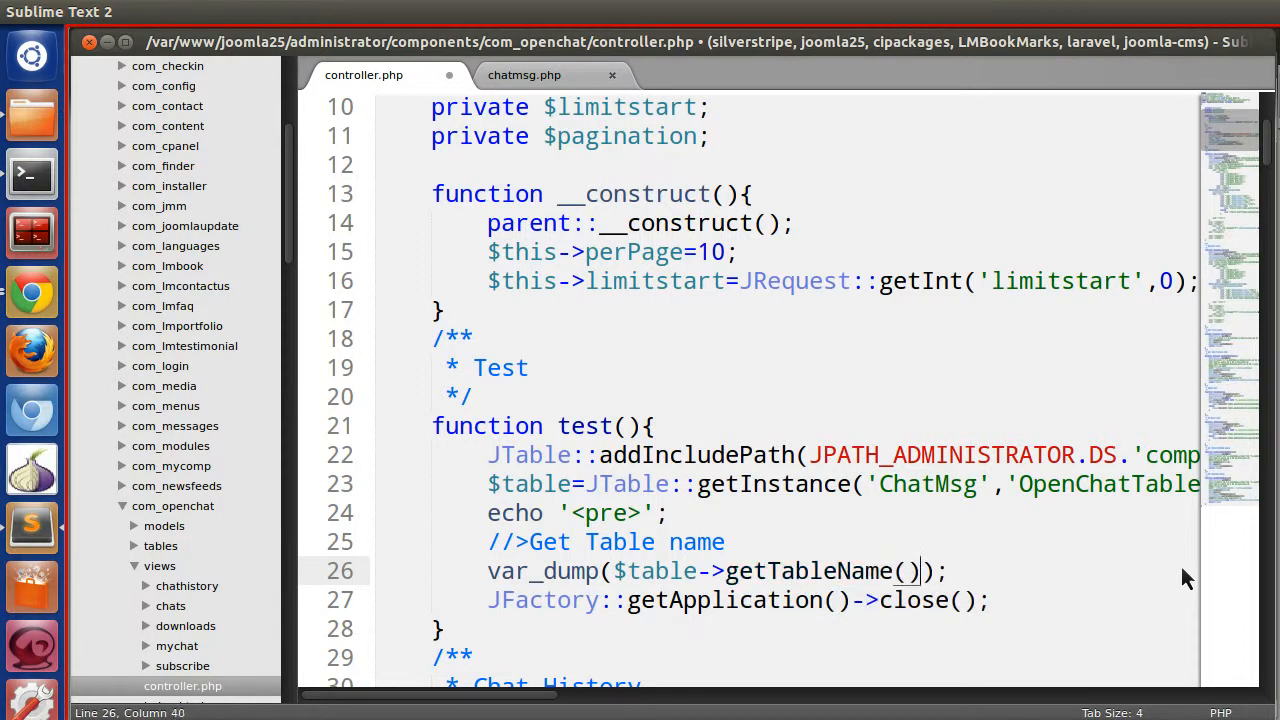
key(ctrl+s)
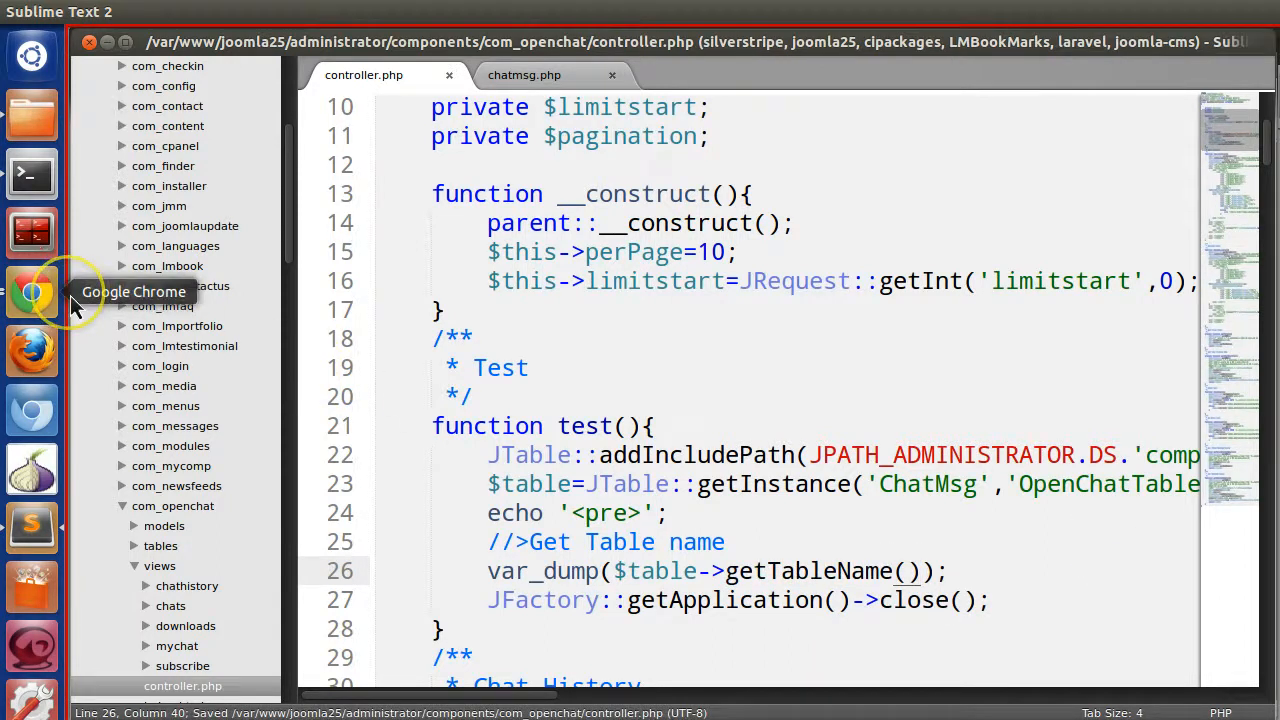
click(32, 292)
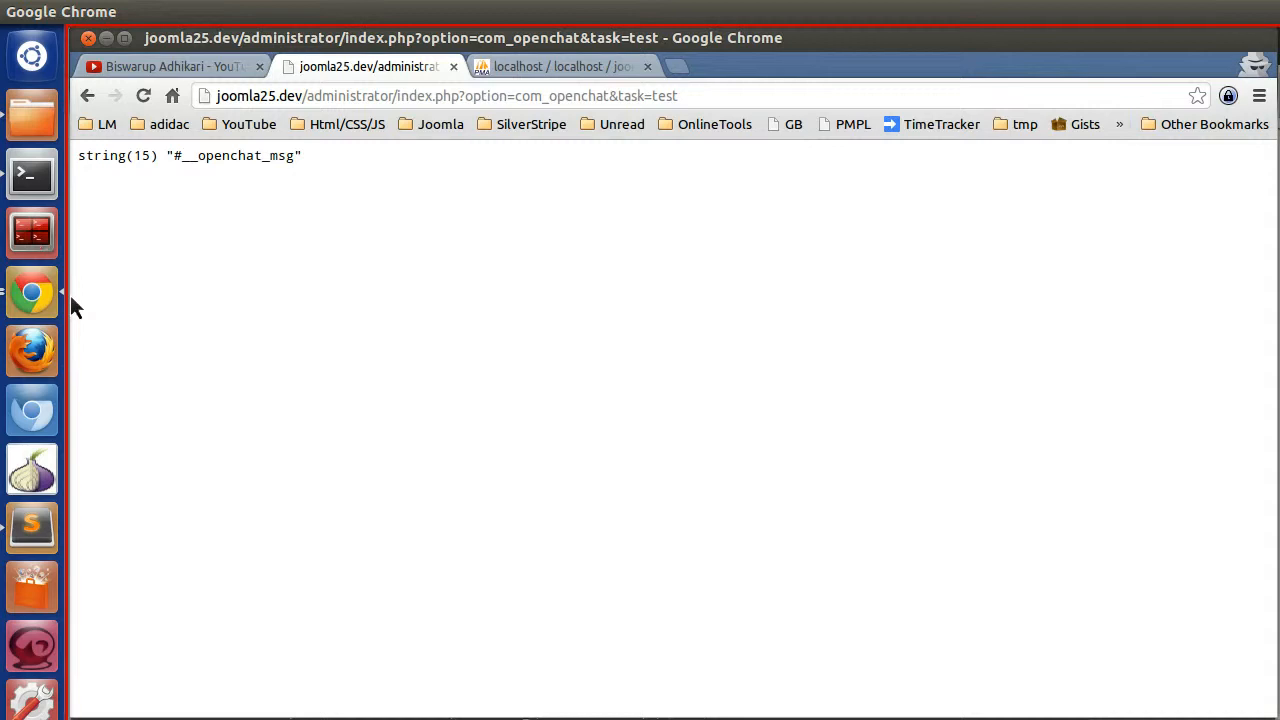
double_click(180, 155)
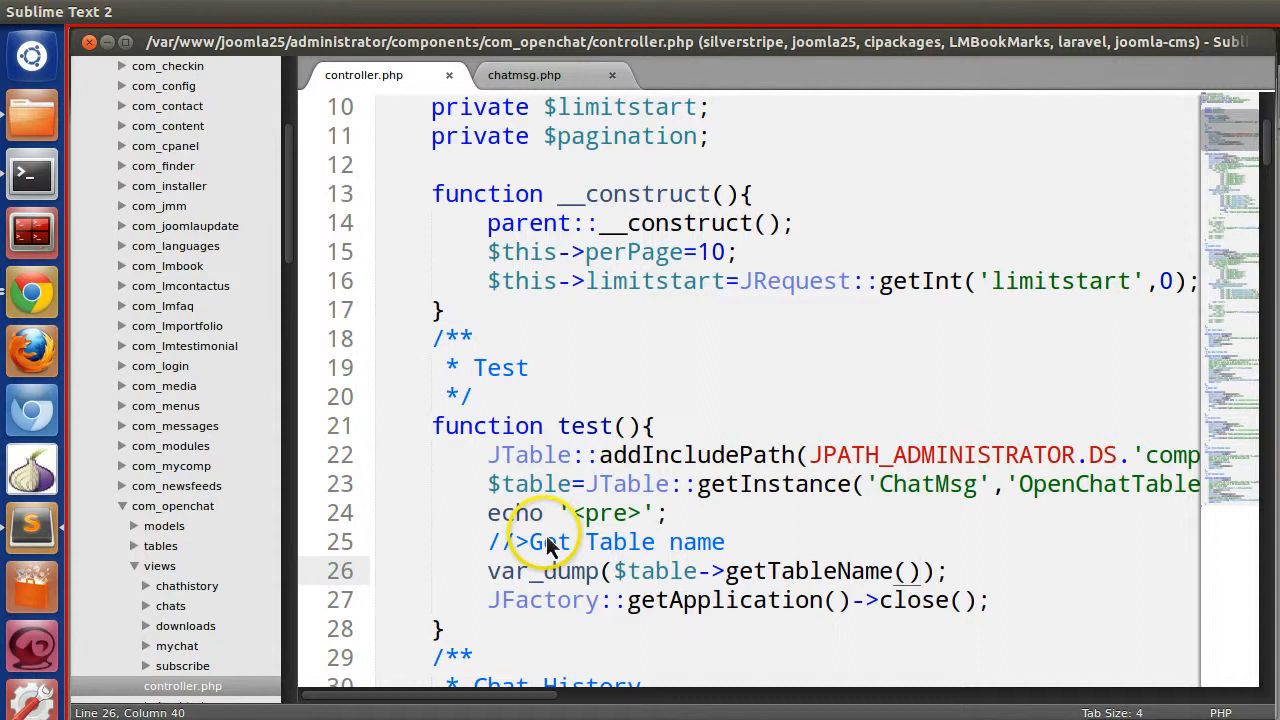
Replace var_dump with print_r around the getTableName call.
text(print)
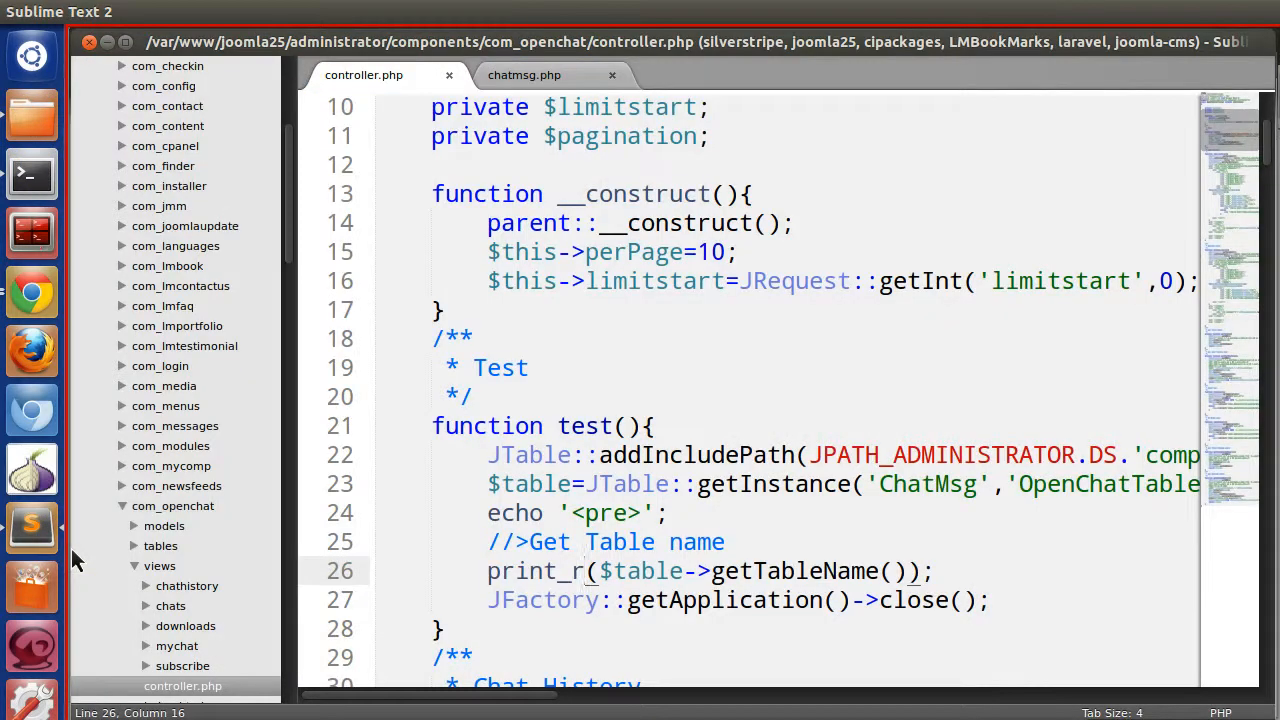
double_click(794, 571)
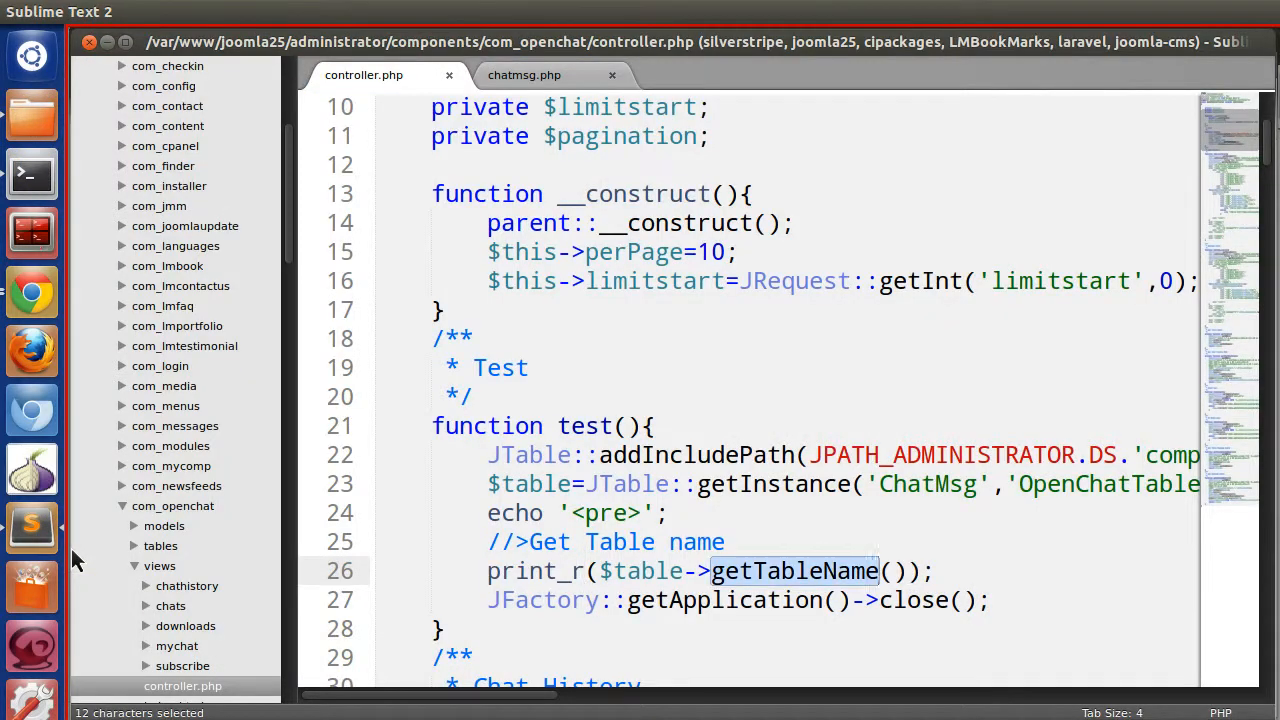
double_click(620, 541)
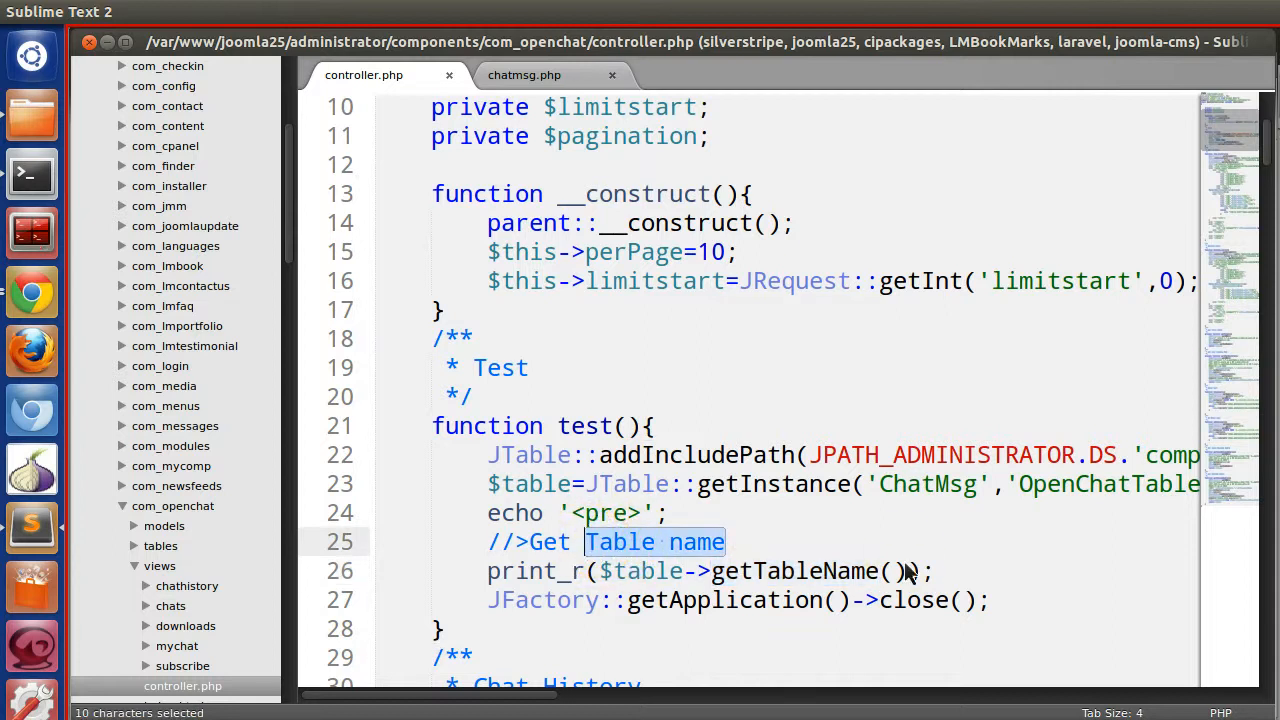
mouse_move(862, 170)
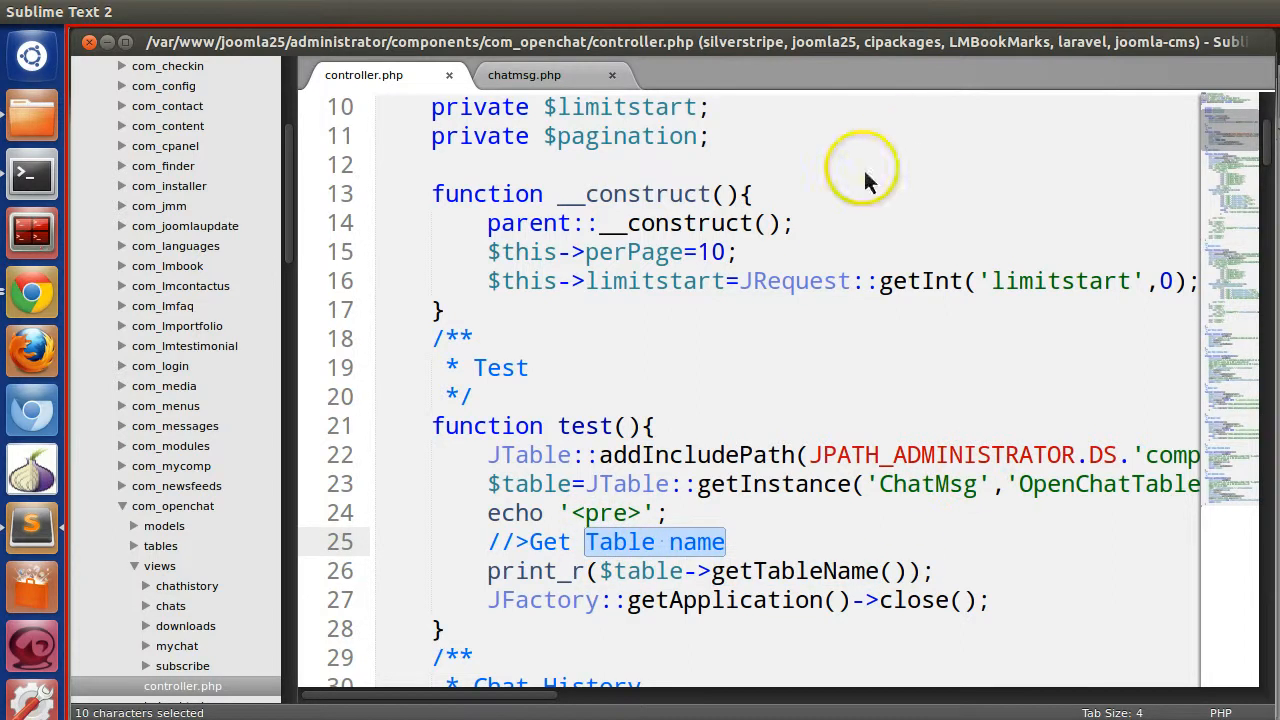
Check chatmsg.php's key, then relabel the comment 'Get Table Primary Key'.
click(524, 74)
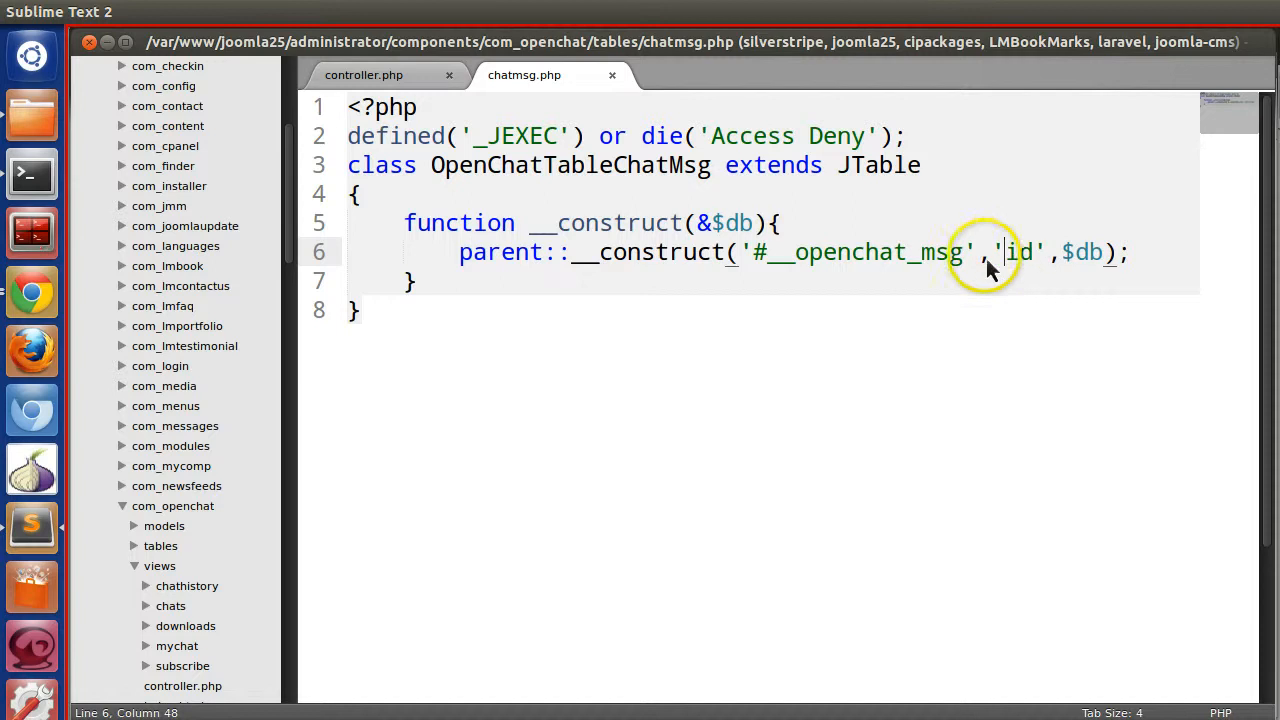
click(363, 74)
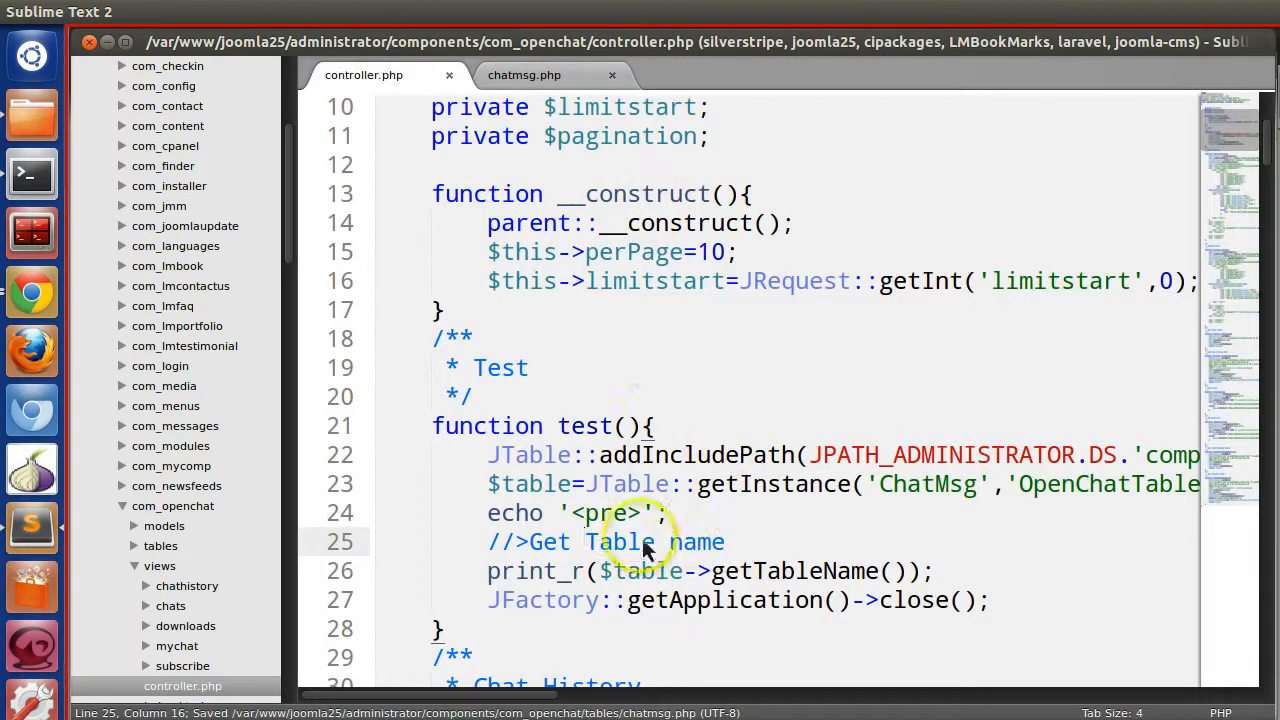
double_click(697, 541)
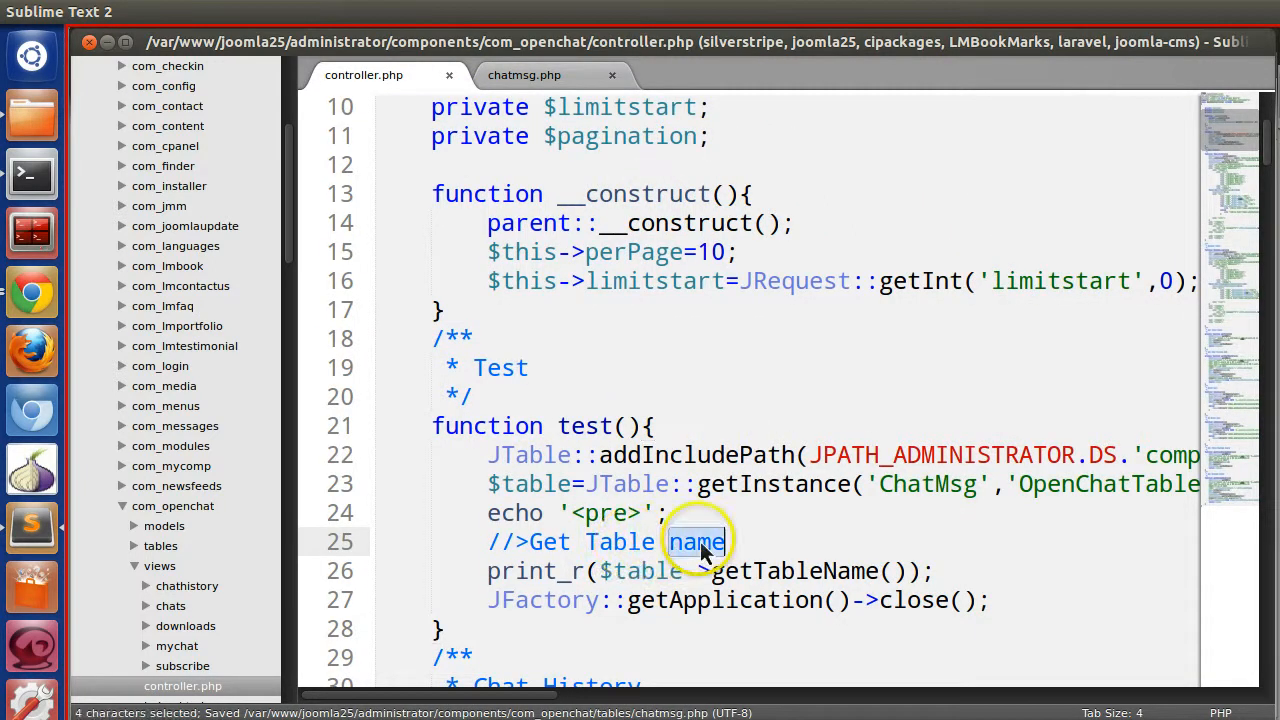
text(Prima)
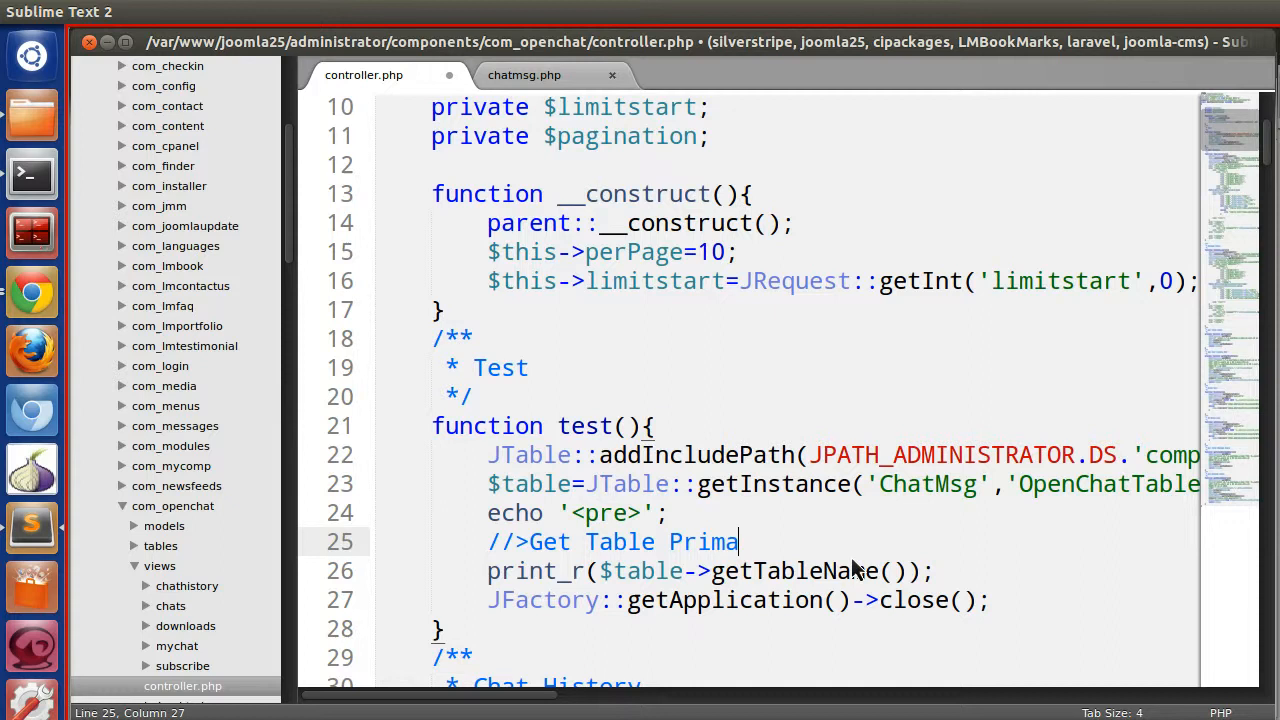
text(ry Key)
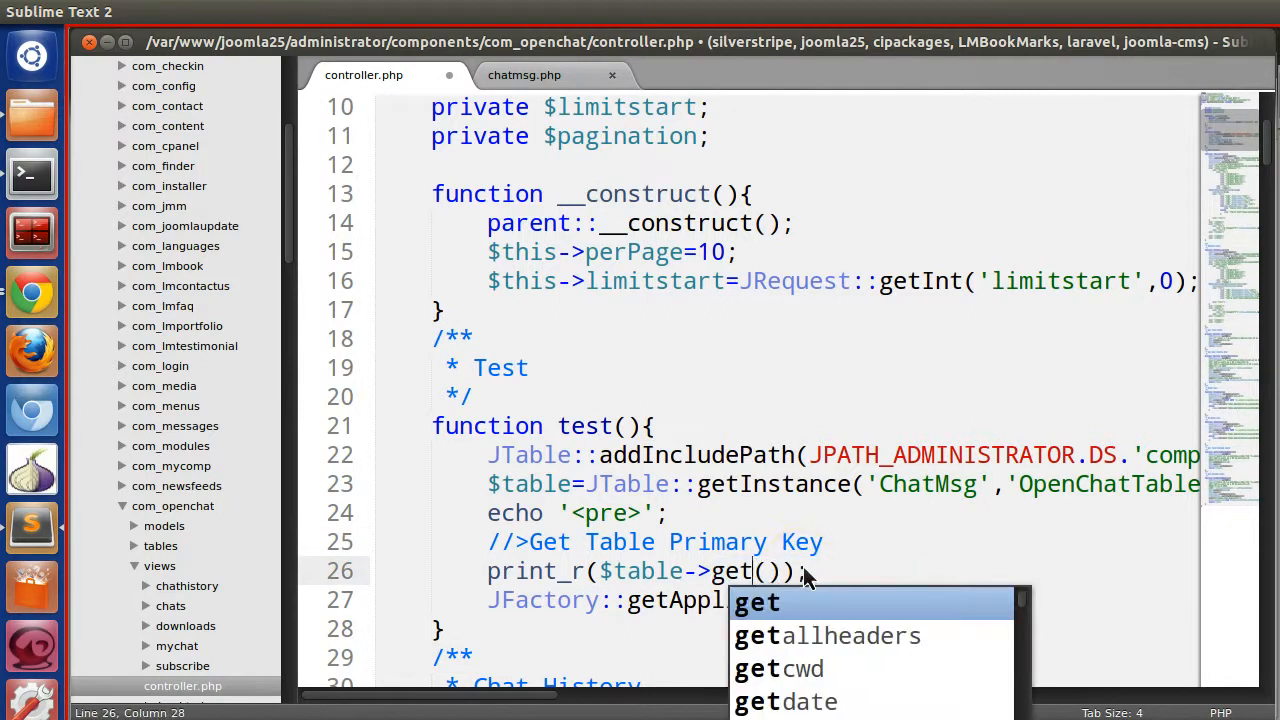
text(K)
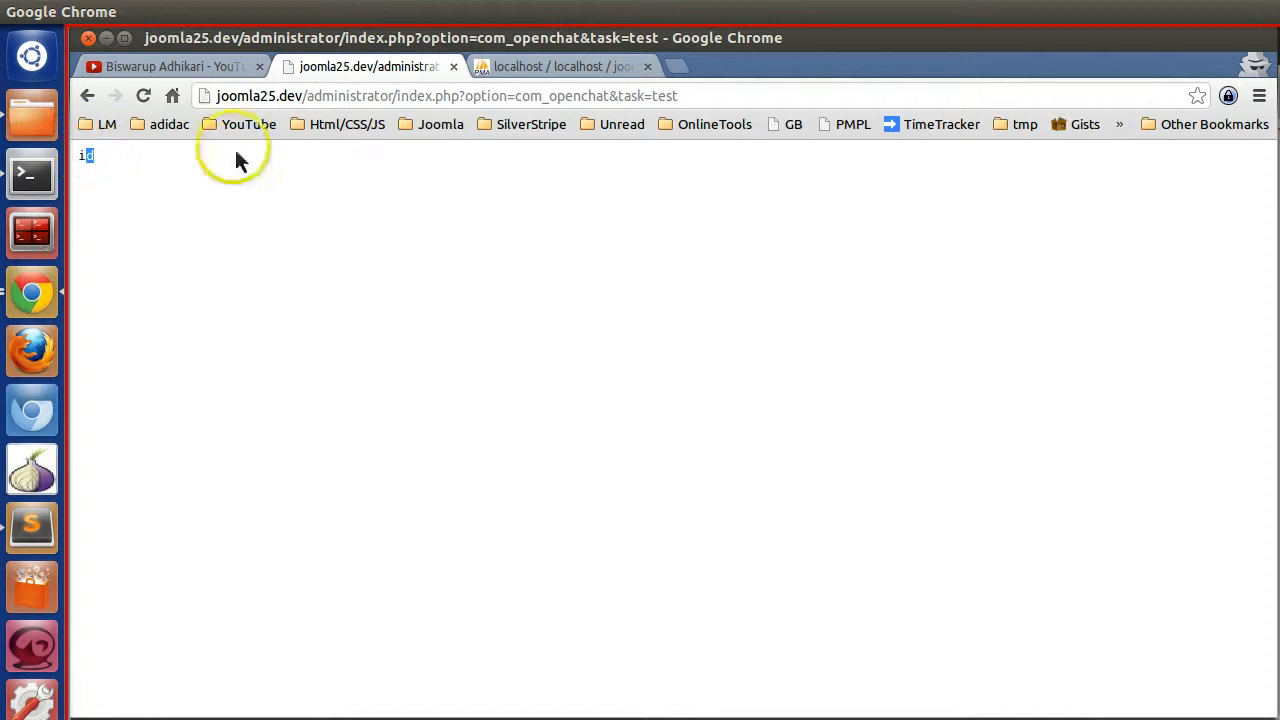
Find the user_id column in phpMyAdmin's openchat_msg table, then open chatmsg.php.
click(560, 66)
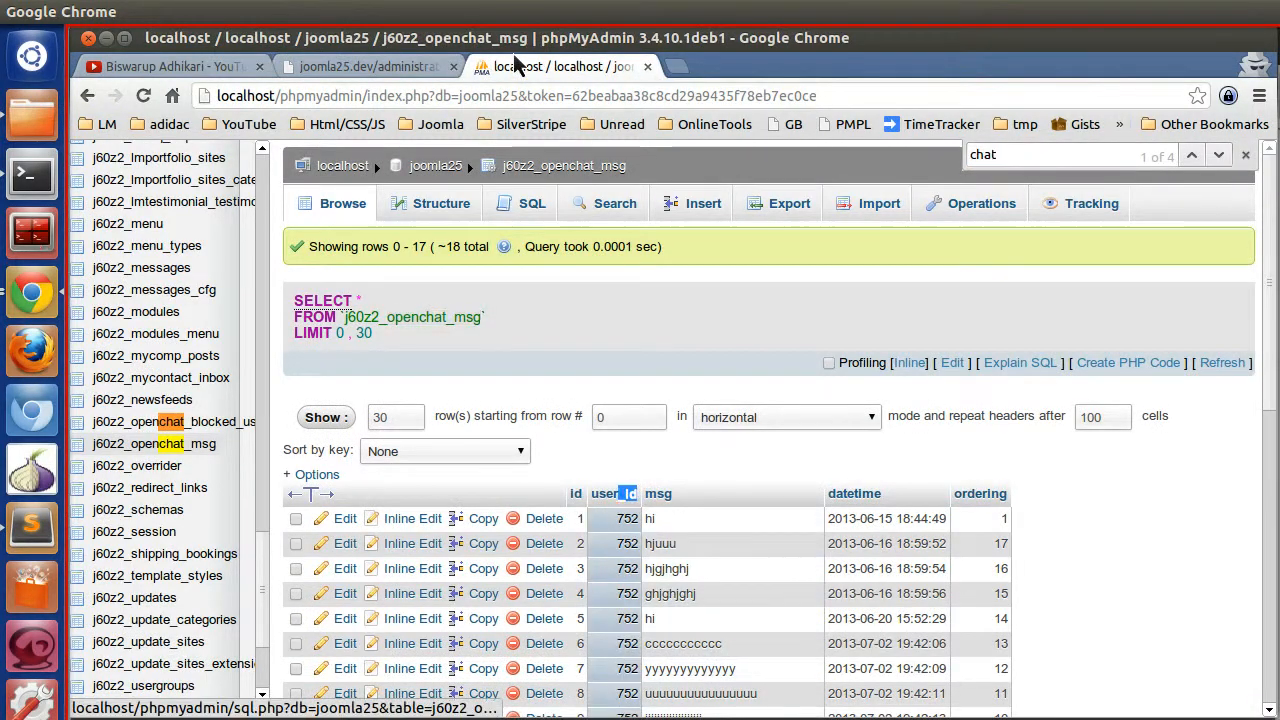
double_click(613, 493)
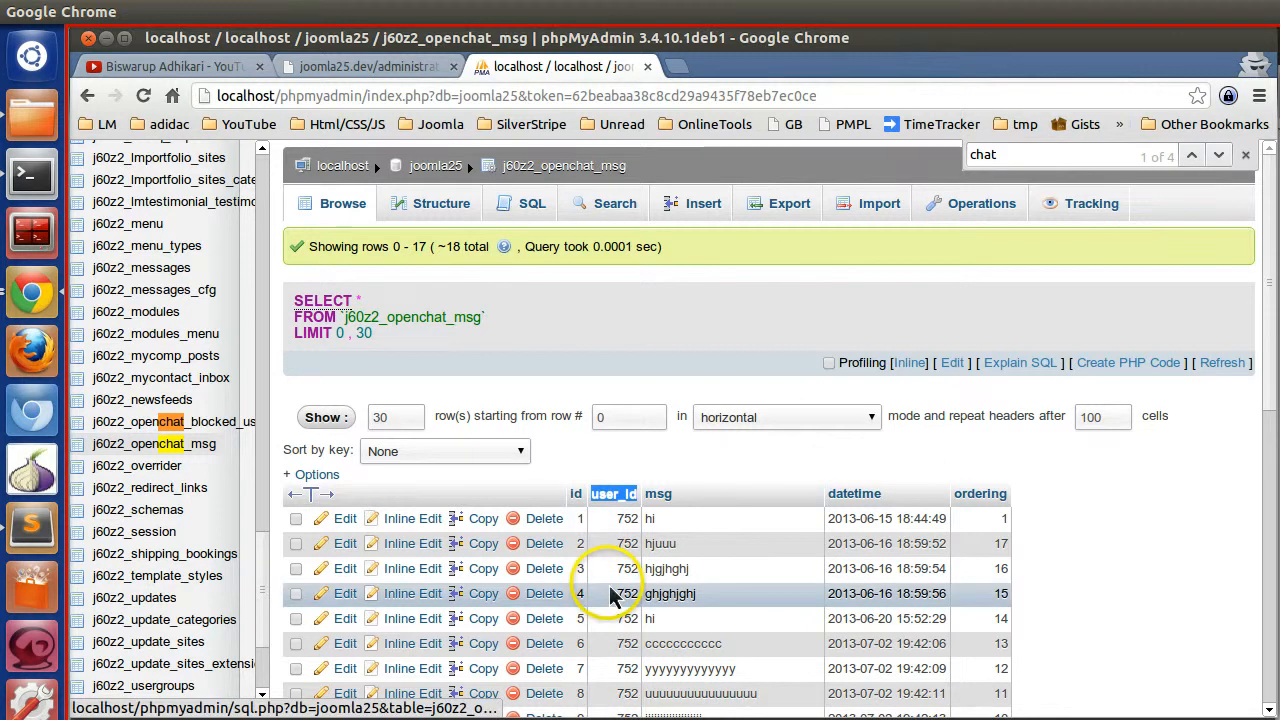
mouse_move(130, 560)
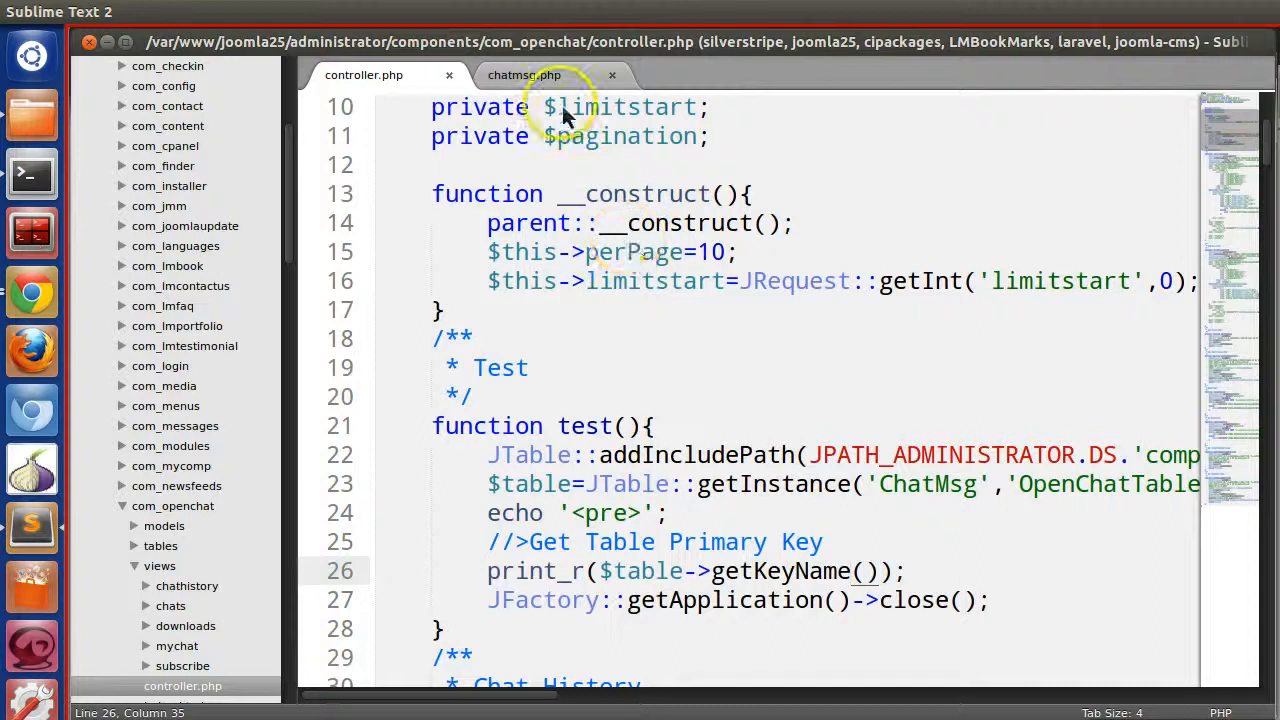
click(524, 74)
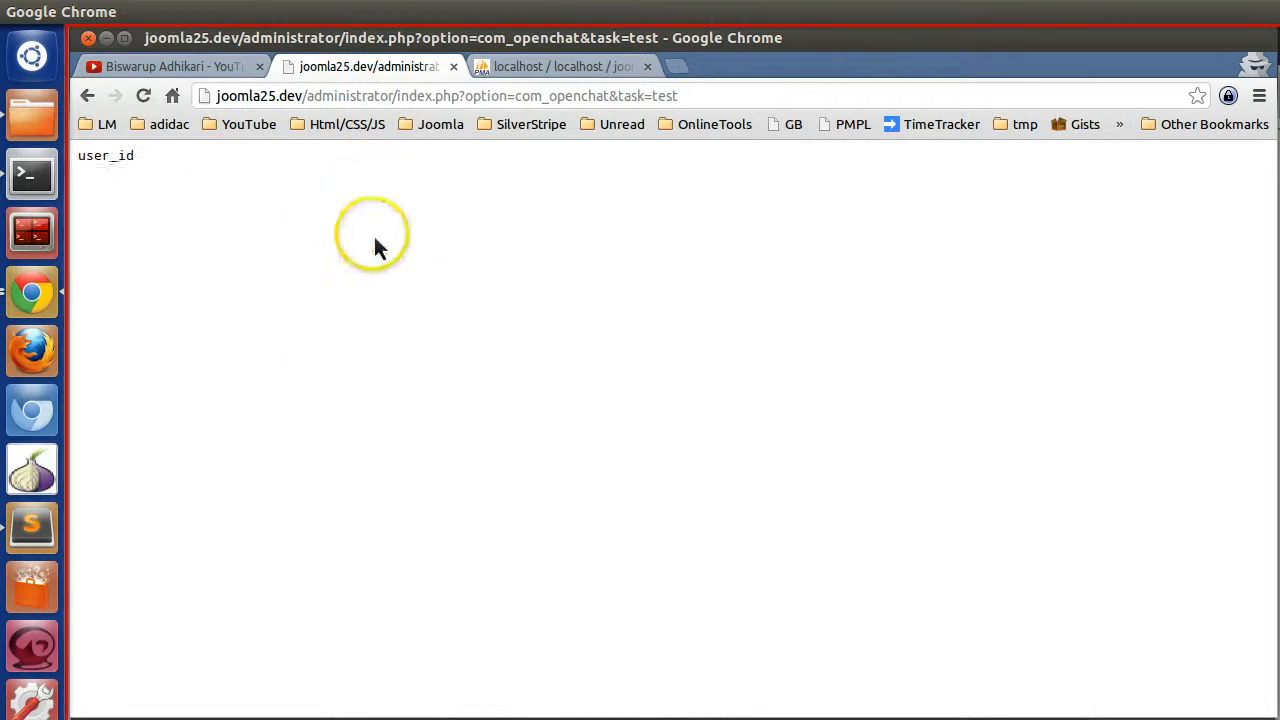
double_click(105, 155)
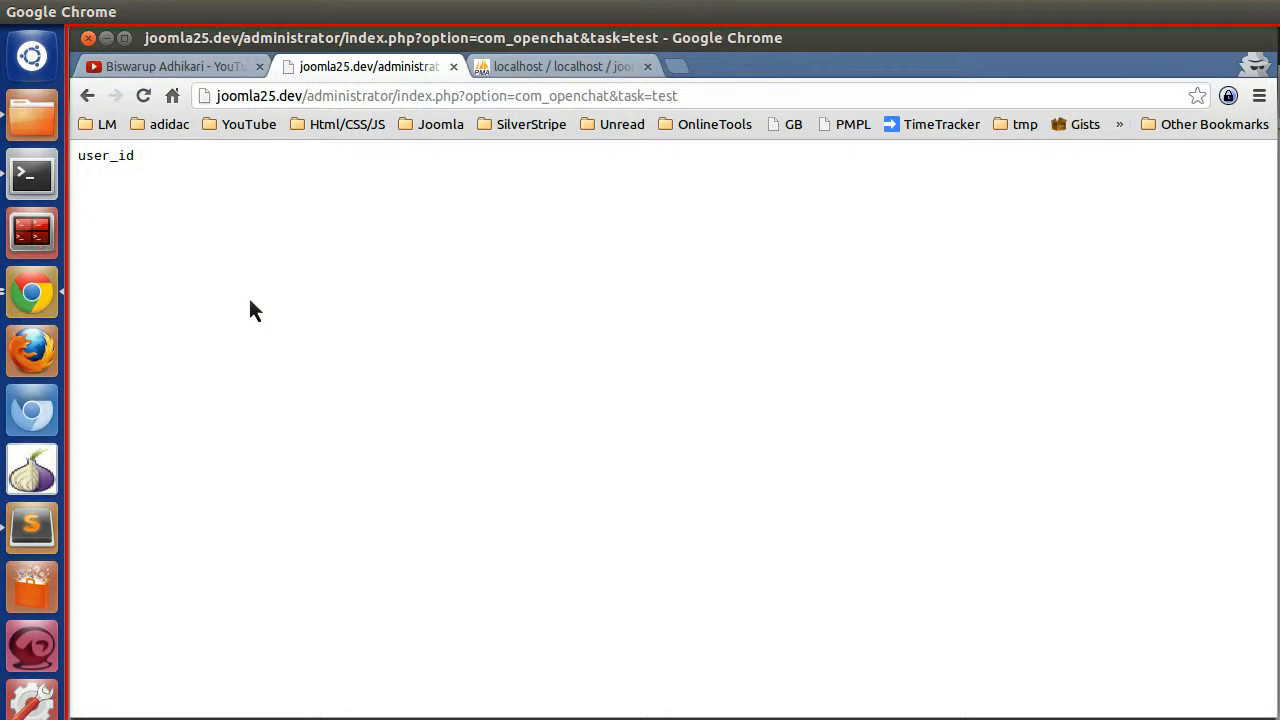
double_click(105, 155)
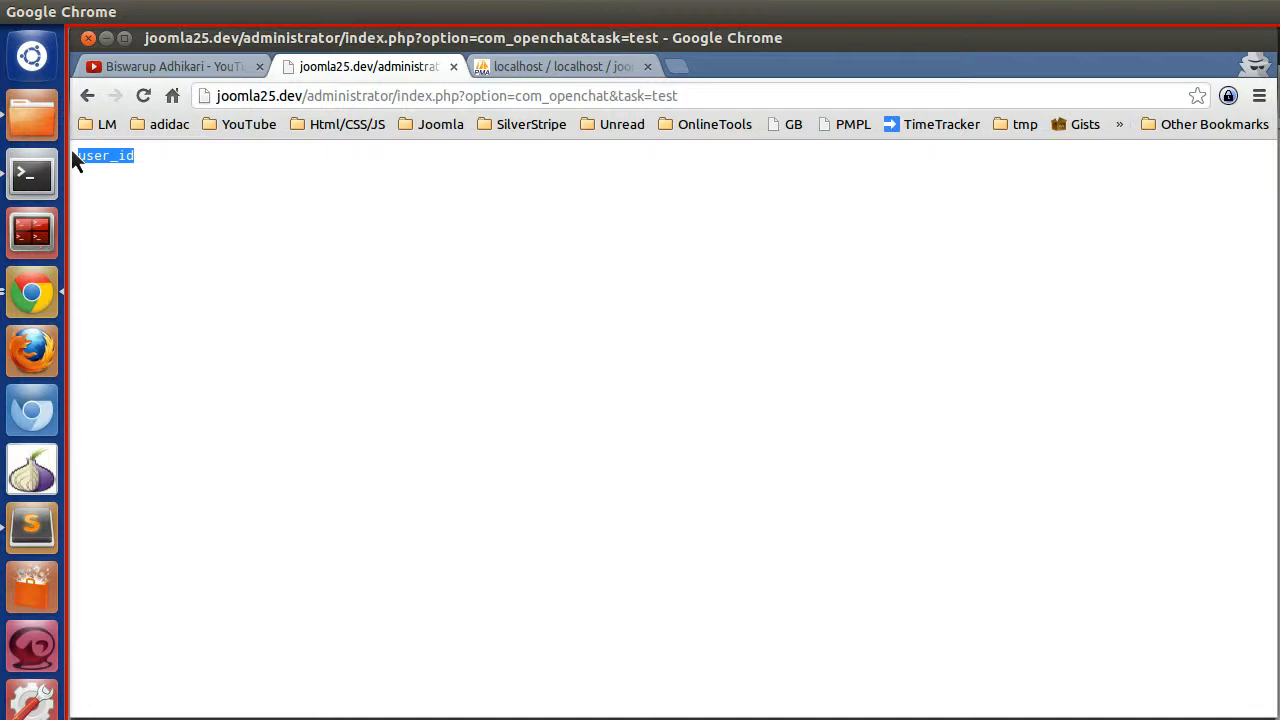
mouse_move(78, 510)
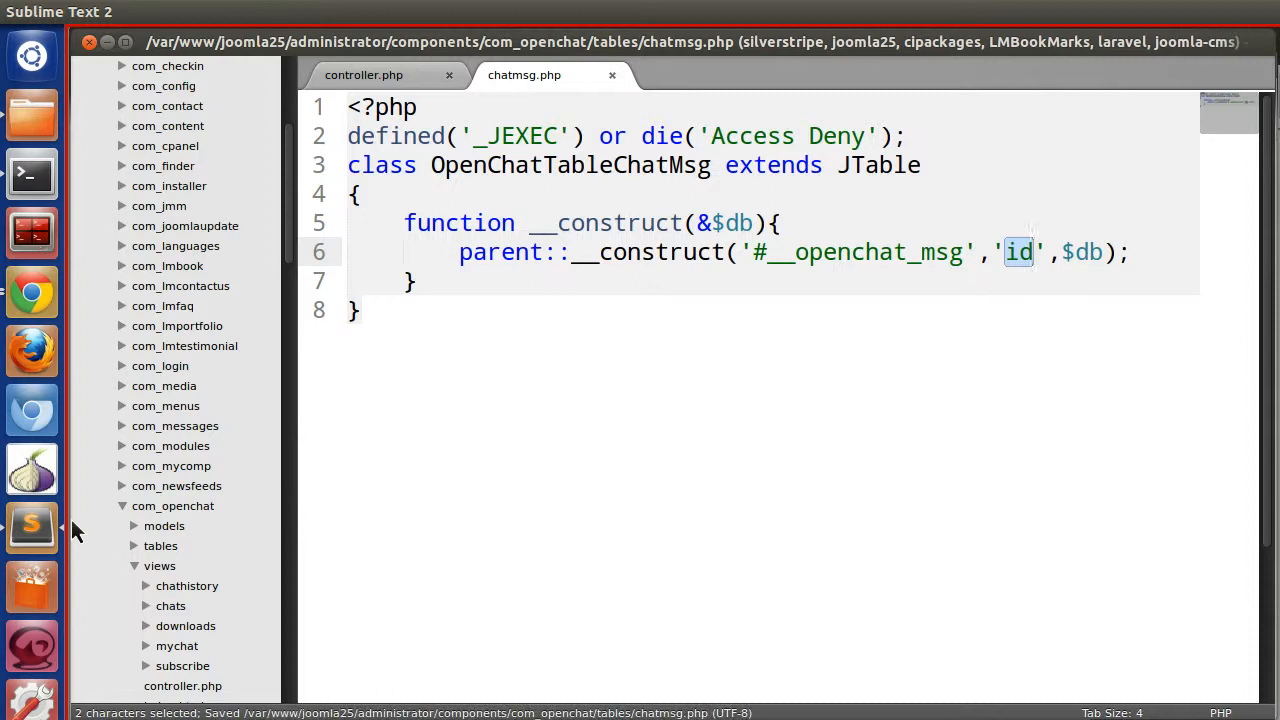
Relabel the controller comment 'Get Table Column Names' and replace getKeyName with getFields.
click(363, 74)
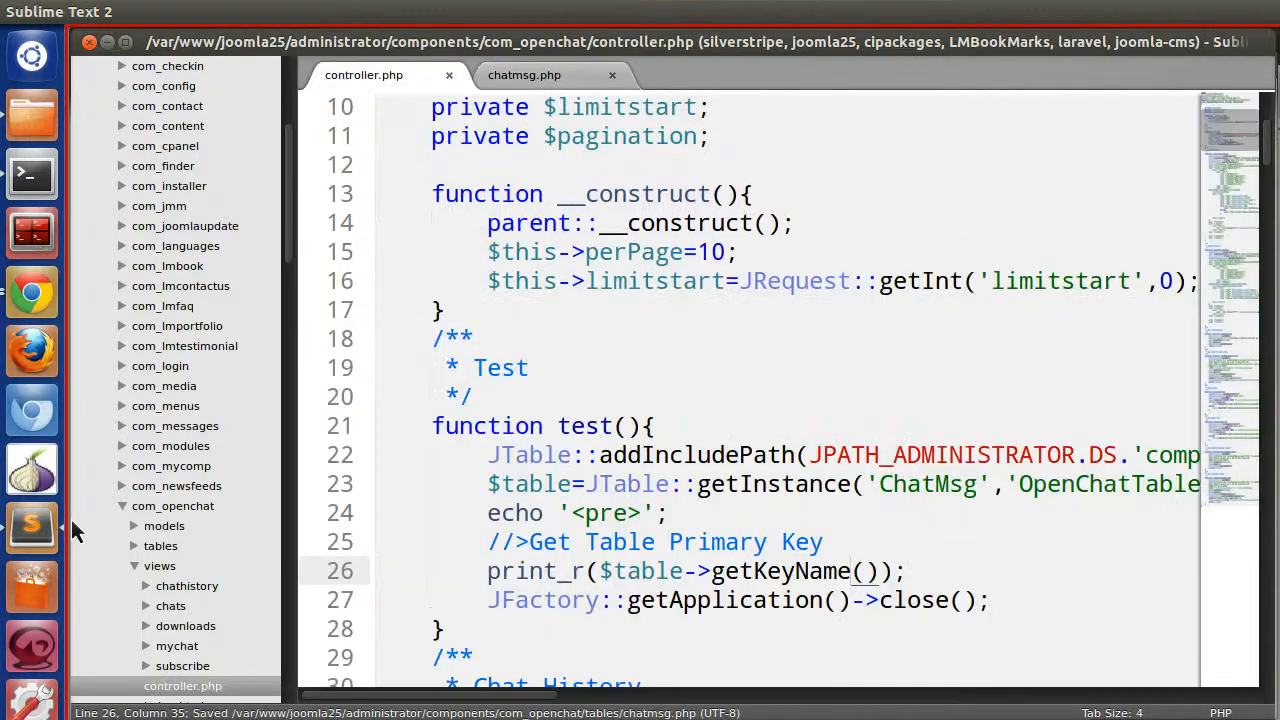
mouse_move(32, 527)
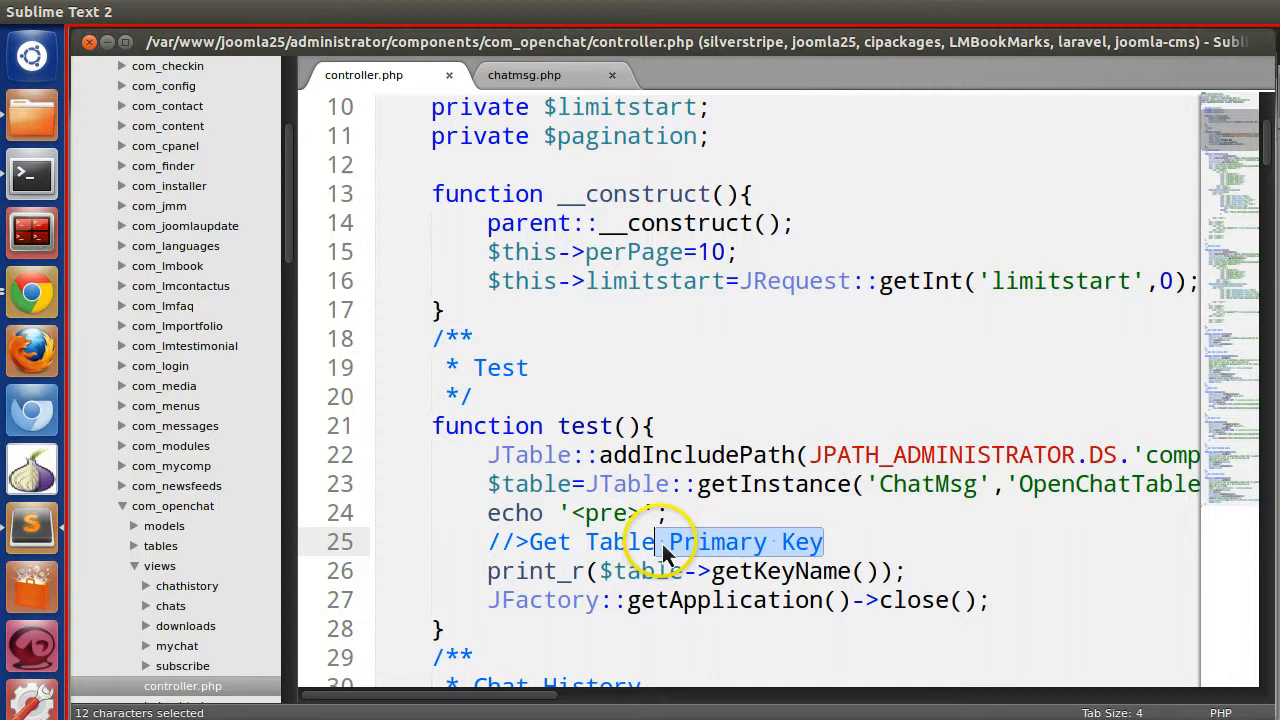
text(Col)
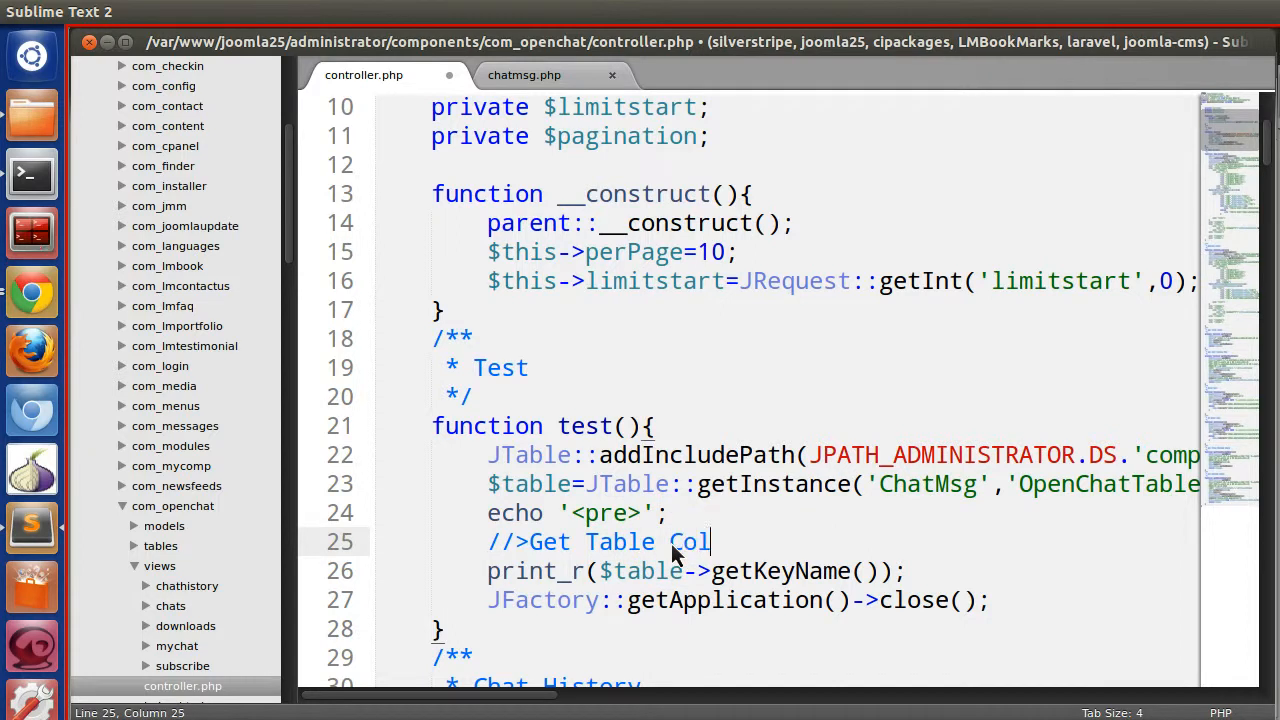
text(umn Names)
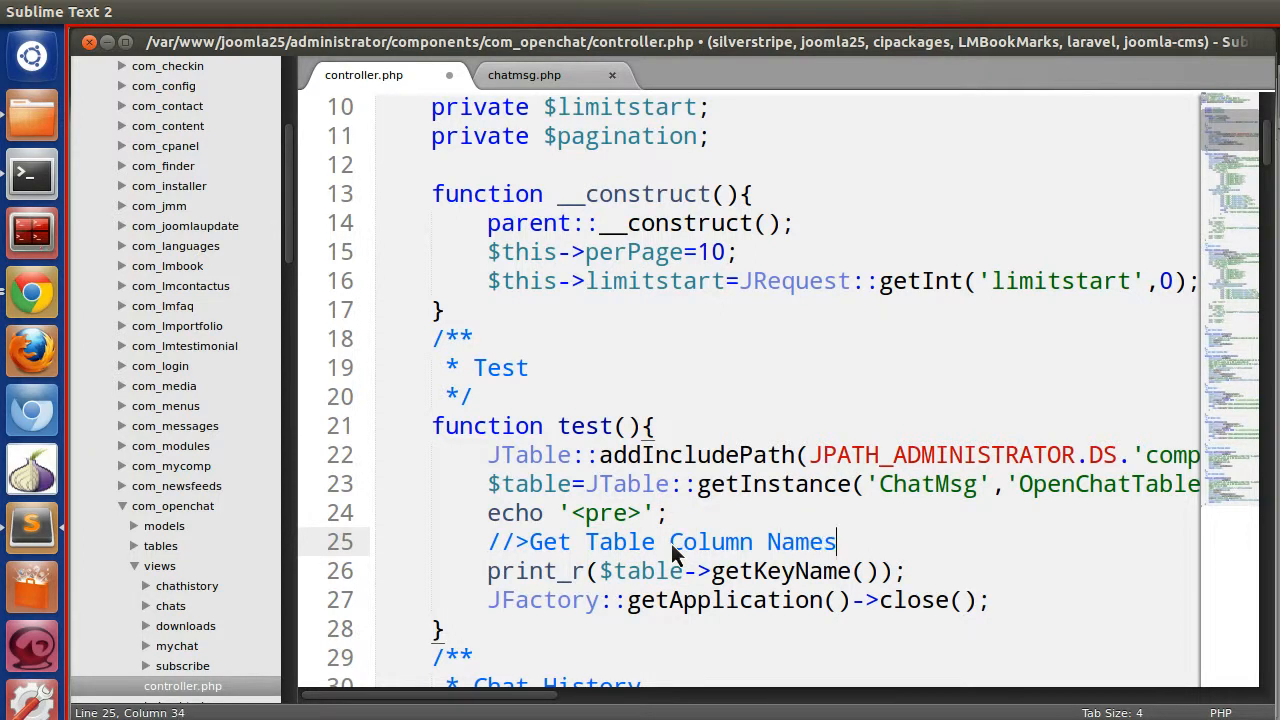
double_click(780, 571)
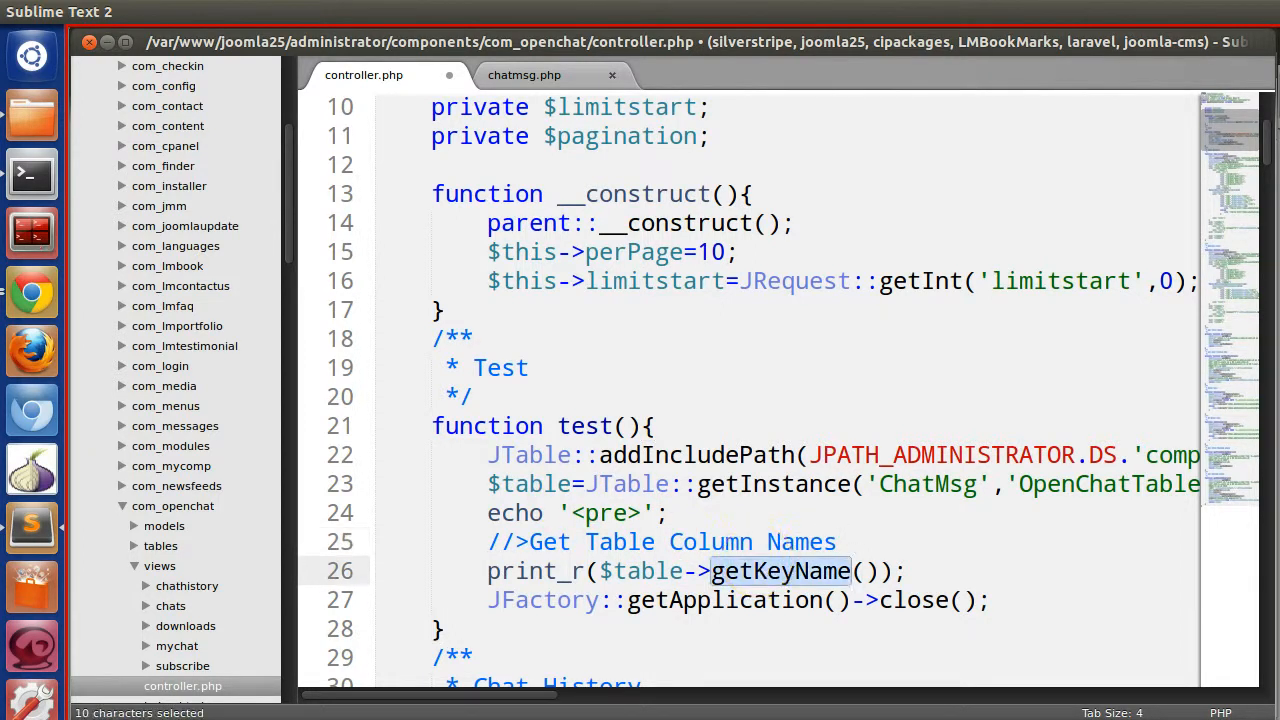
text(get)
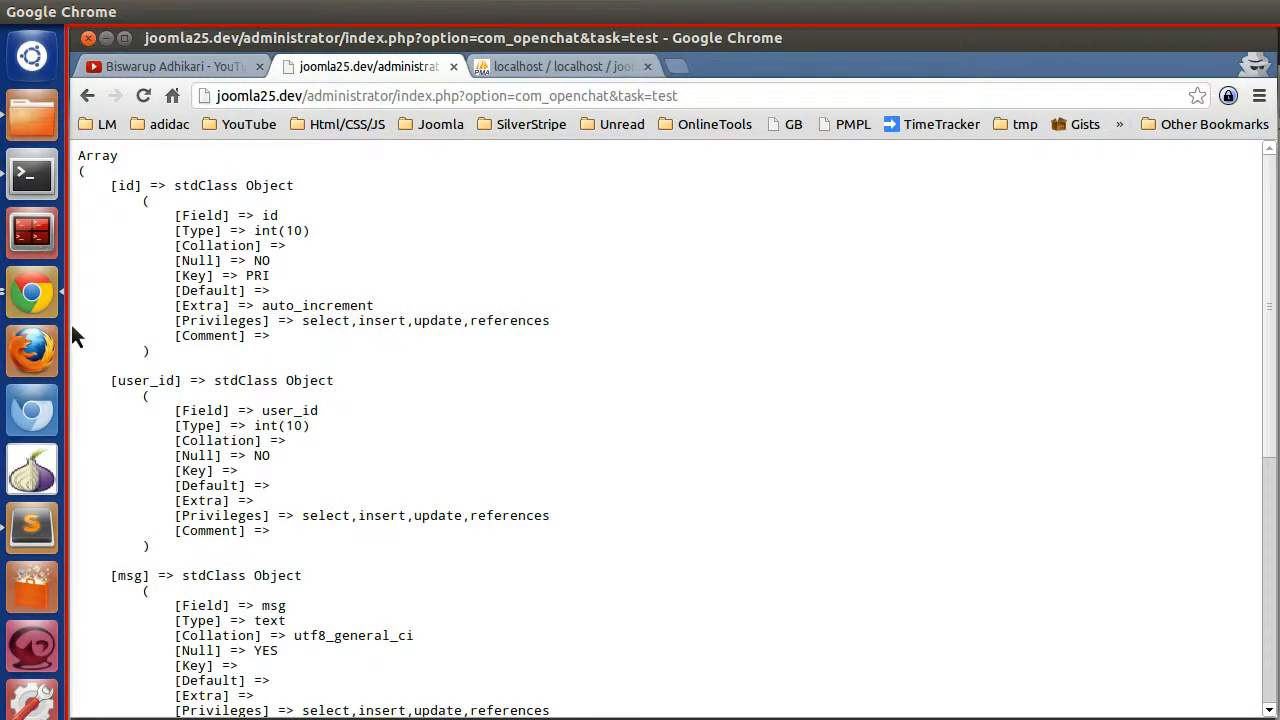
Scroll the printed getFields array, noting id's int(10) type and auto_increment.
drag(113, 185, 150, 355)
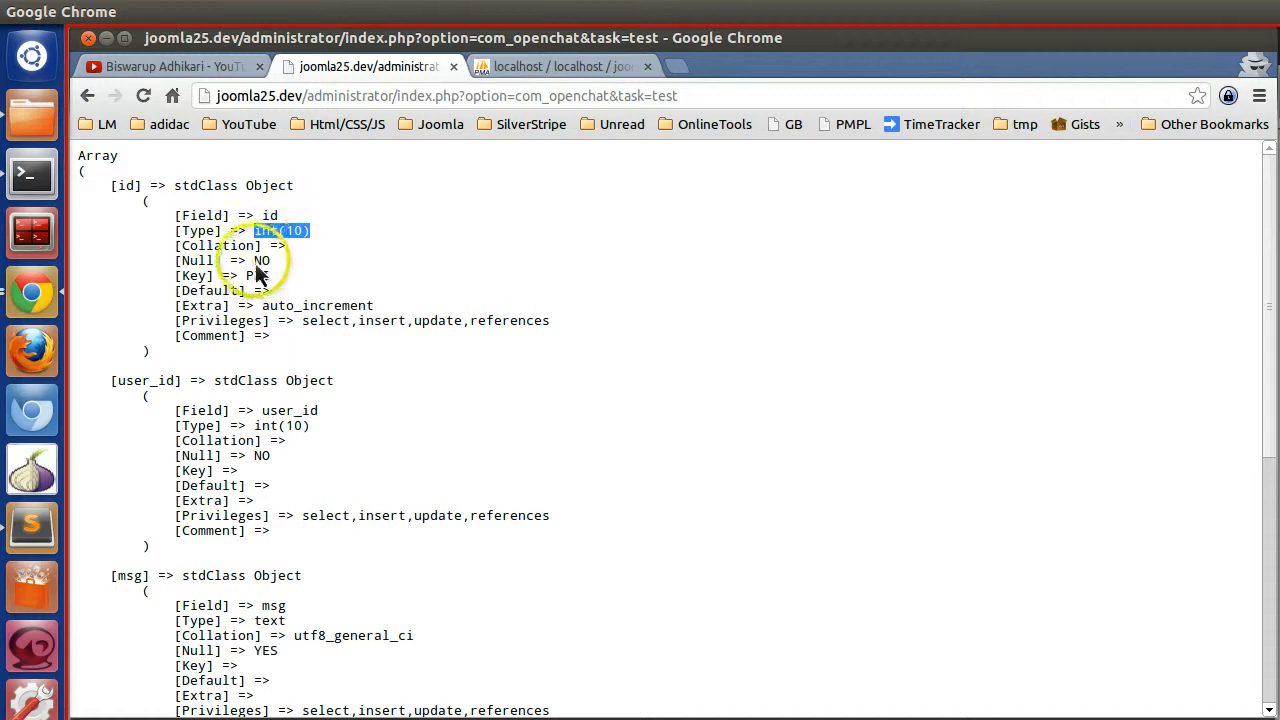
double_click(318, 305)
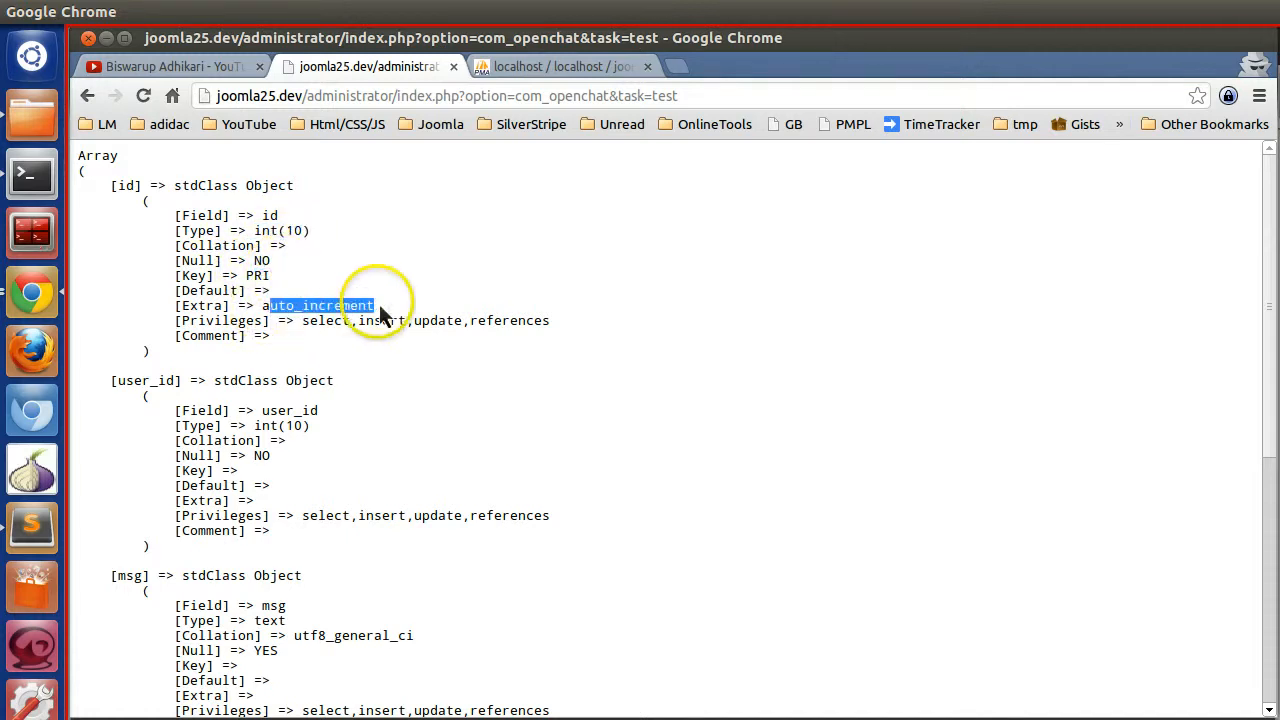
scroll(down, 3)
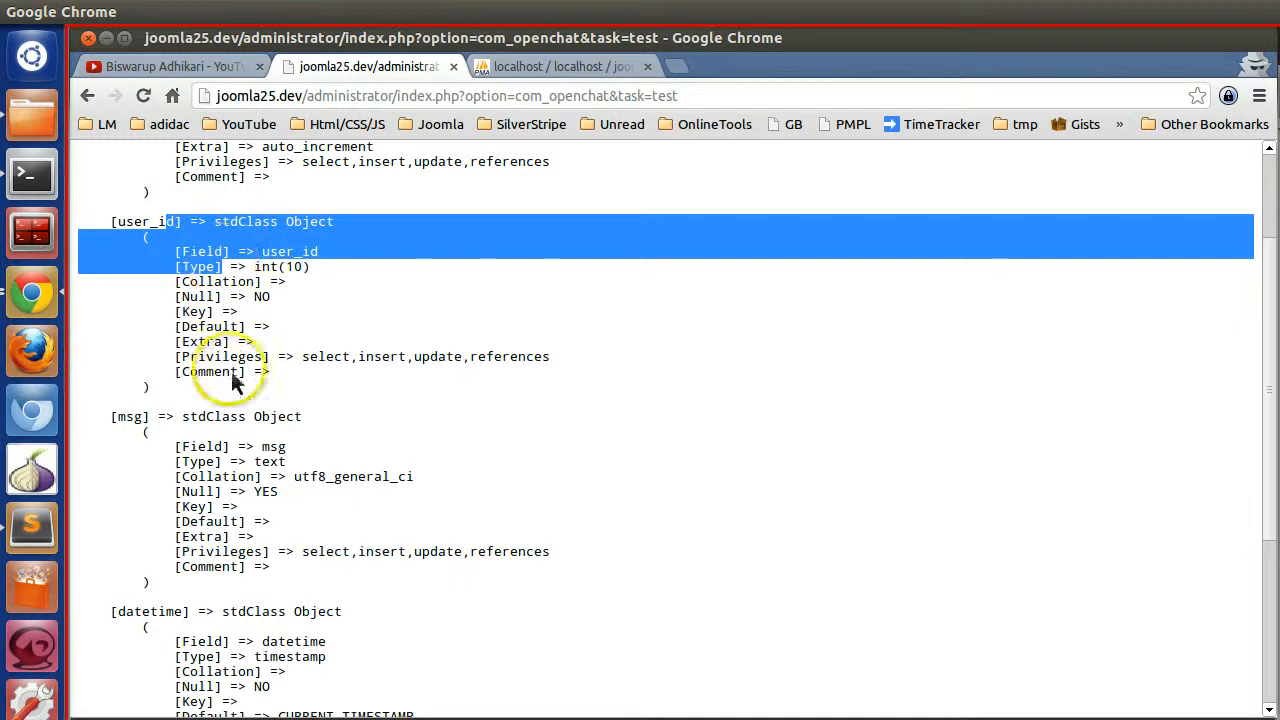
scroll(down, 3)
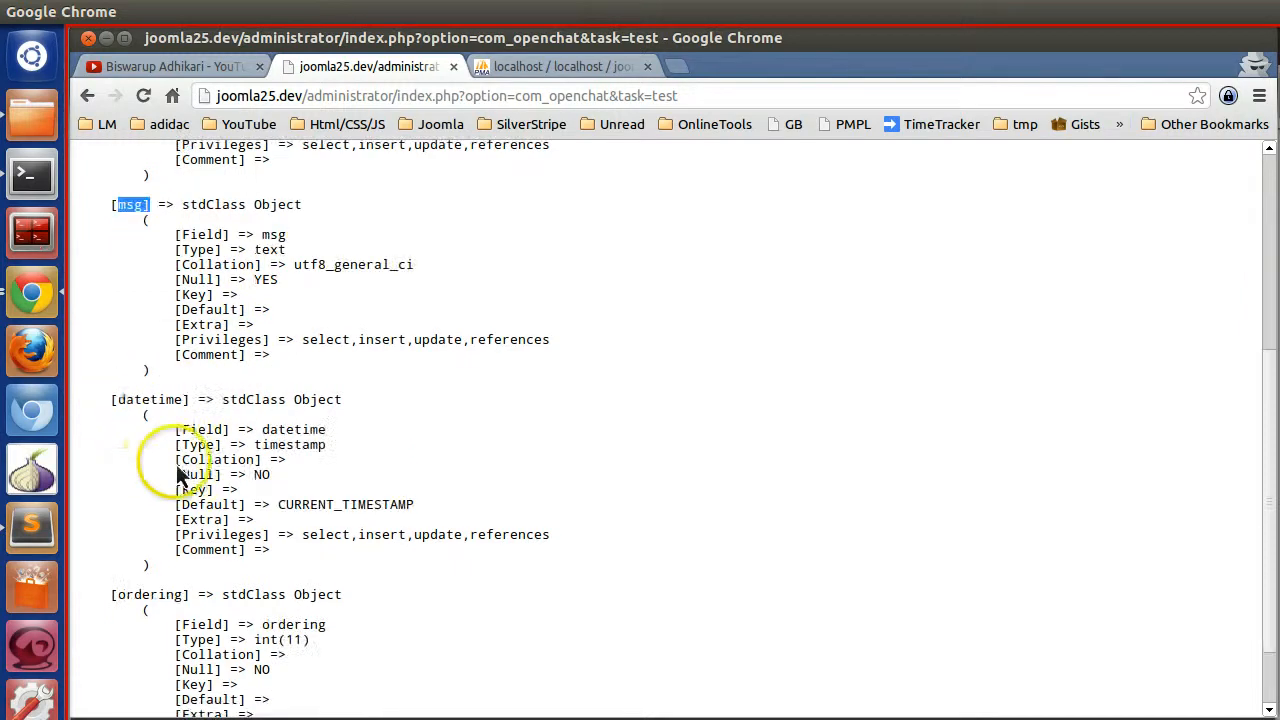
scroll(down, 3)
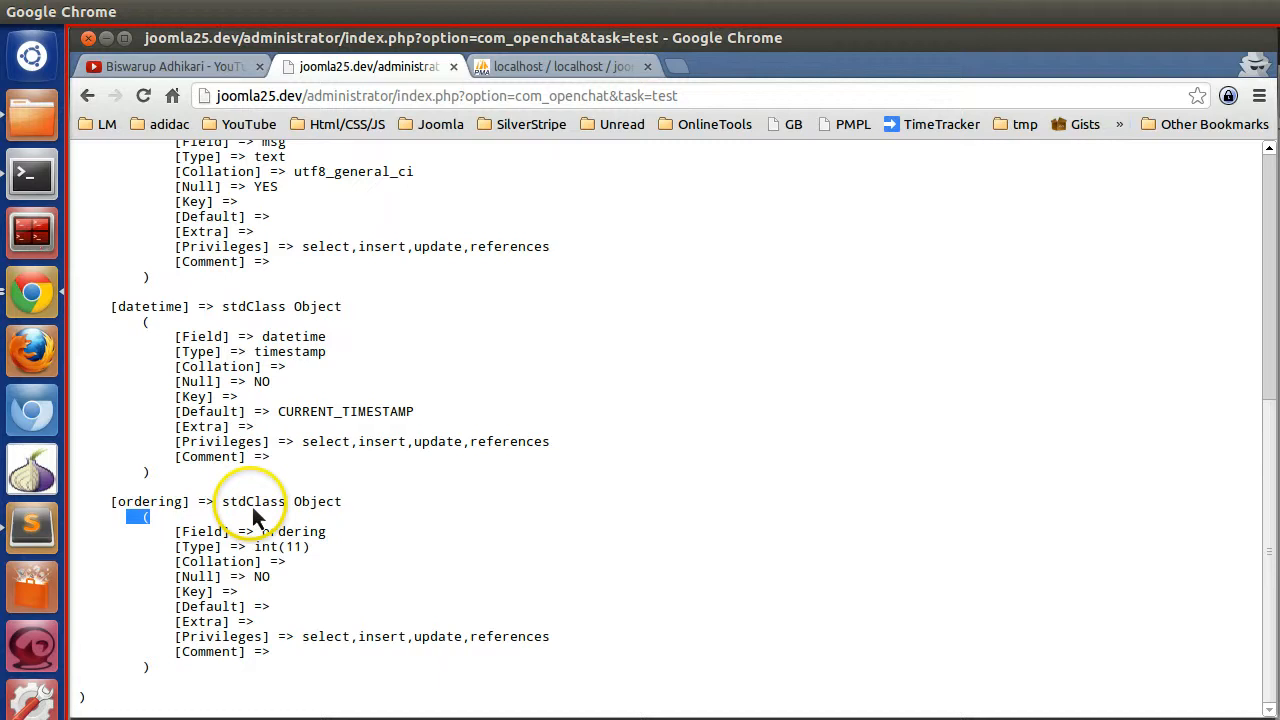
Drop the ordering column from j60z2_openchat_msg in phpMyAdmin's Structure view.
click(560, 66)
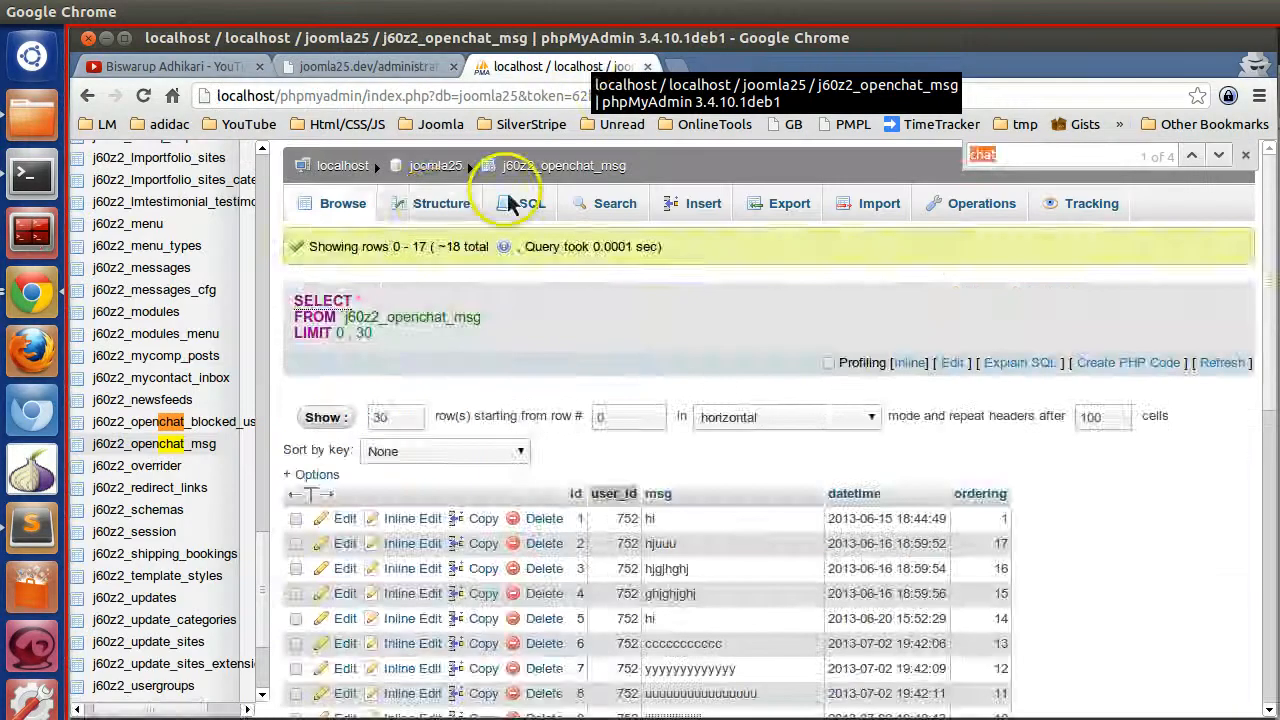
click(441, 203)
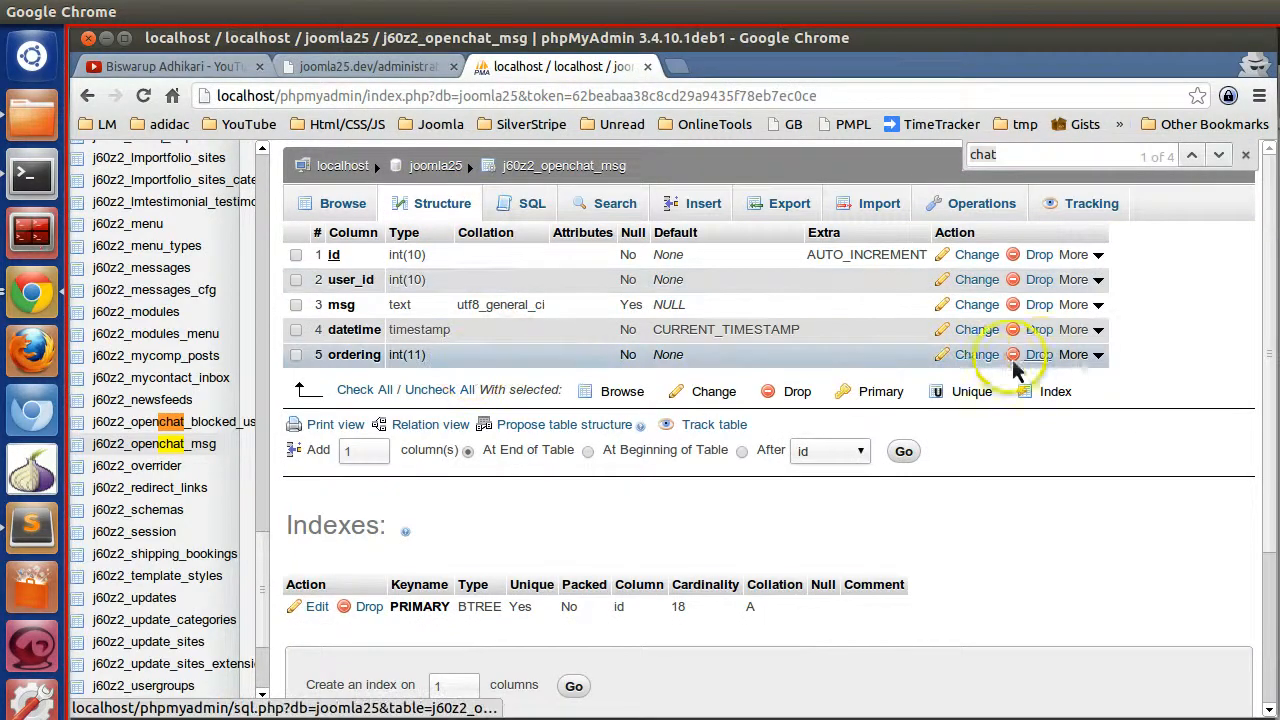
click(1039, 354)
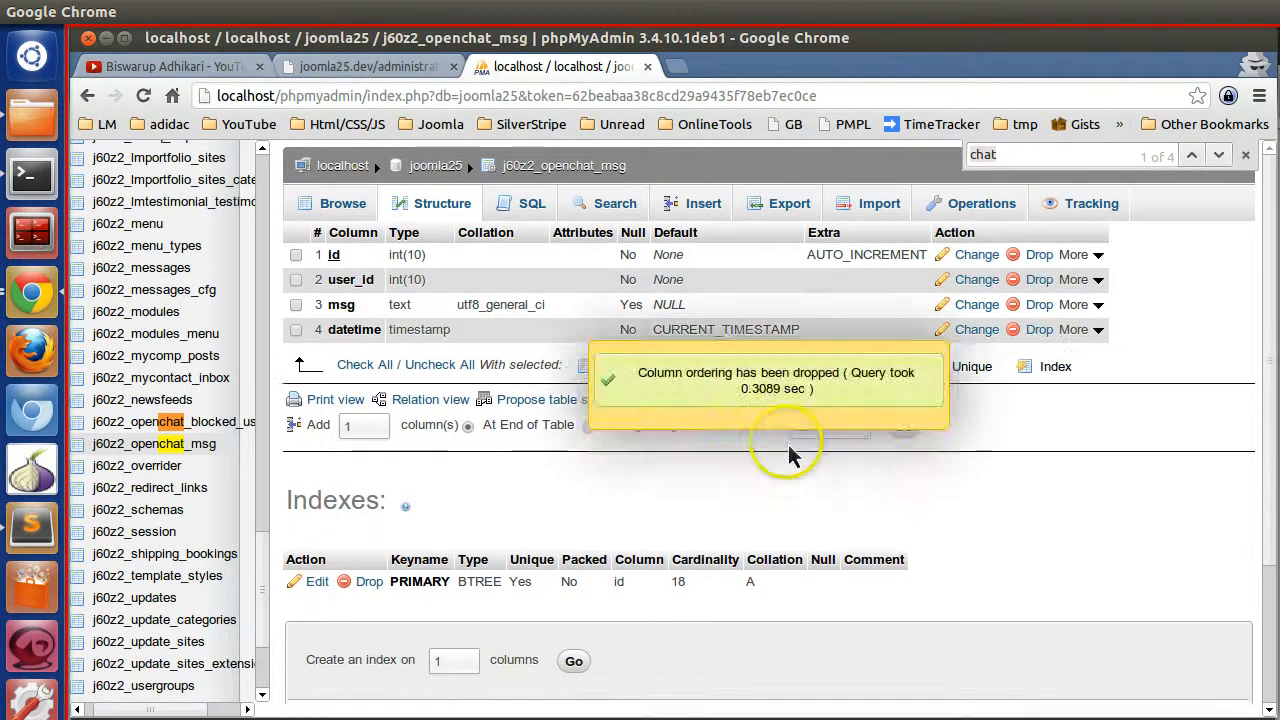
Review the test page's field details, which now end at datetime.
click(367, 66)
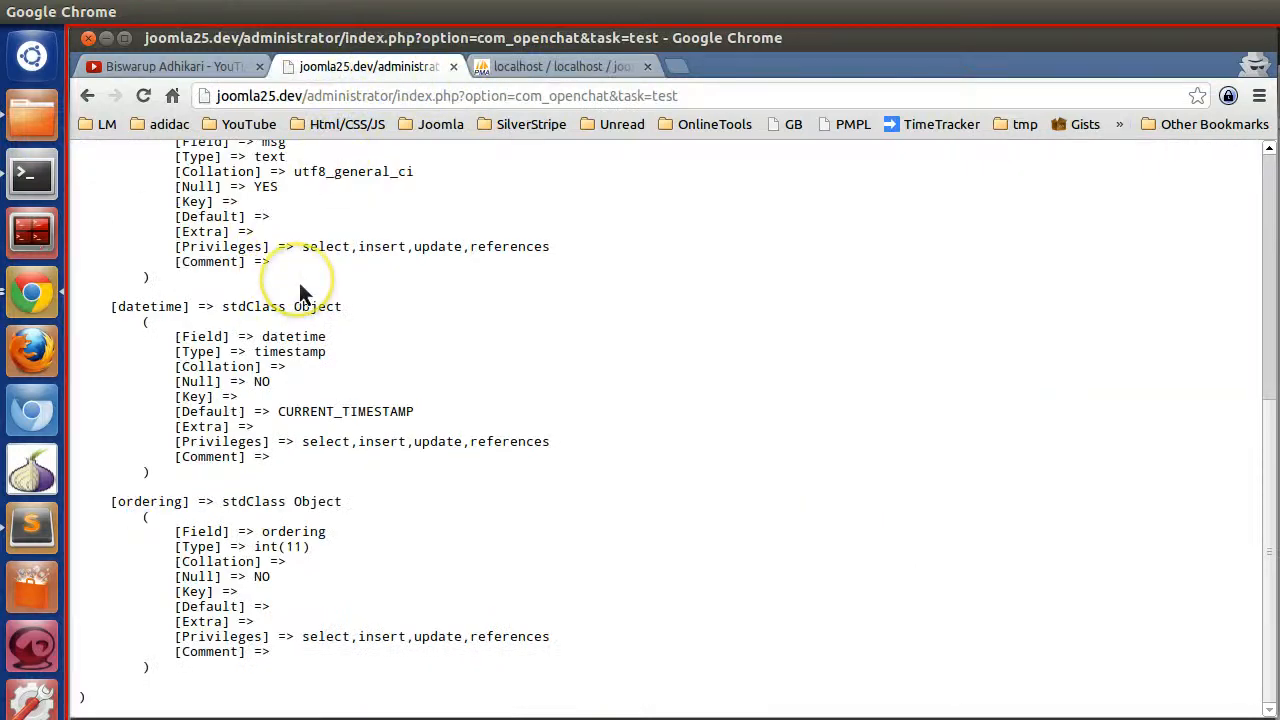
scroll(up, 3)
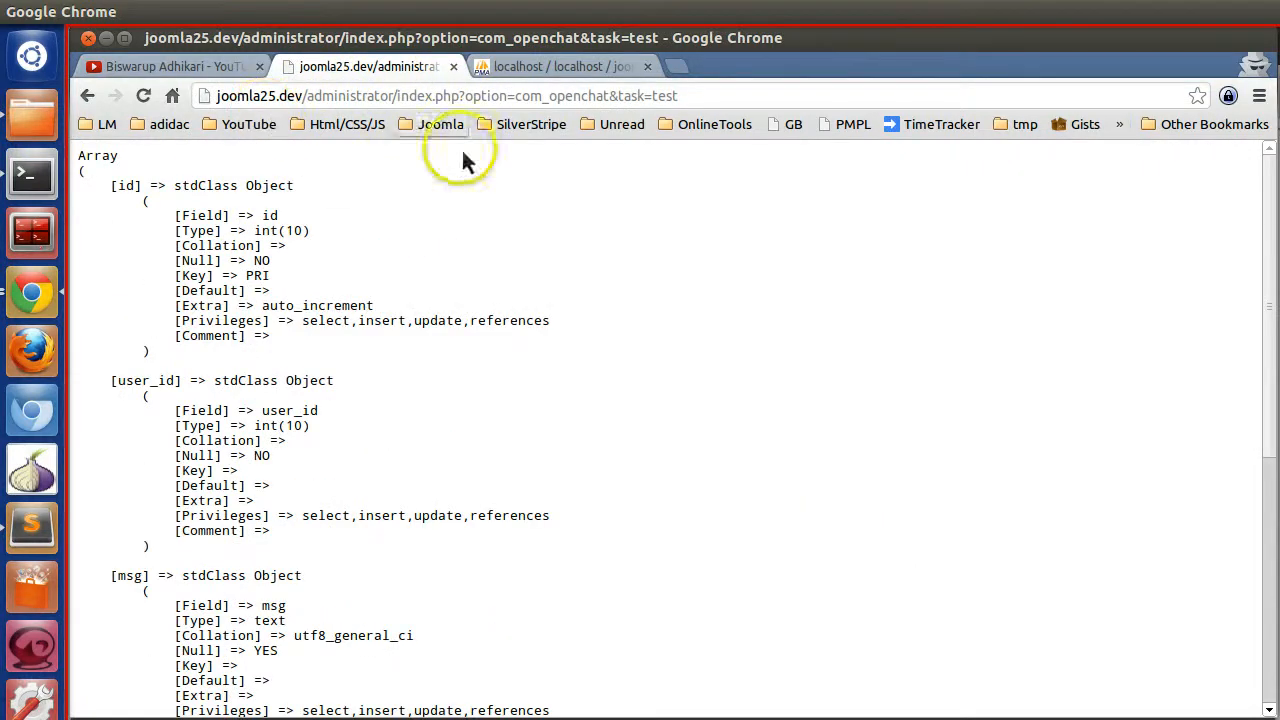
scroll(down, 3)
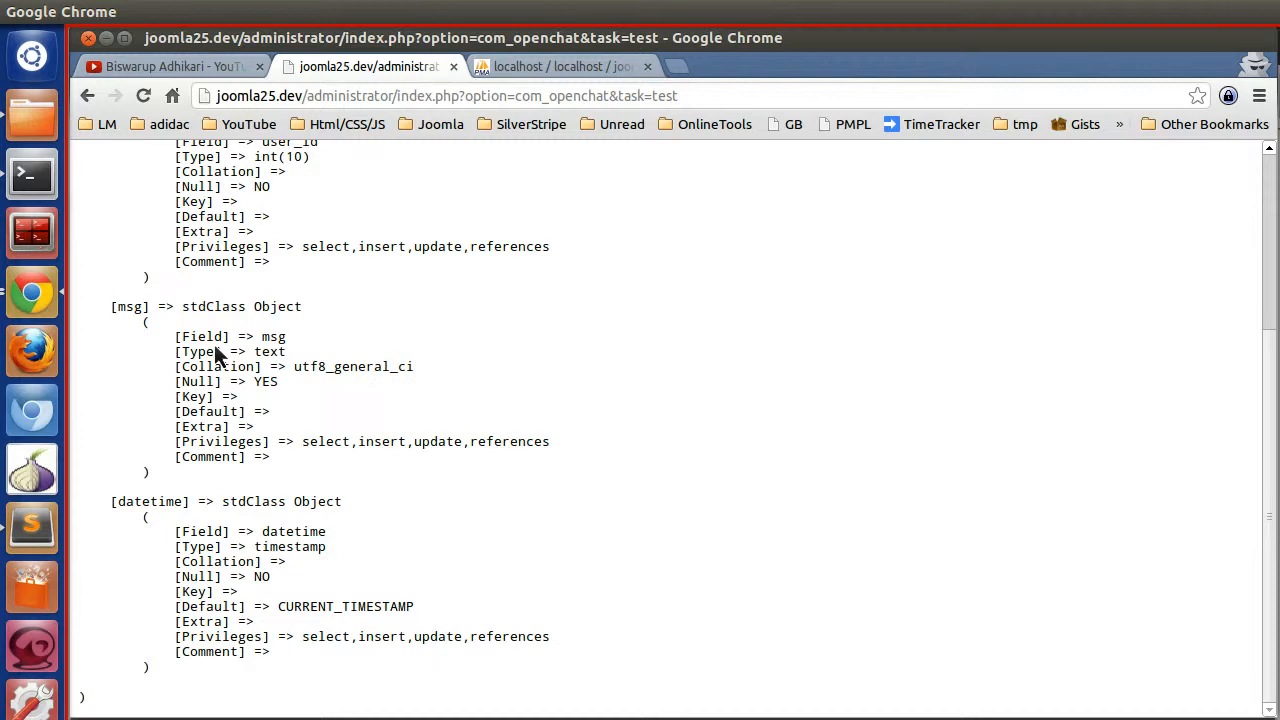
mouse_move(288, 501)
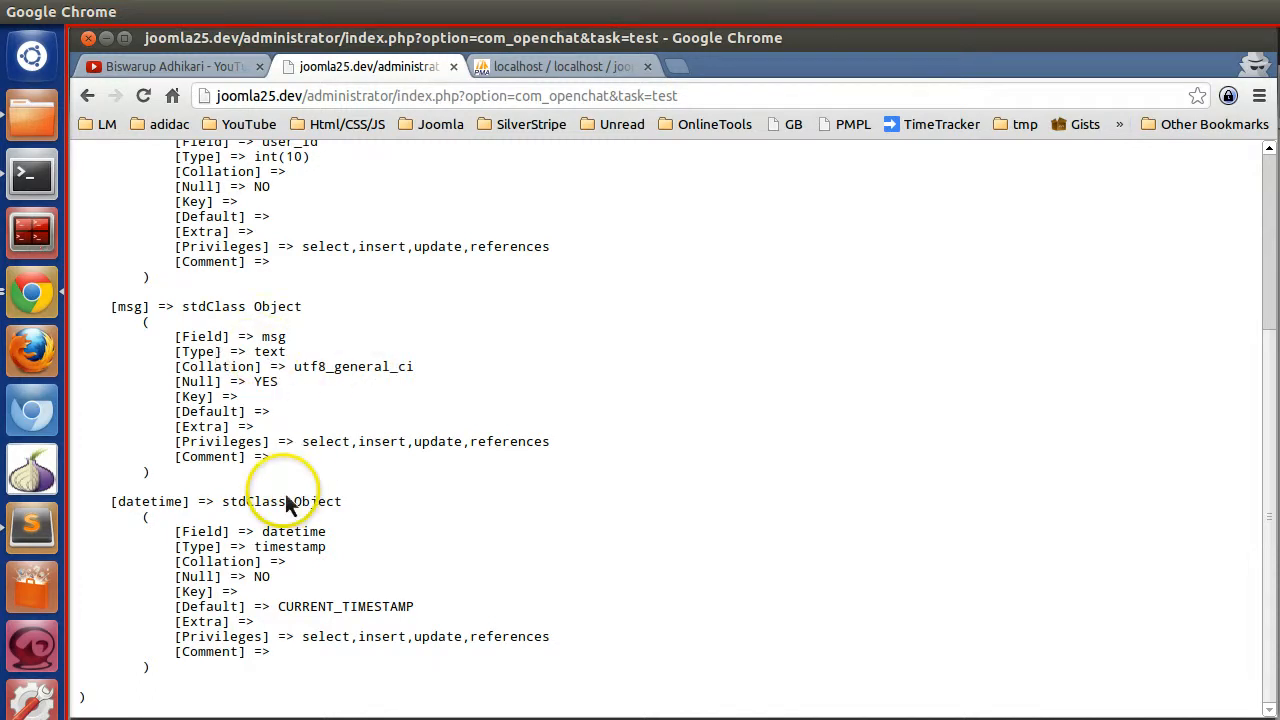
scroll(up, 3)
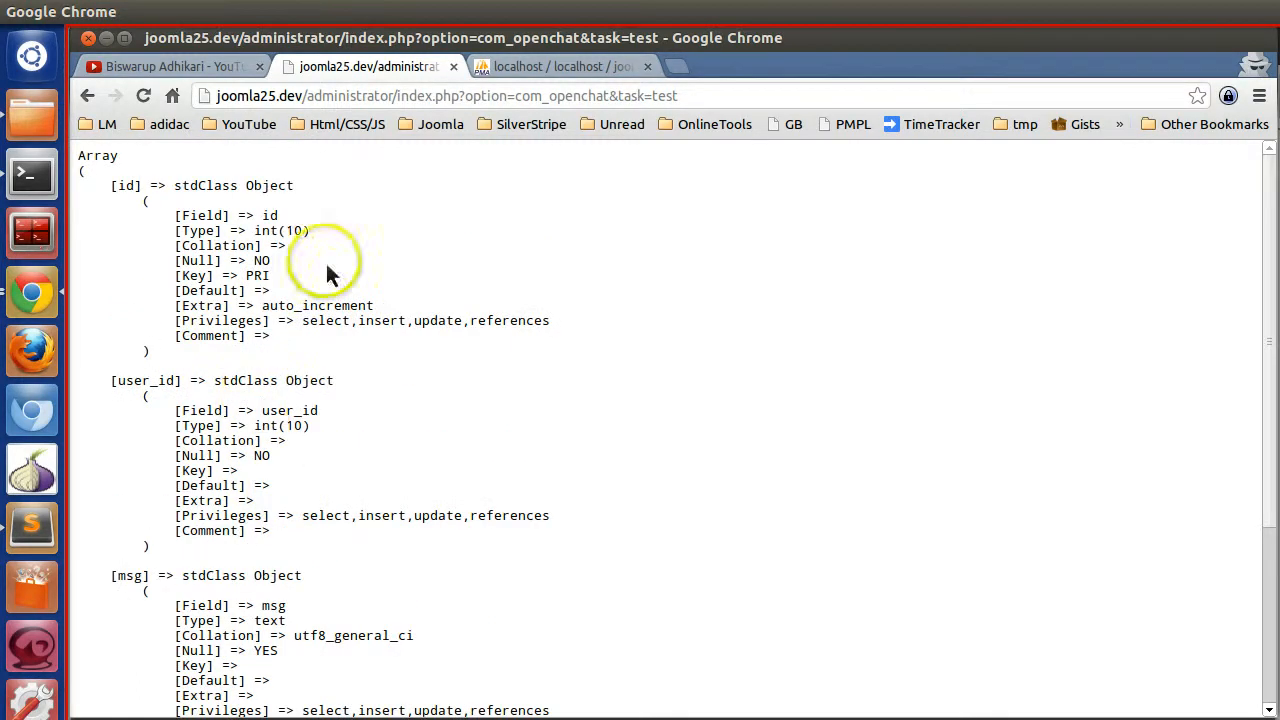
click(560, 66)
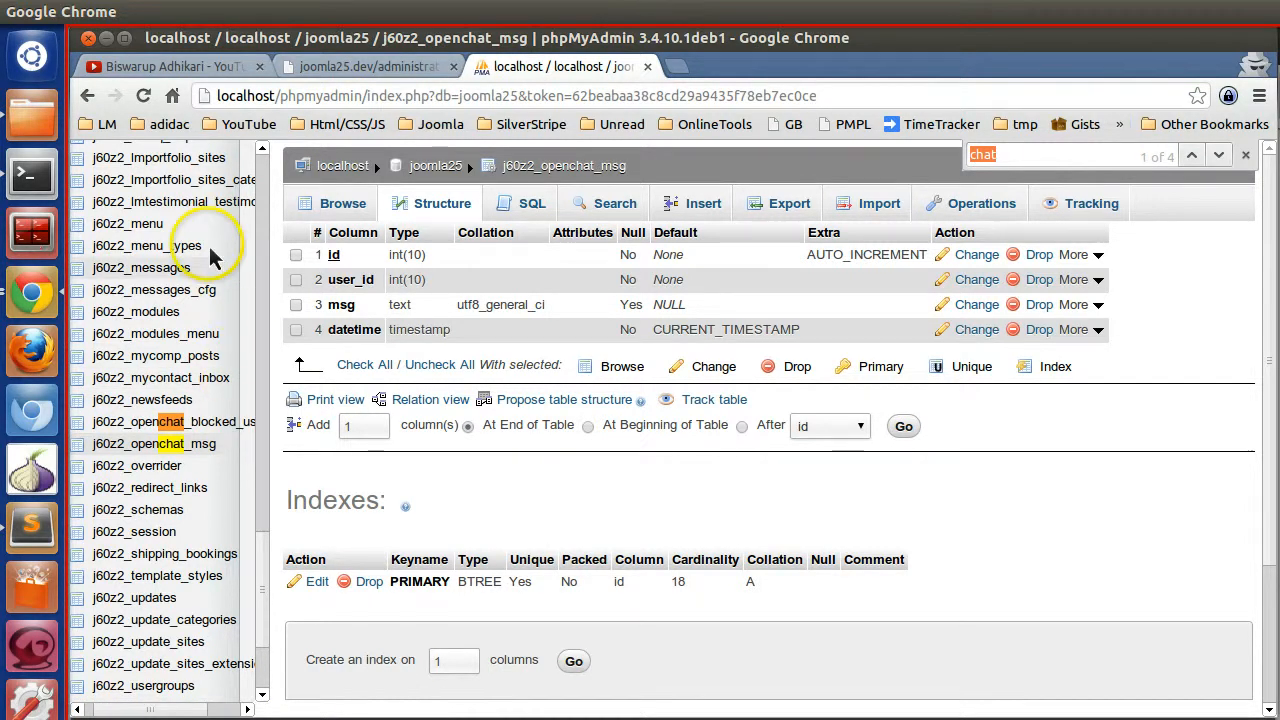
mouse_move(145, 245)
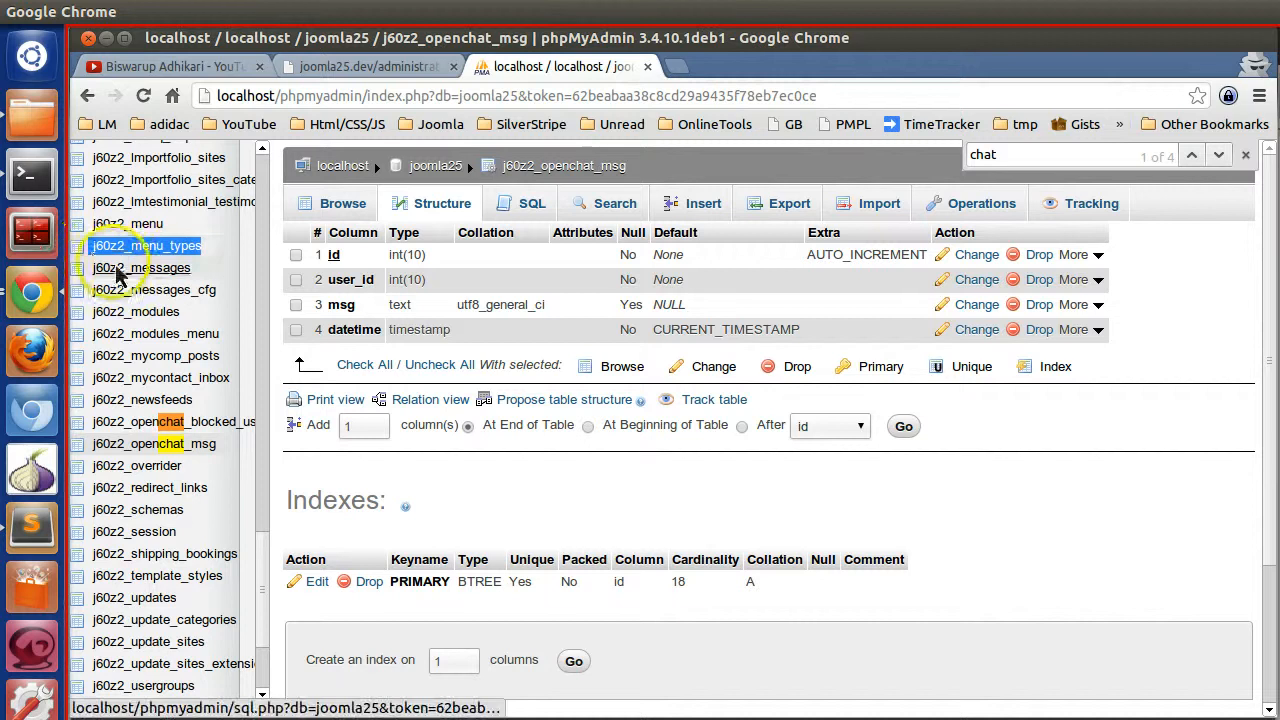
mouse_move(127, 223)
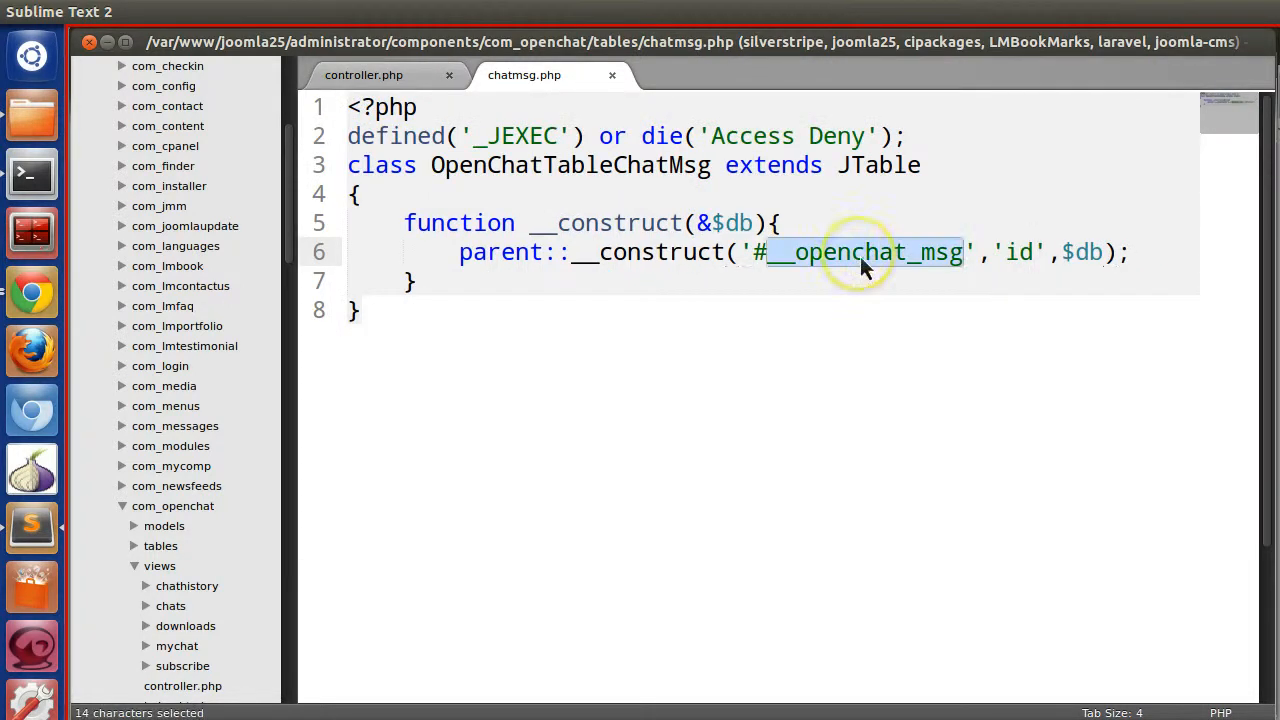
Point chatmsg.php at #j60z2_menu and scroll the test page's menu table fields.
text(j60z2_menu)
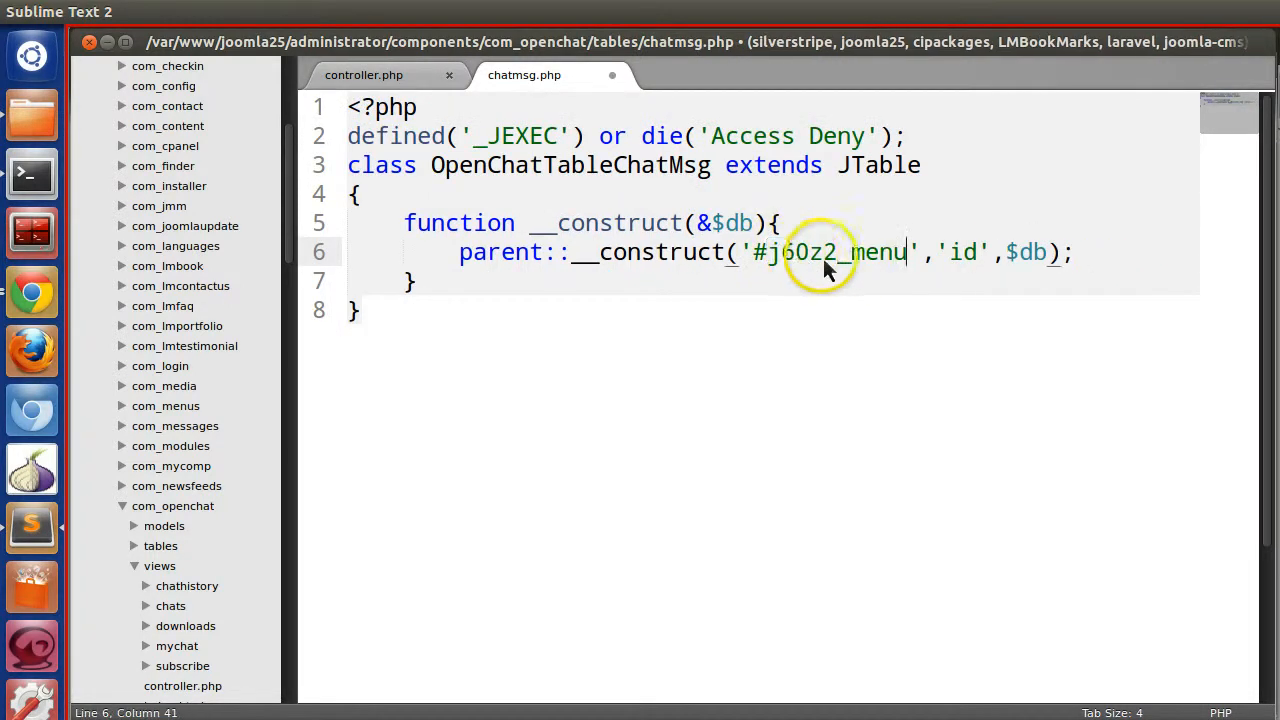
double_click(800, 252)
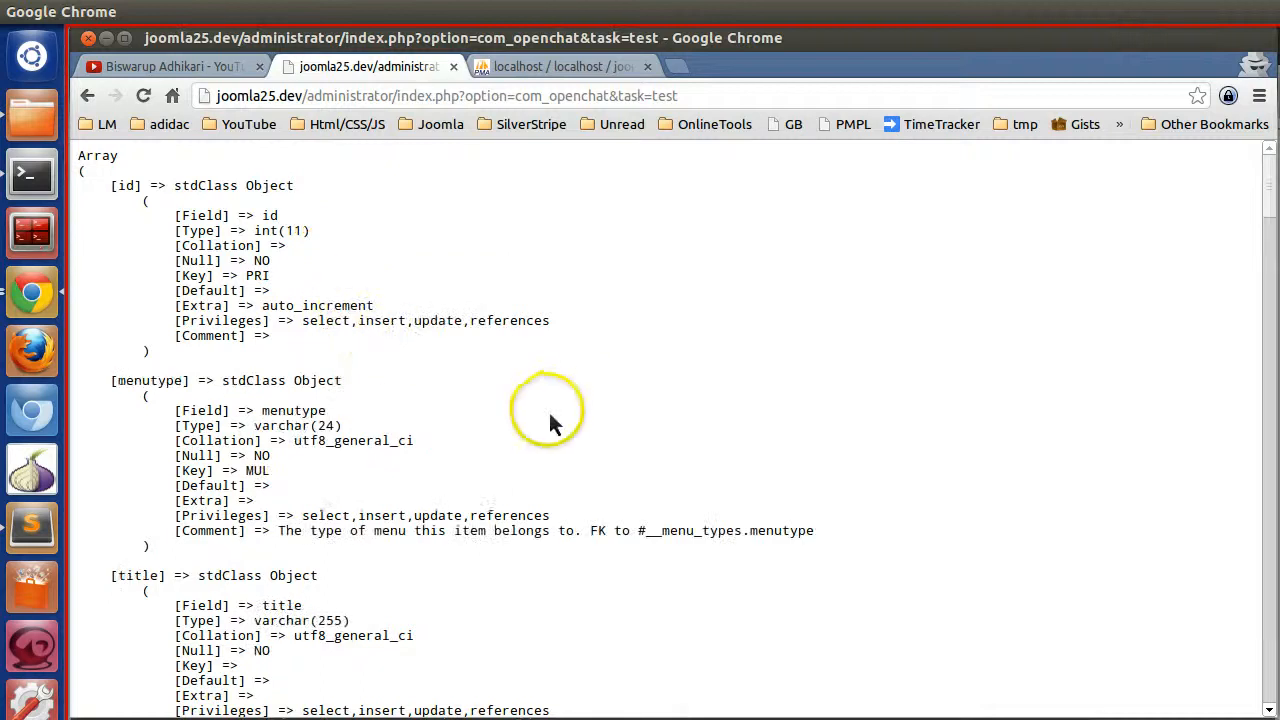
scroll(down, 3)
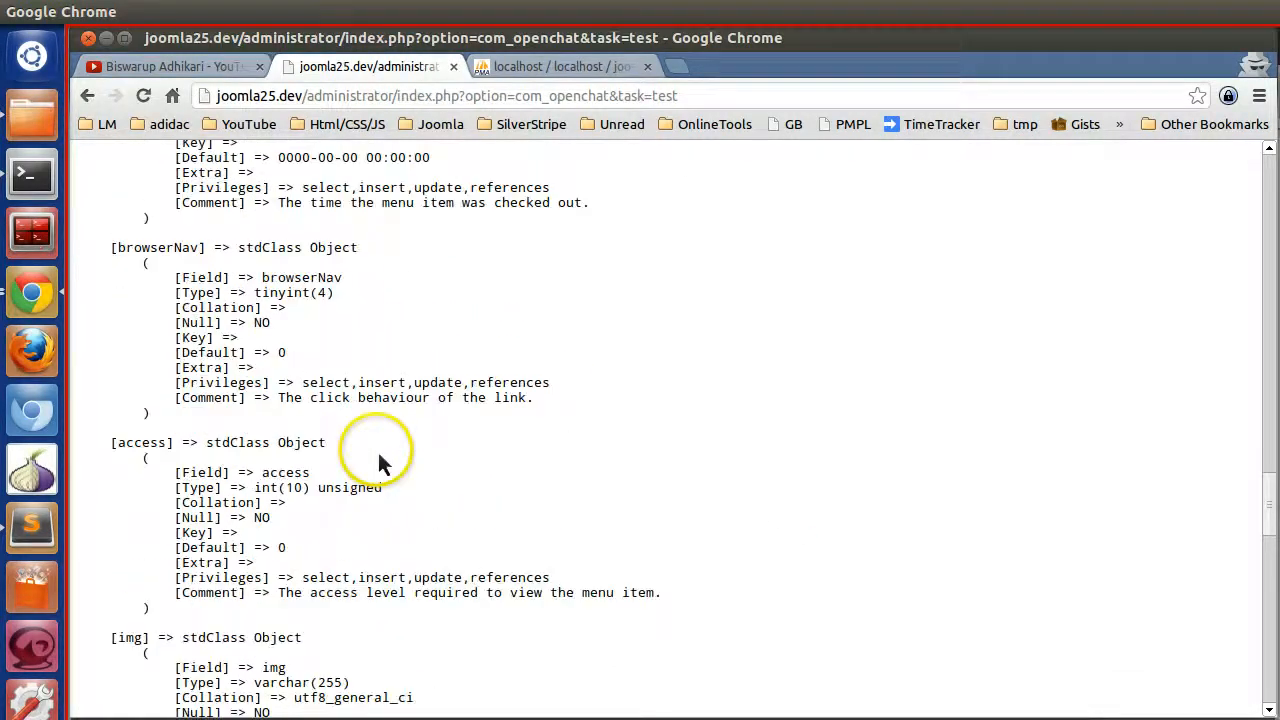
scroll(down, 3)
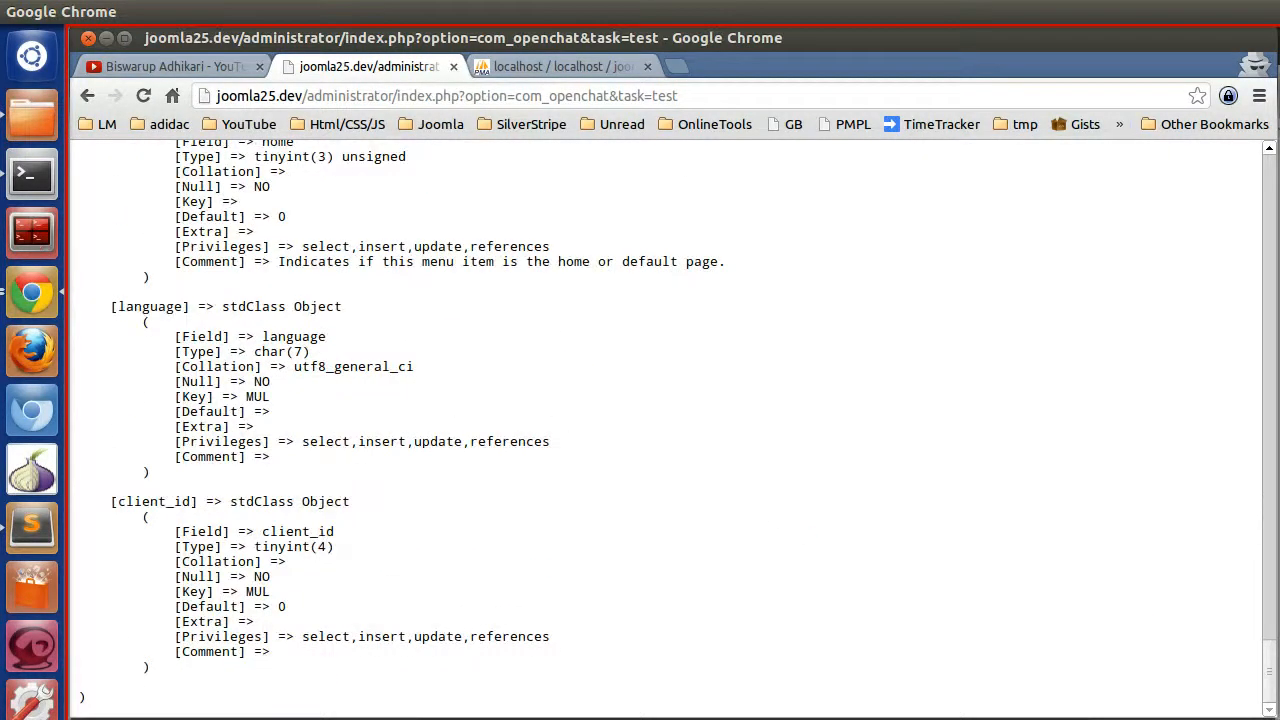
scroll(up, 3)
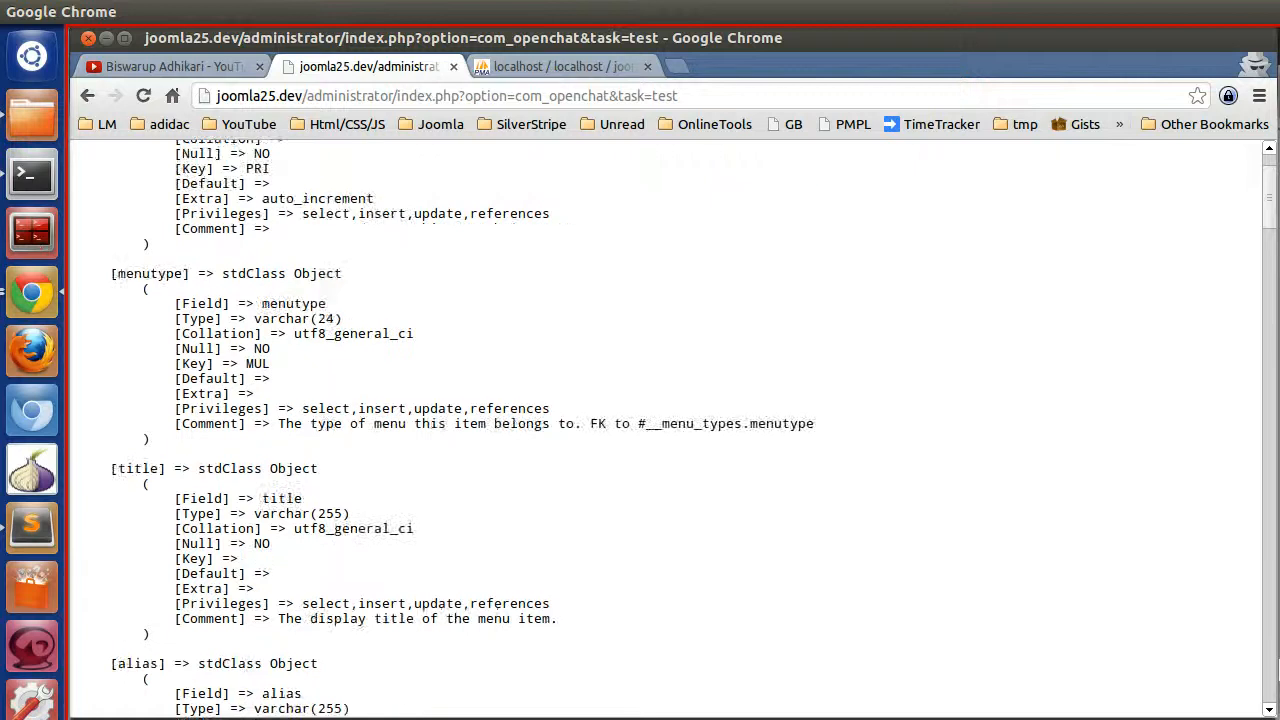
Browse the j60z2_menu table rows in phpMyAdmin.
click(560, 66)
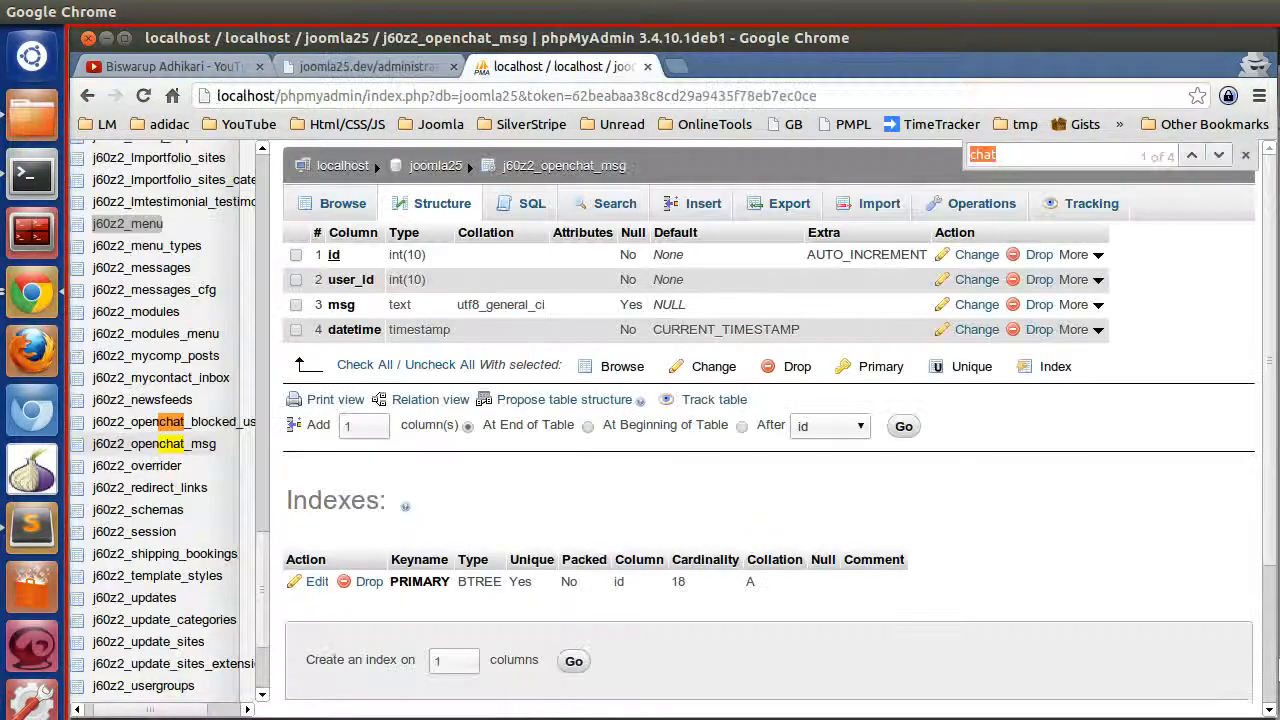
mouse_move(127, 223)
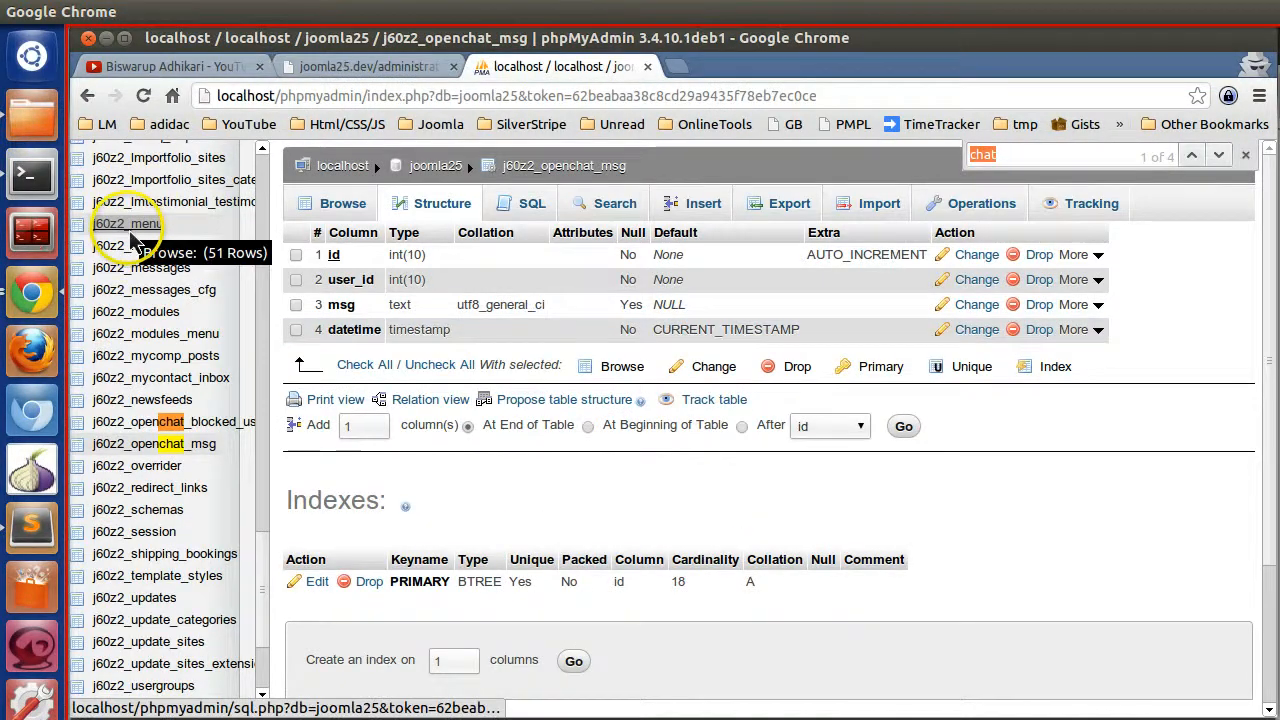
click(127, 223)
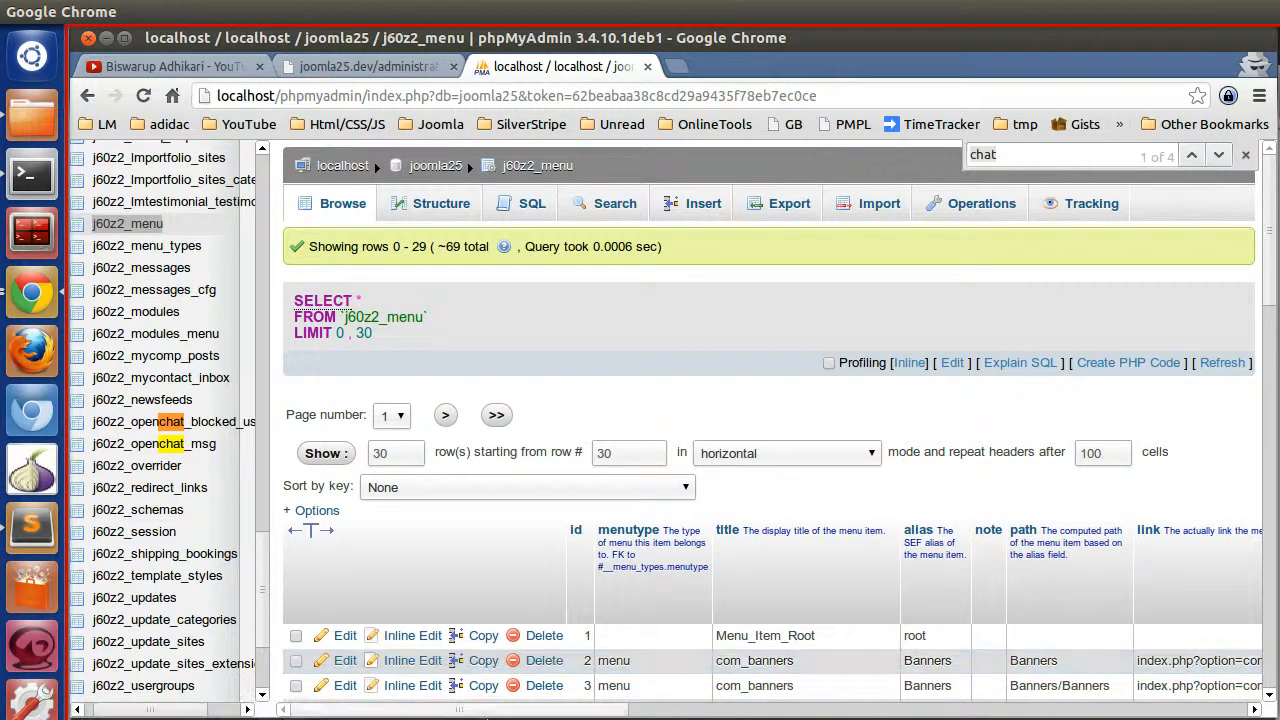
scroll(right, 3)
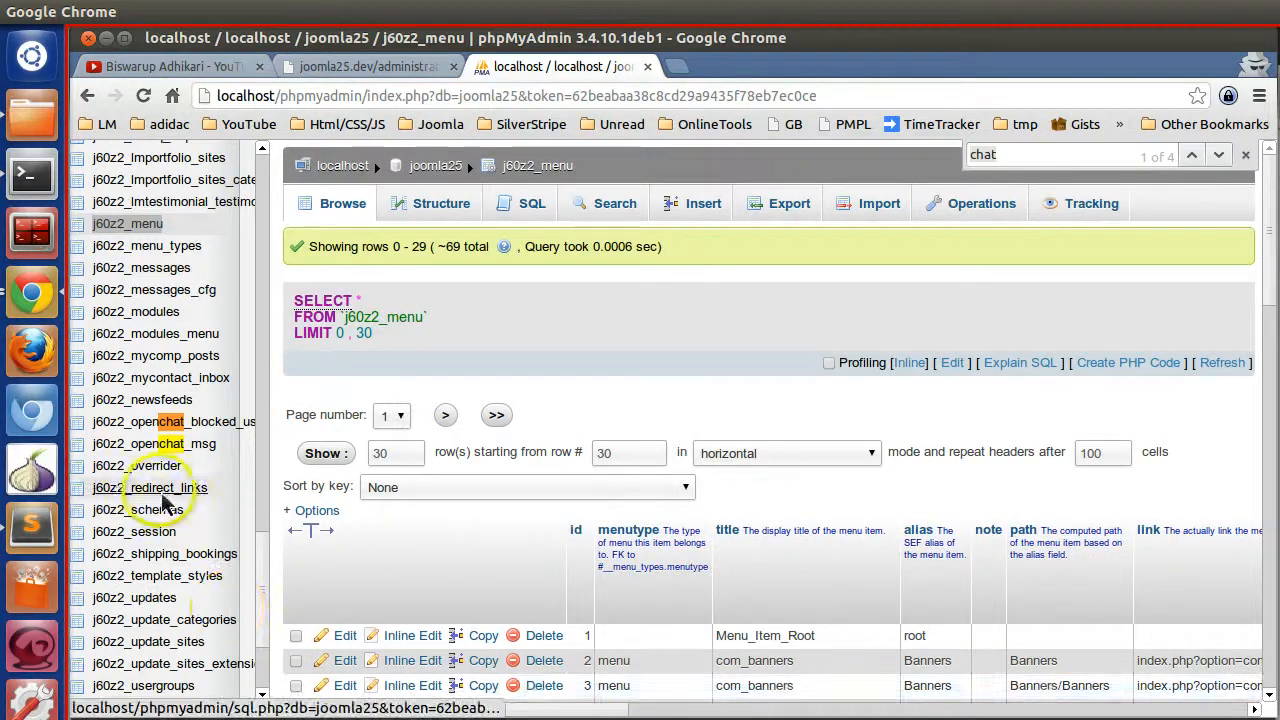
scroll(down, 3)
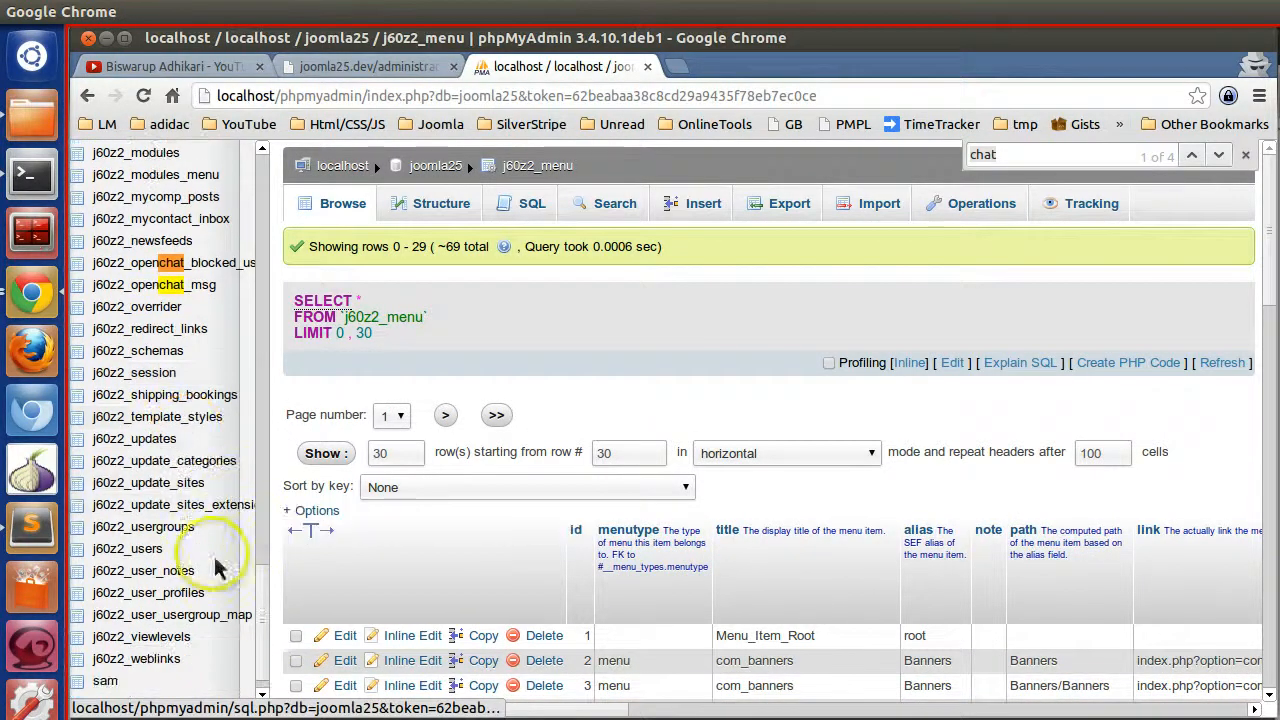
scroll(up, 3)
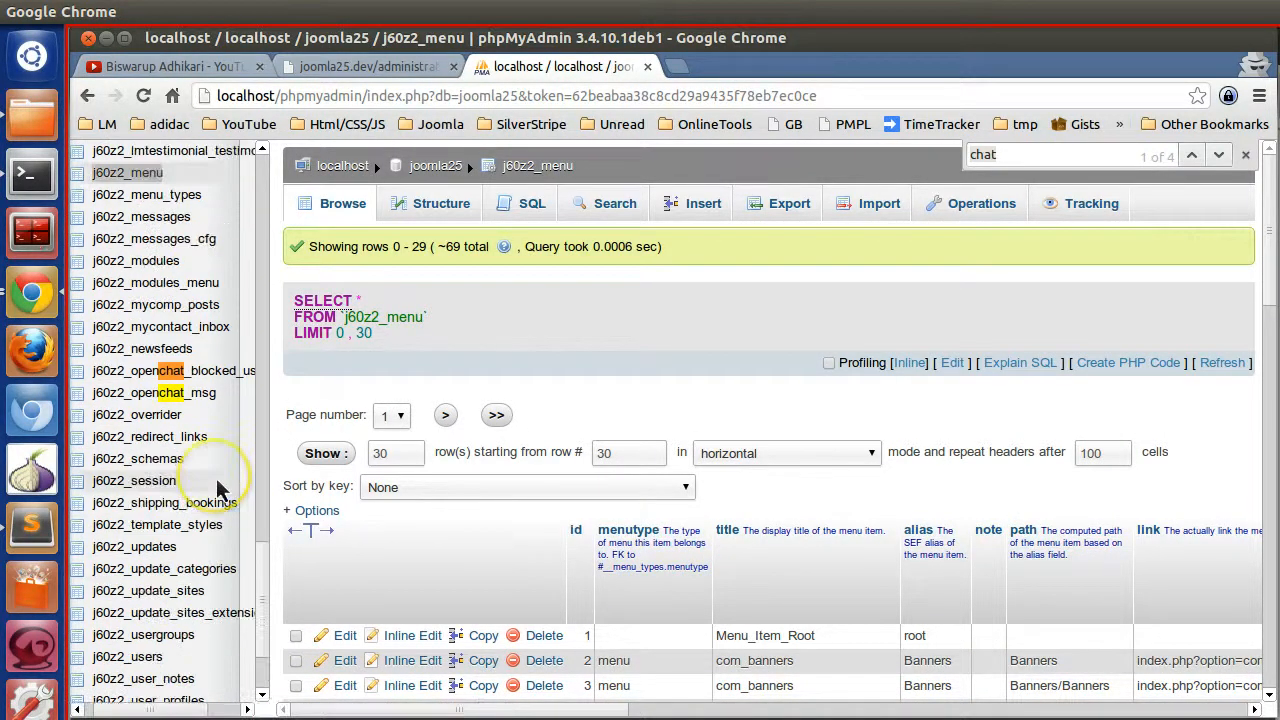
scroll(up, 3)
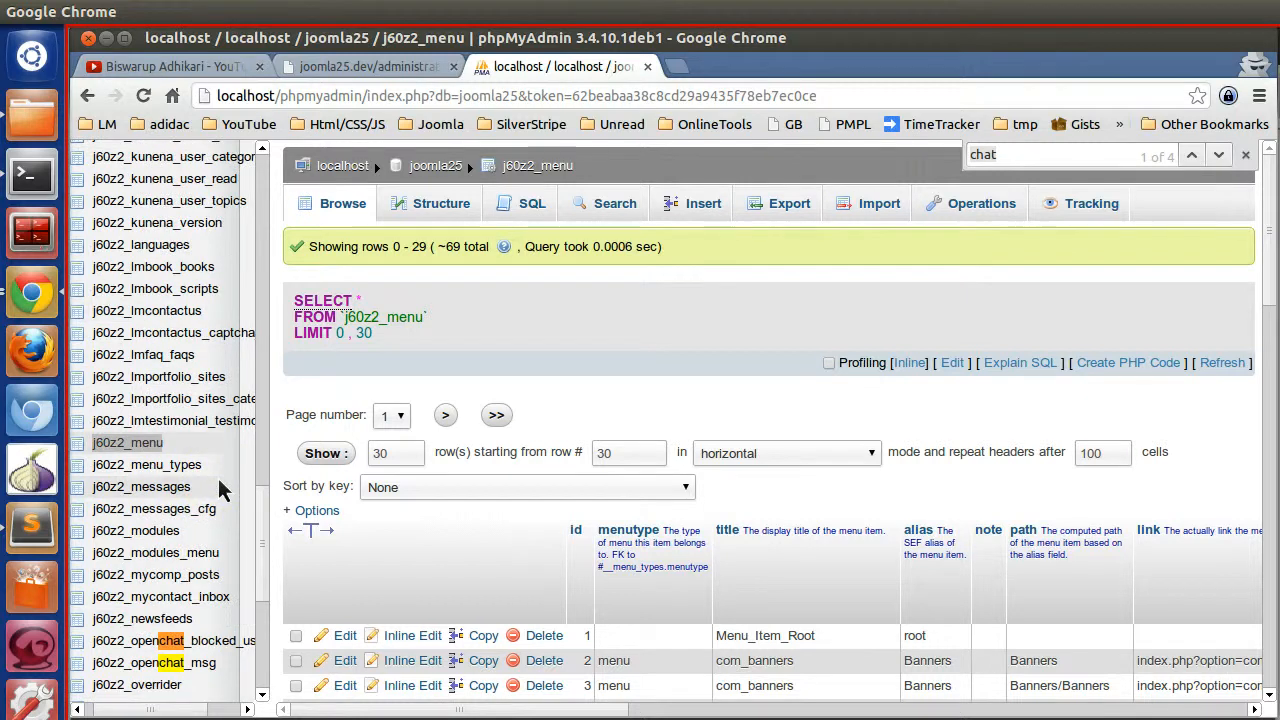
mouse_move(168, 355)
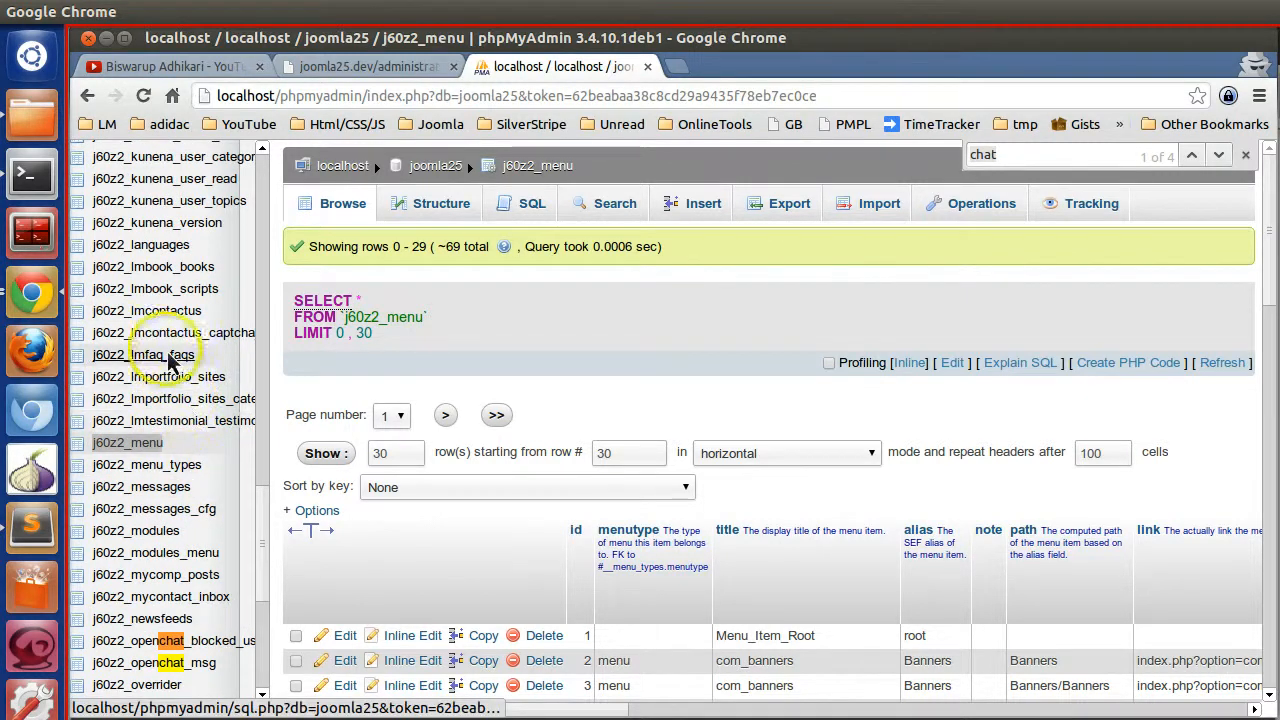
Glance at j60z2_lmfaq_faqs, then return to j60z2_menu and scroll its columns right.
click(142, 355)
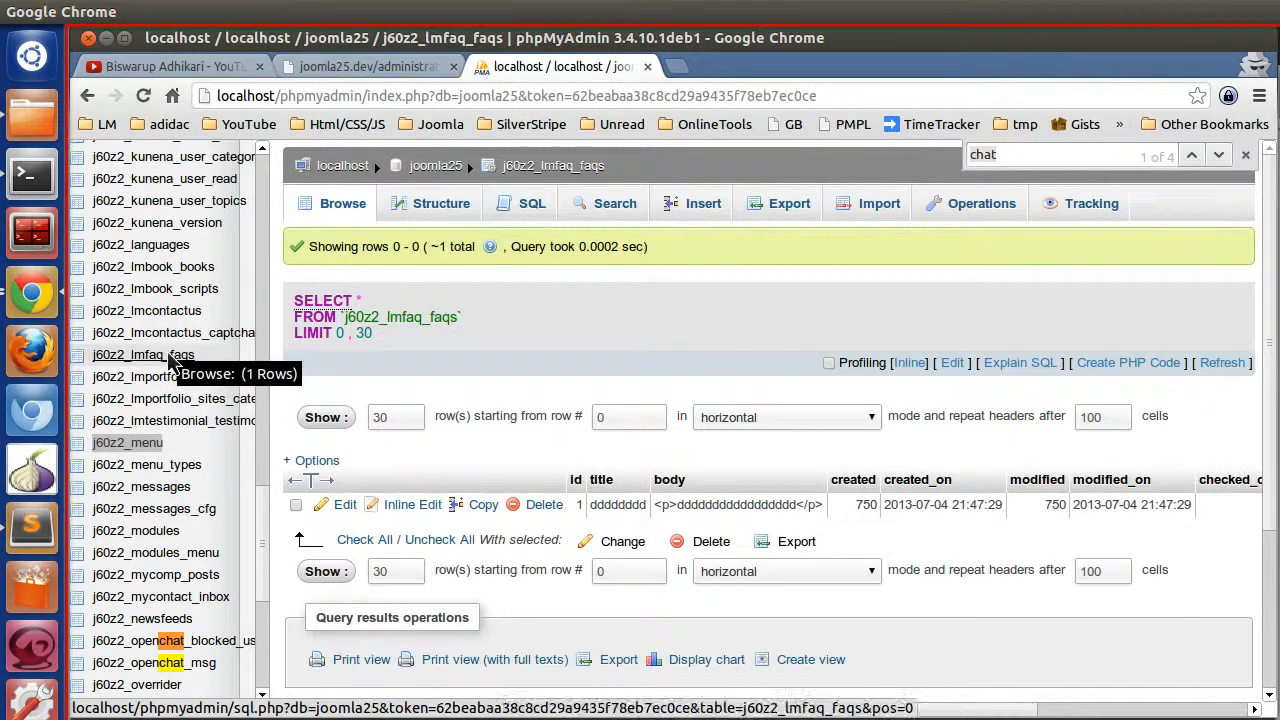
scroll(down, 3)
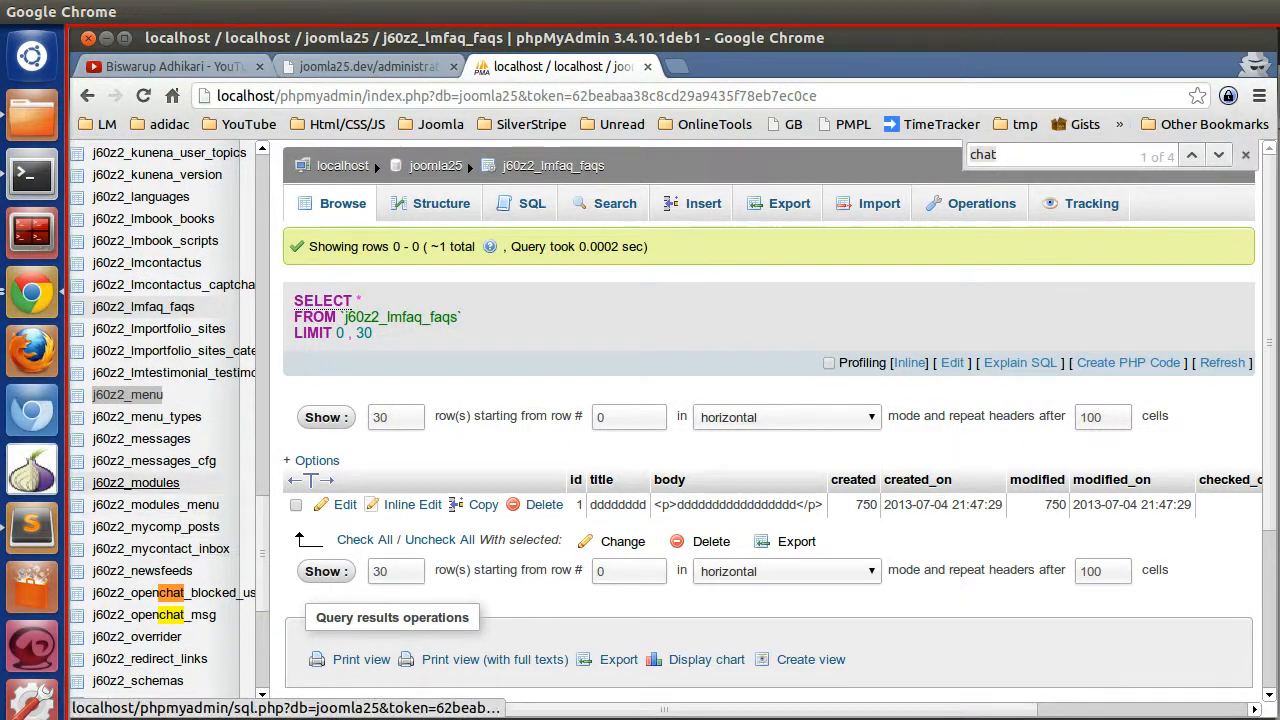
click(127, 394)
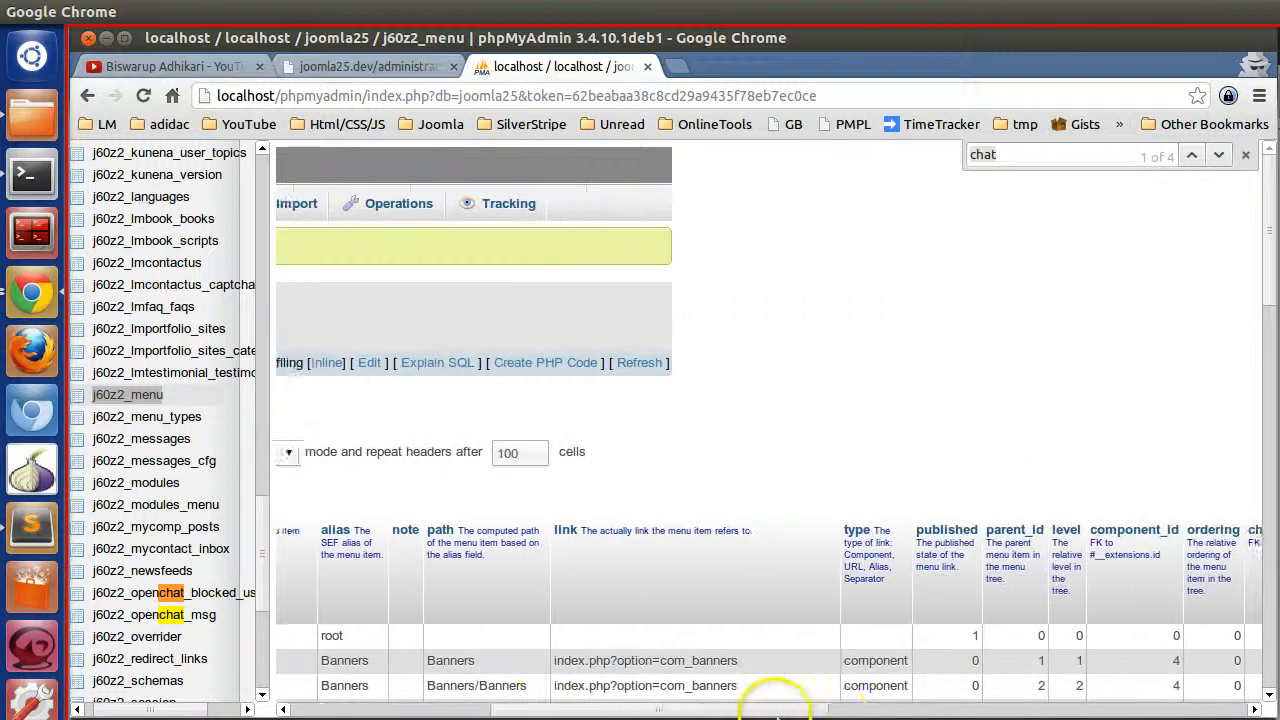
scroll(right, 3)
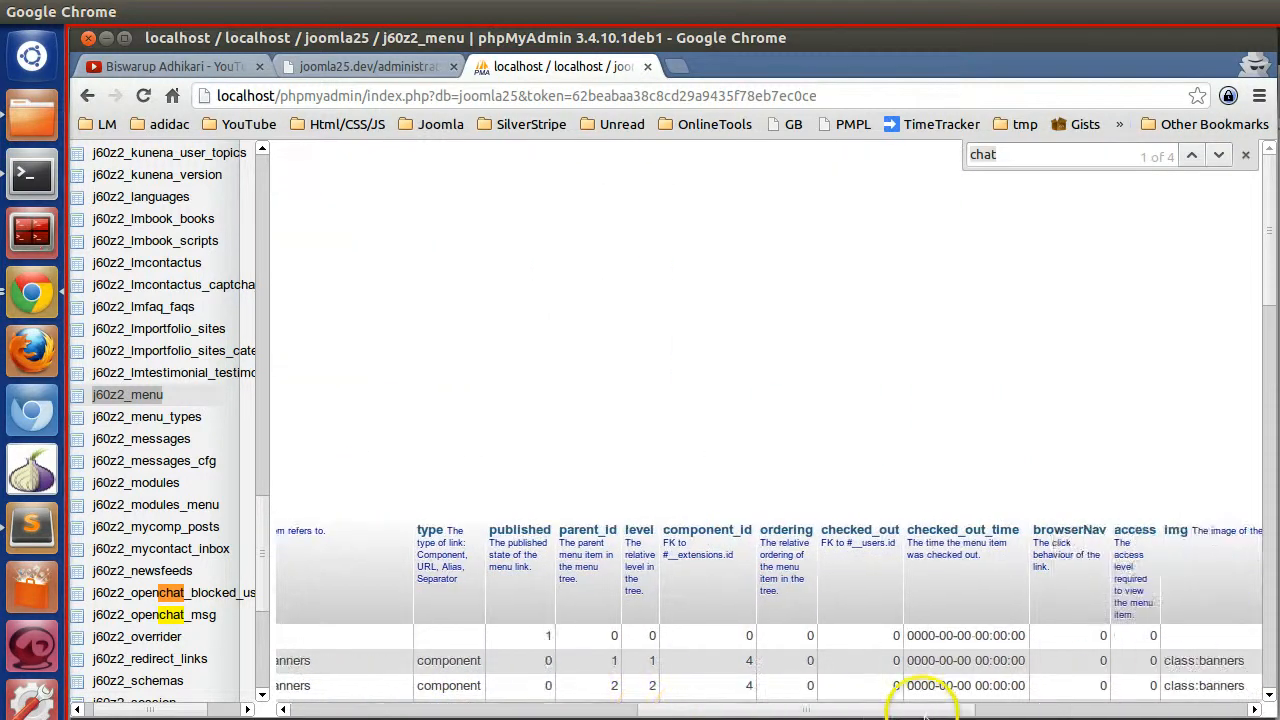
scroll(right, 3)
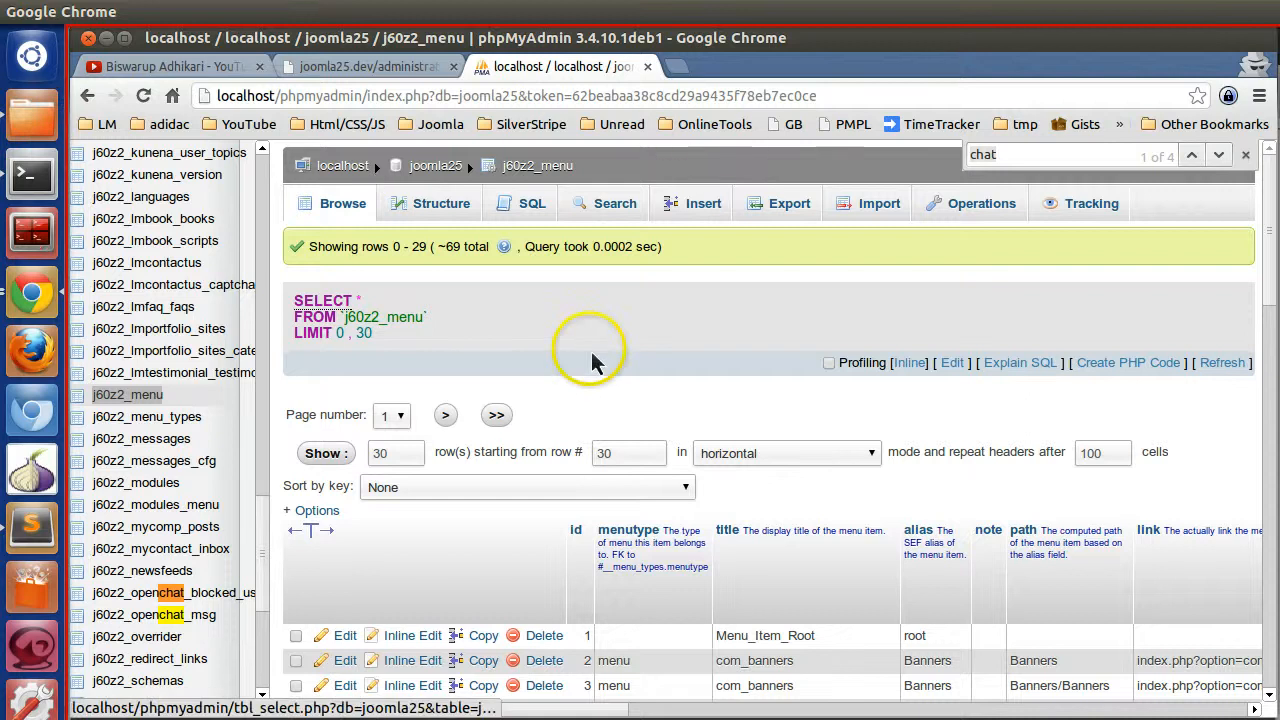
mouse_move(200, 85)
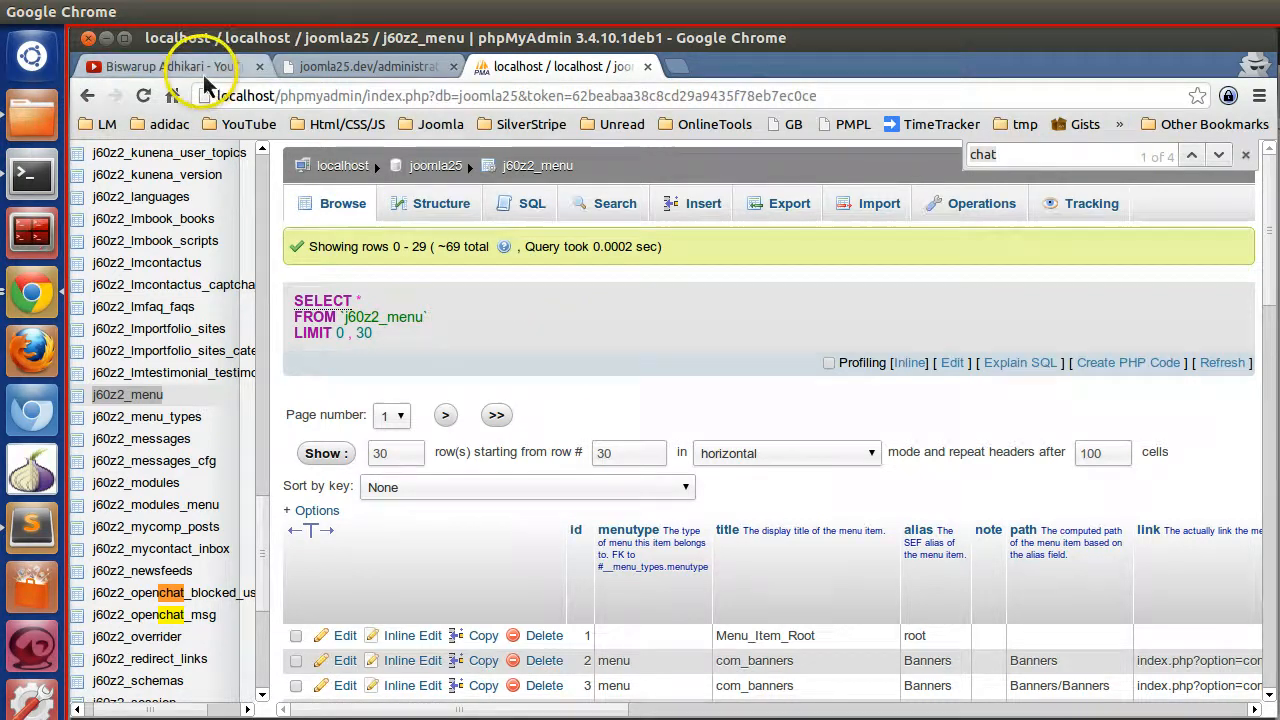
Show Biswarup Adhikari's YouTube channel with its Joomla 2.5 component uploads.
click(175, 66)
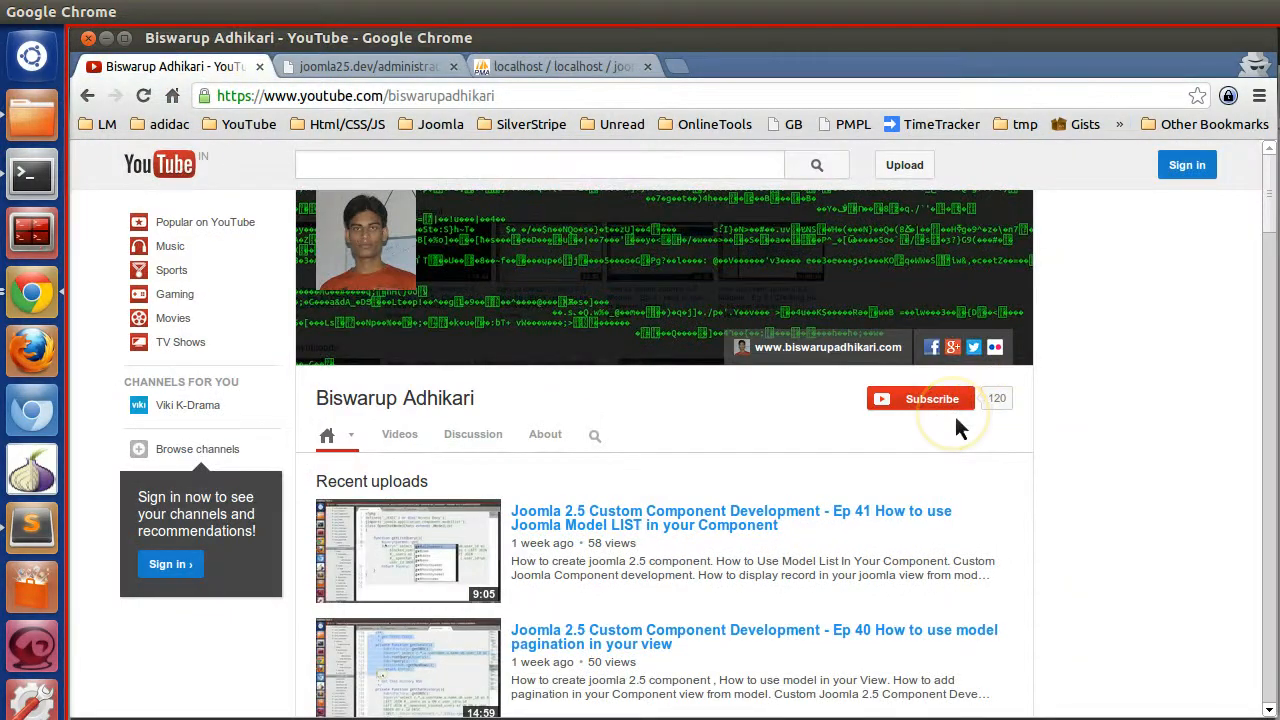
mouse_move(958, 428)
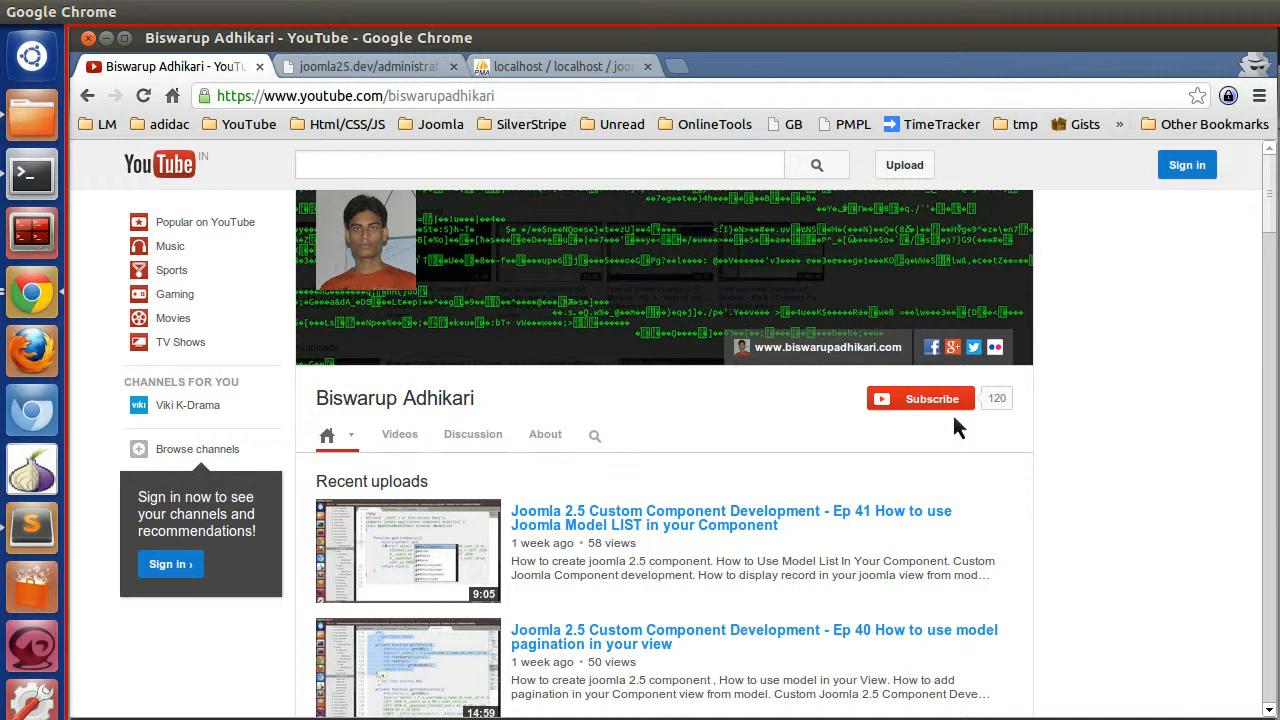